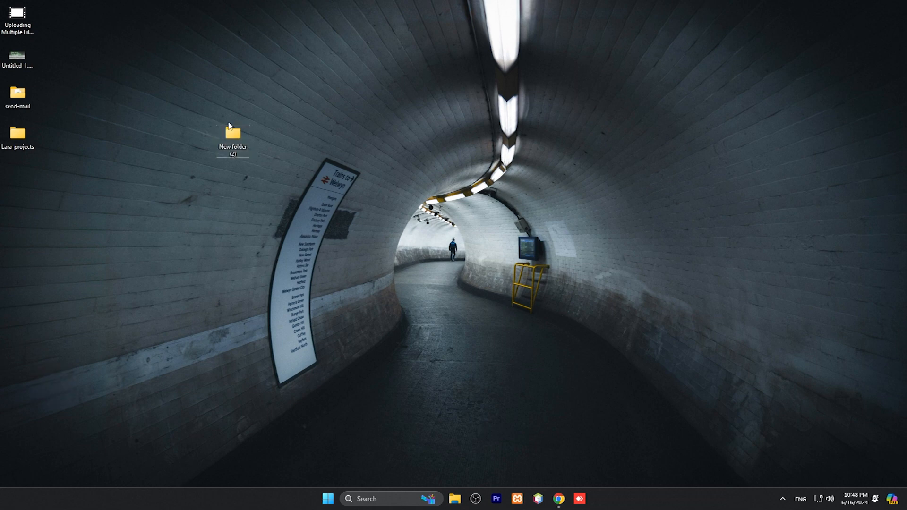
Step: From New folder (2), run composer create-project laravel/laravel example-app to scaffold the project
double_click(232, 133)
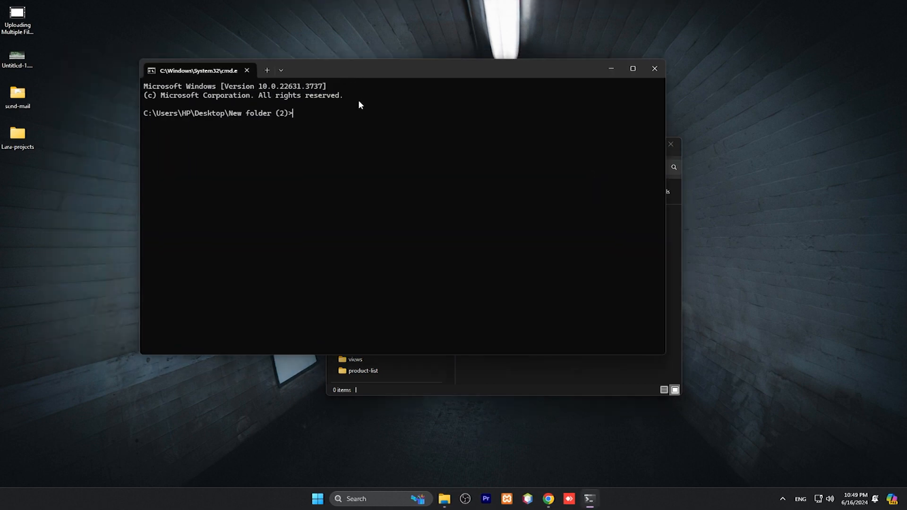
text(composer)
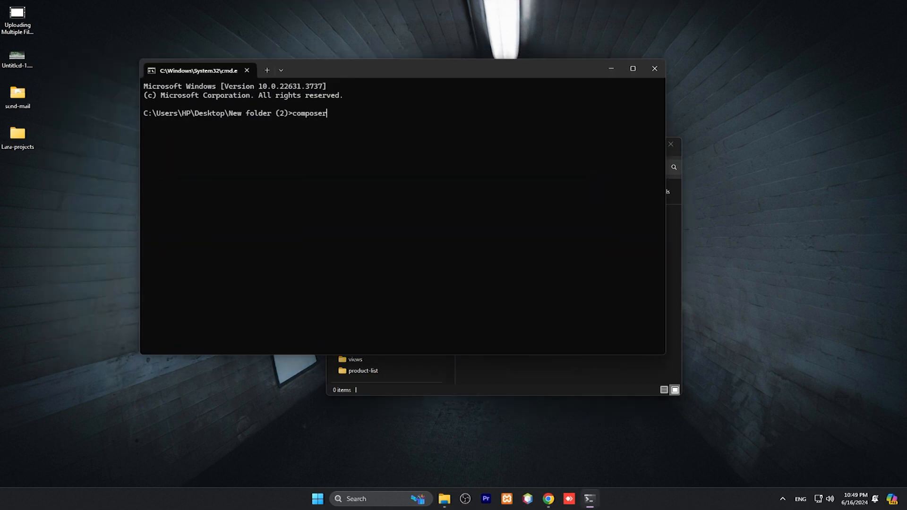
text(cr)
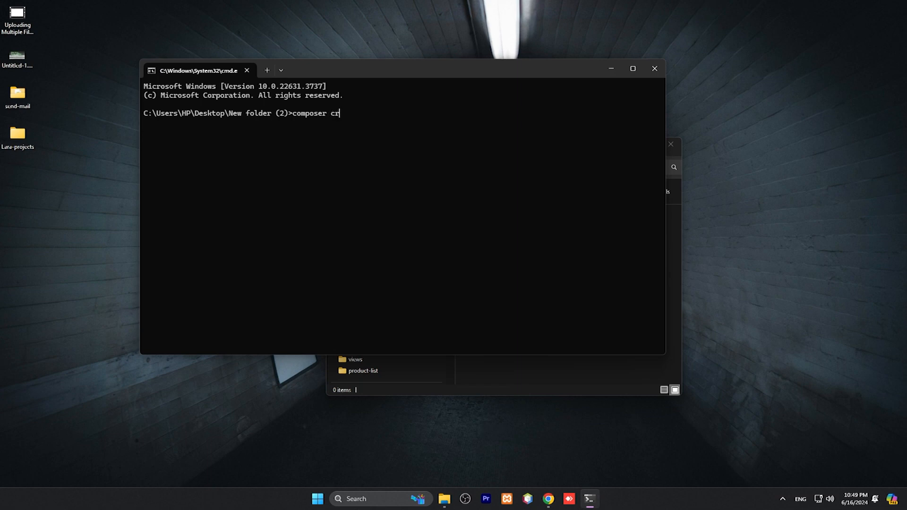
text(eate-p)
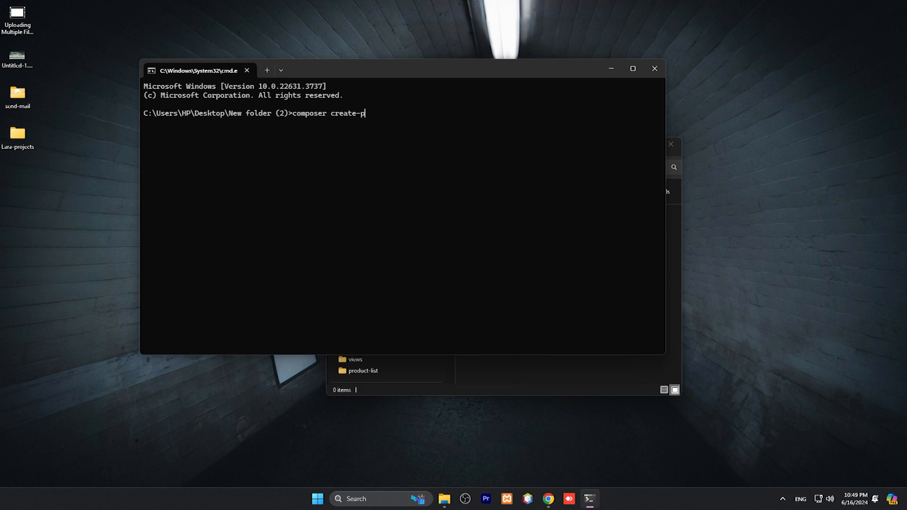
text(roject)
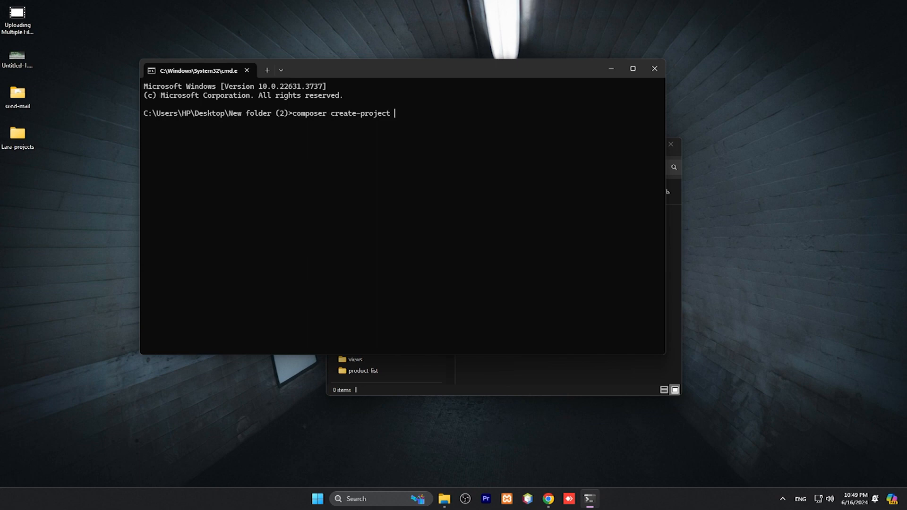
text(lar)
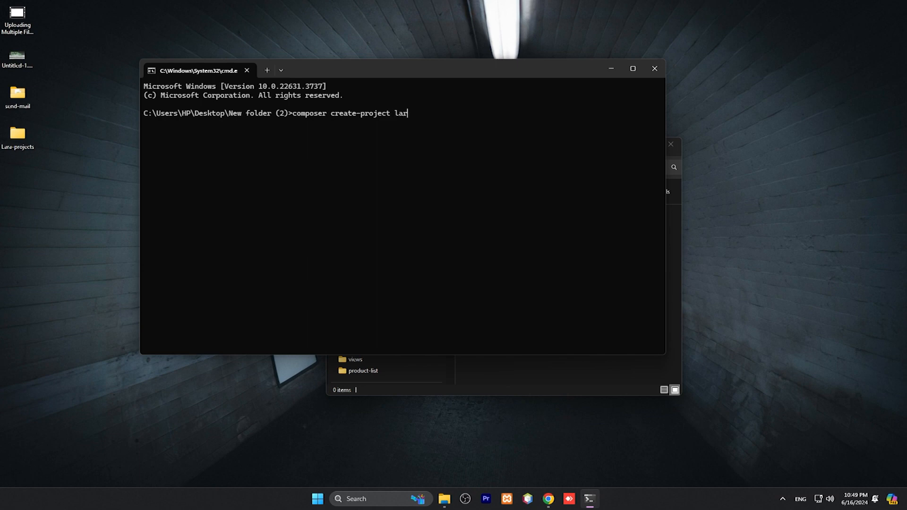
text(avel/)
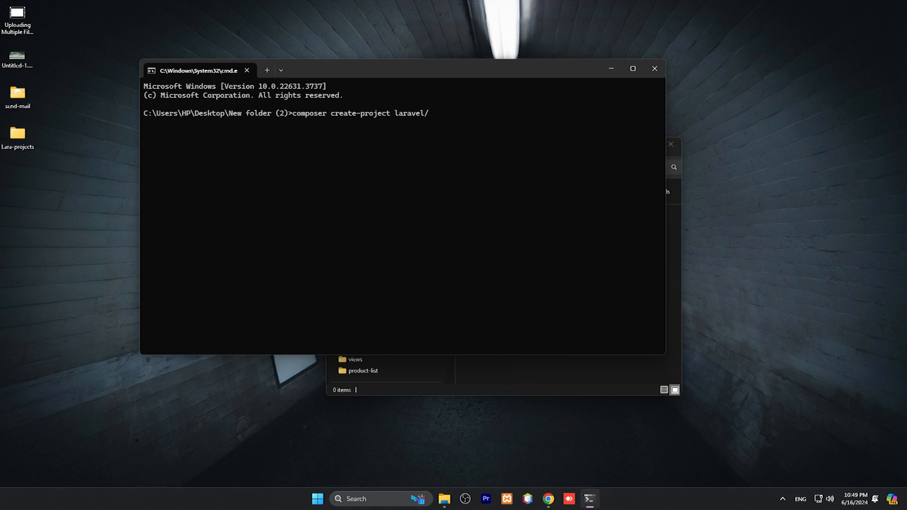
text(laravel)
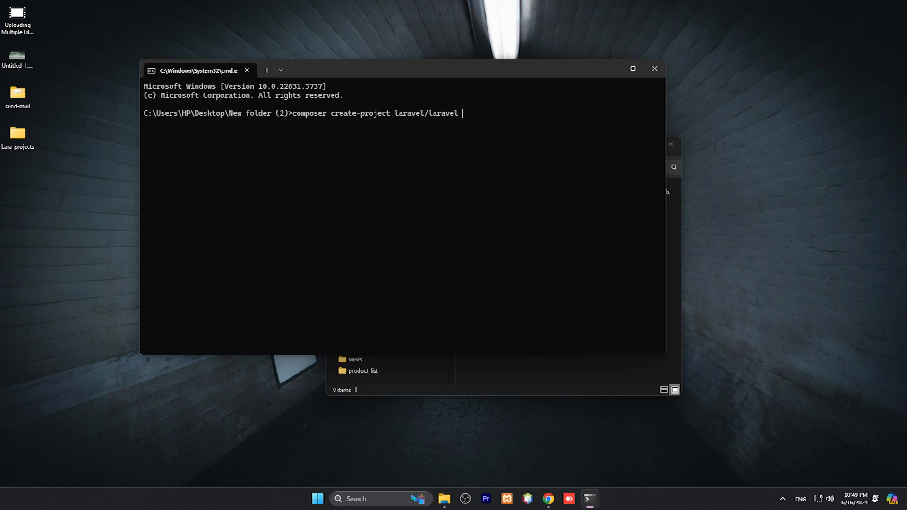
text(example)
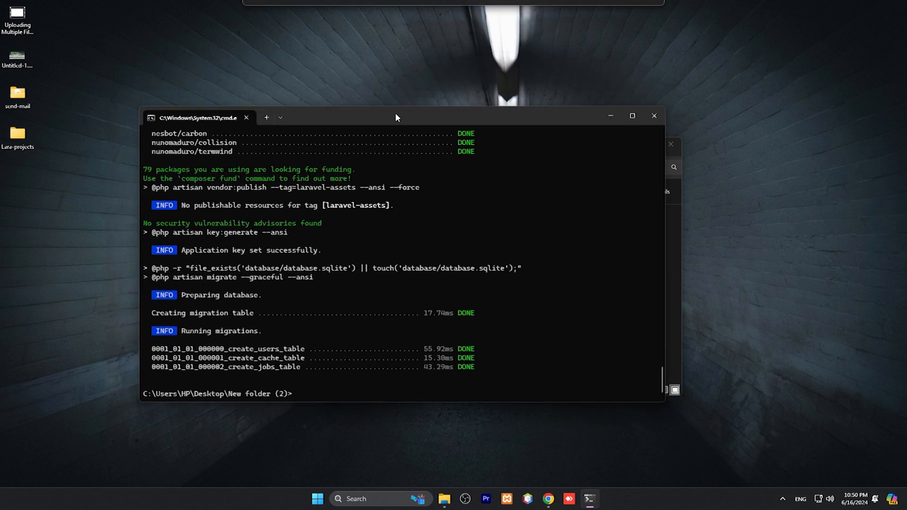
Step: Browse into example-app, select its .env file, and launch Visual Studio Code
click(444, 503)
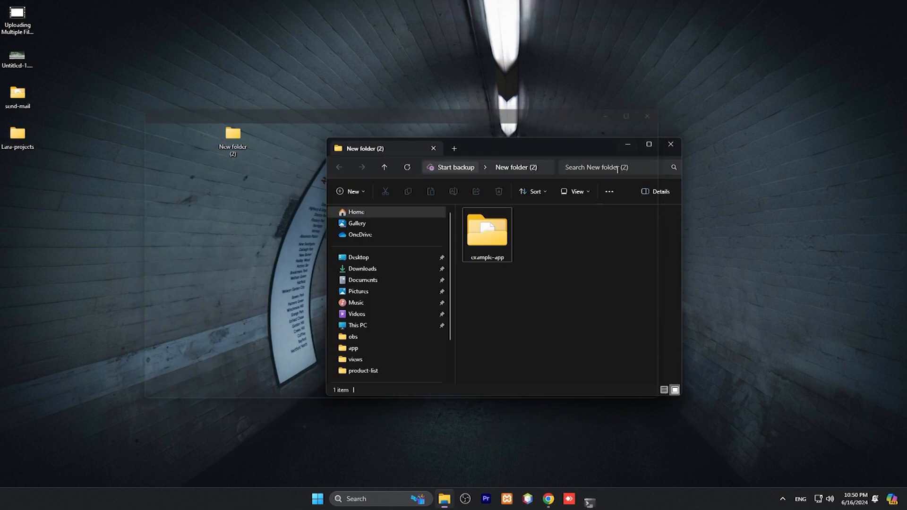
double_click(487, 235)
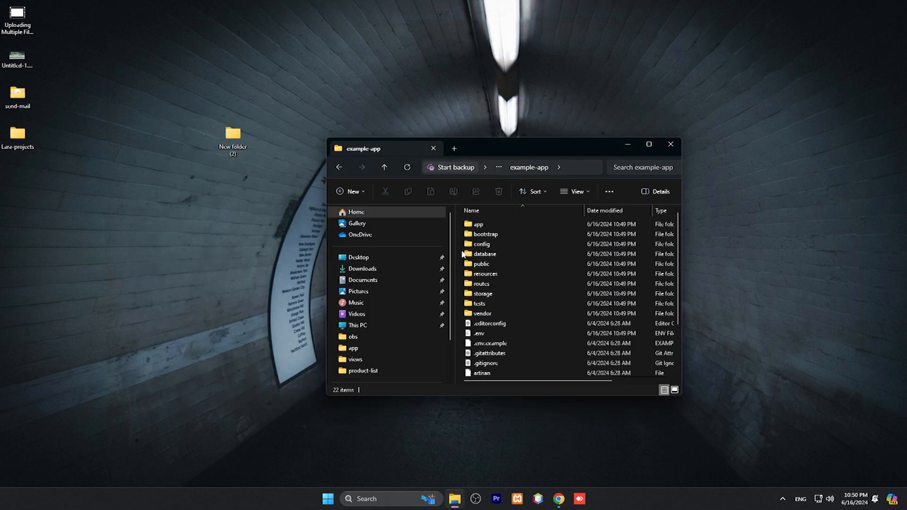
click(479, 334)
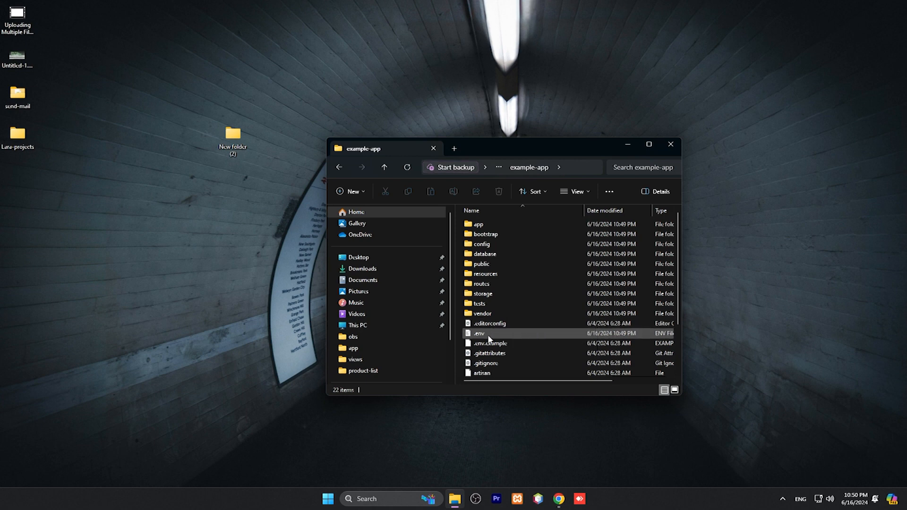
click(478, 333)
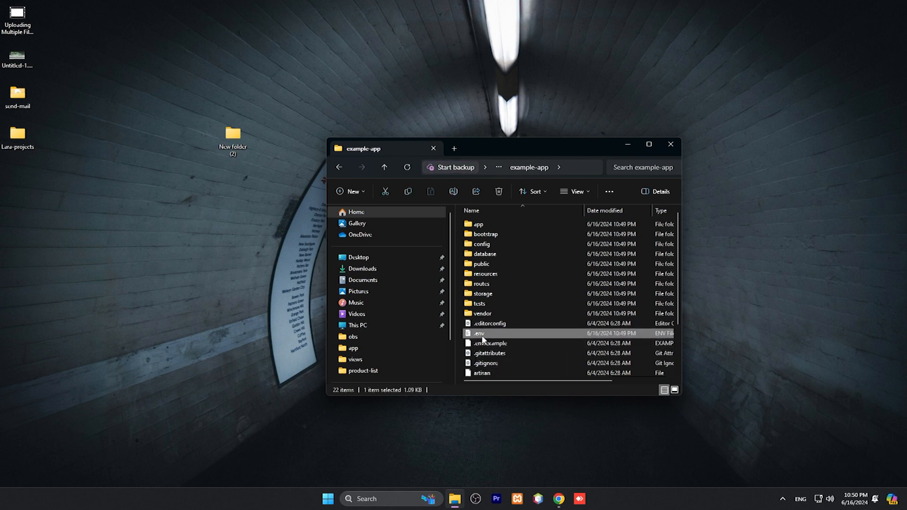
mouse_move(480, 334)
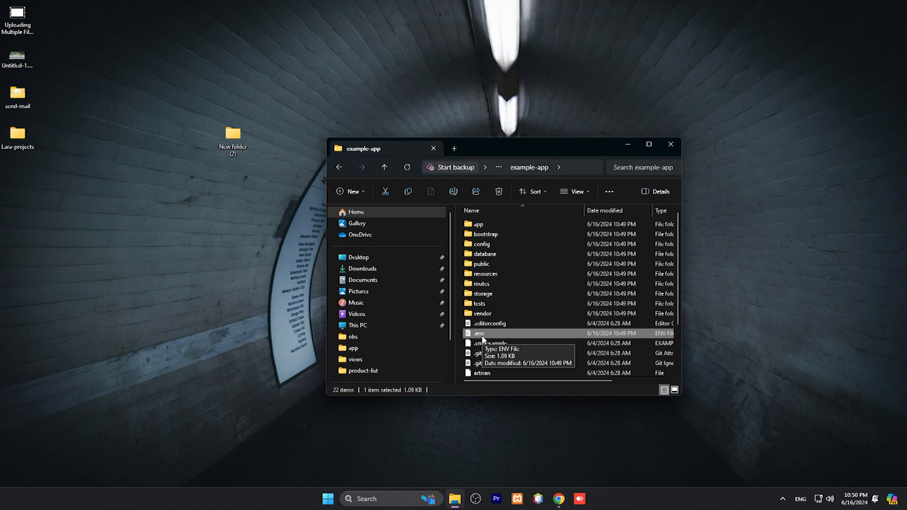
click(328, 499)
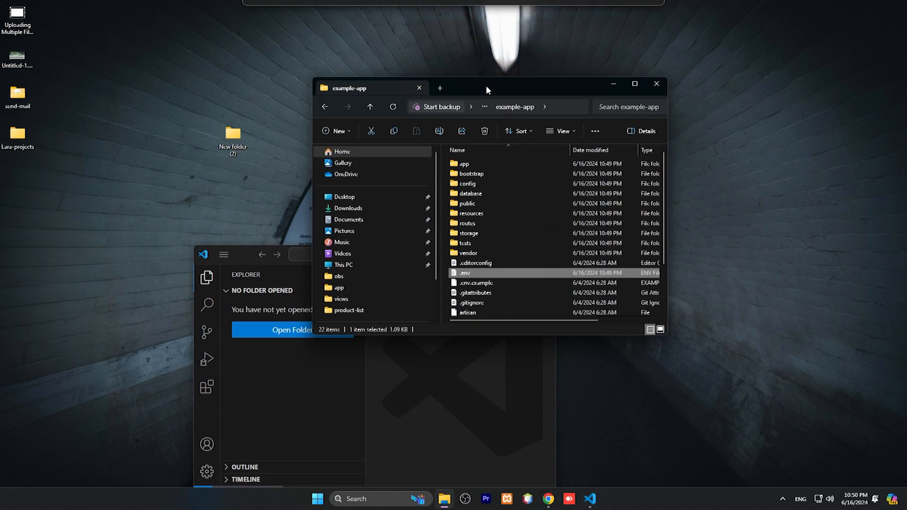
mouse_move(472, 332)
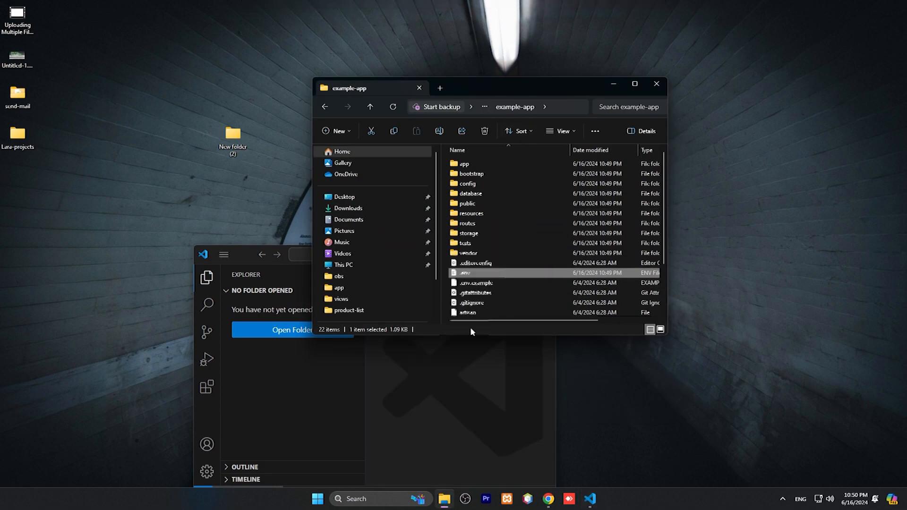
double_click(465, 273)
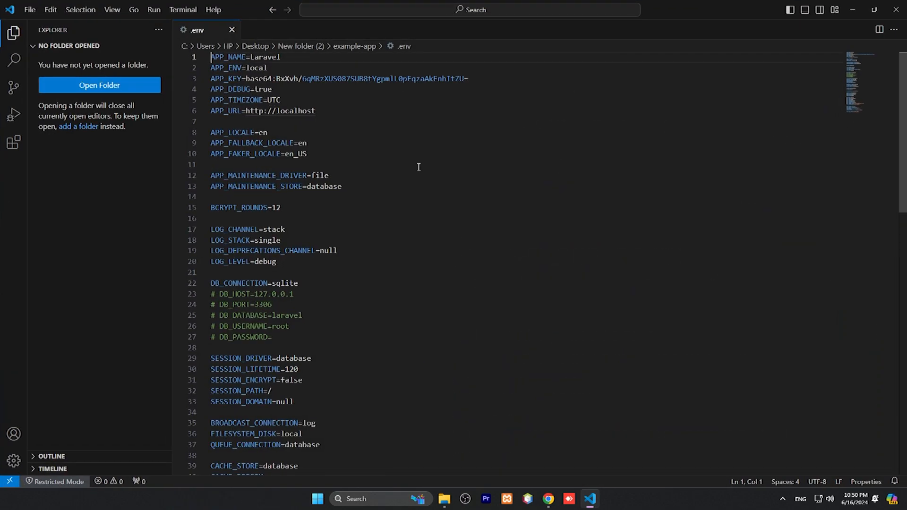
scroll(down, 3)
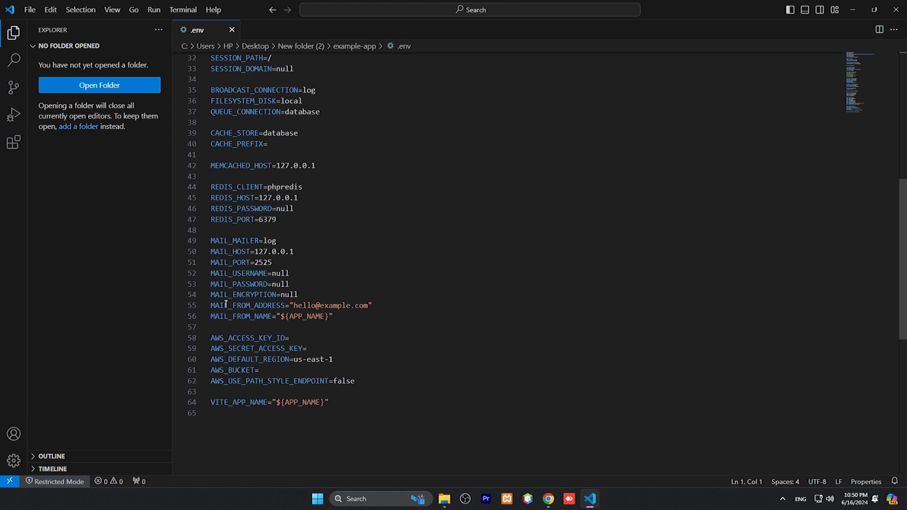
scroll(up, 3)
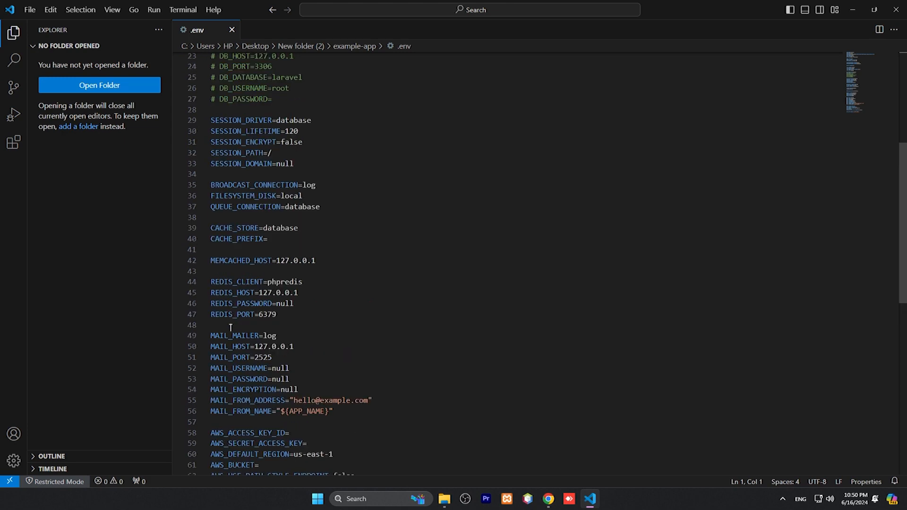
scroll(down, 3)
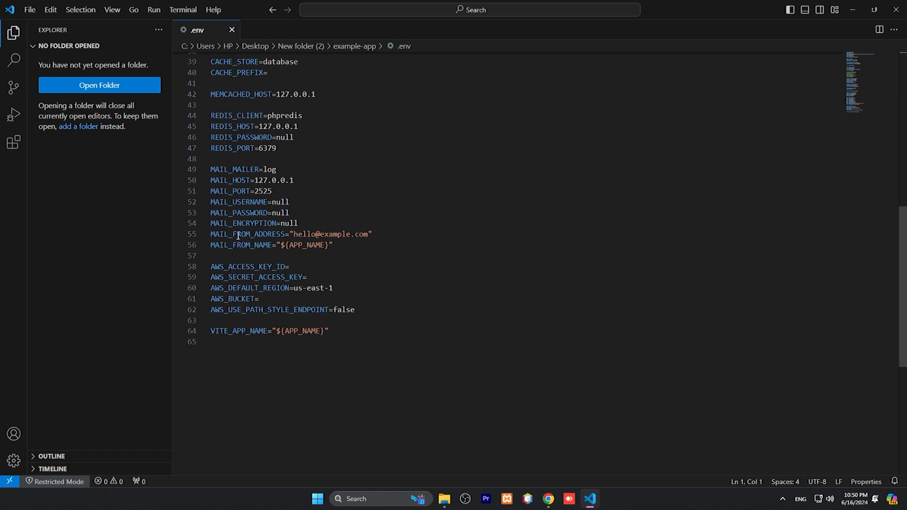
mouse_move(231, 191)
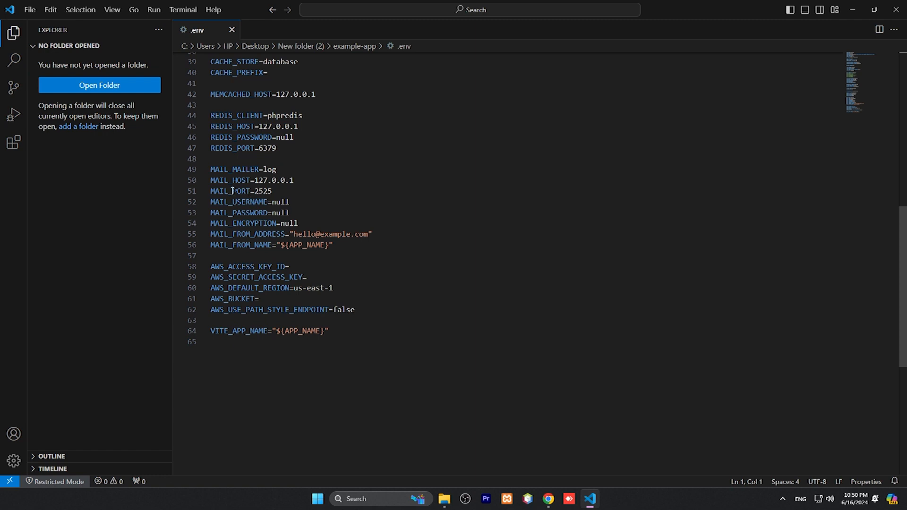
double_click(234, 169)
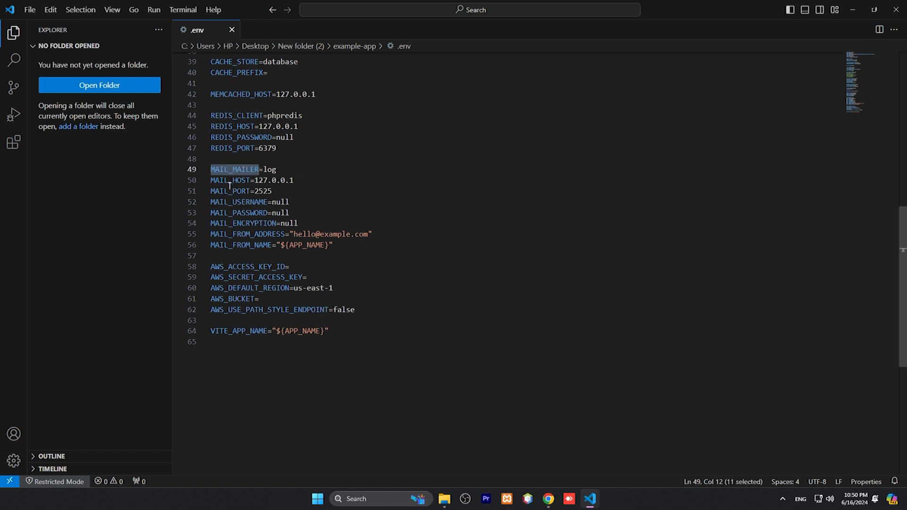
double_click(231, 180)
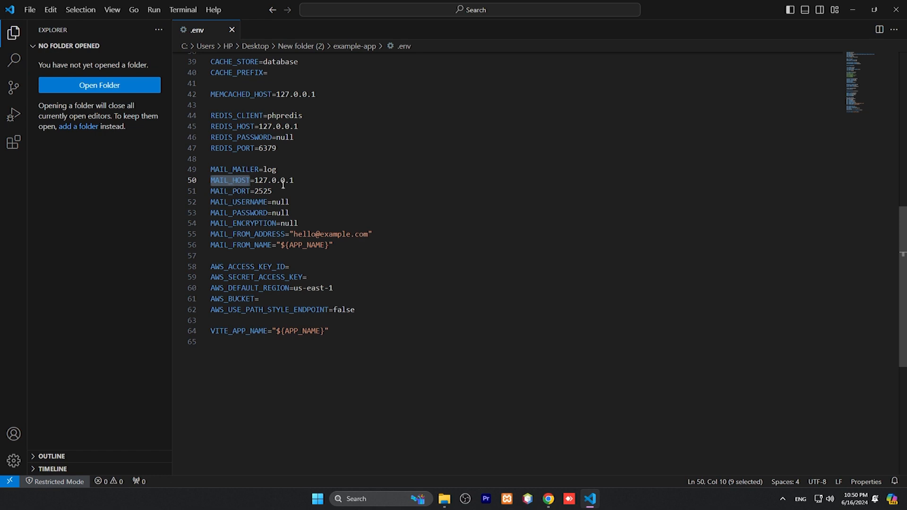
click(231, 191)
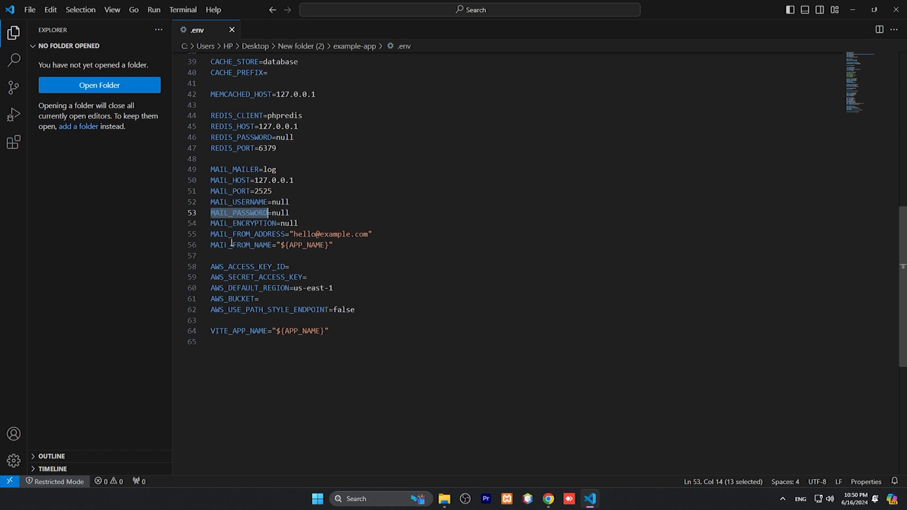
click(298, 235)
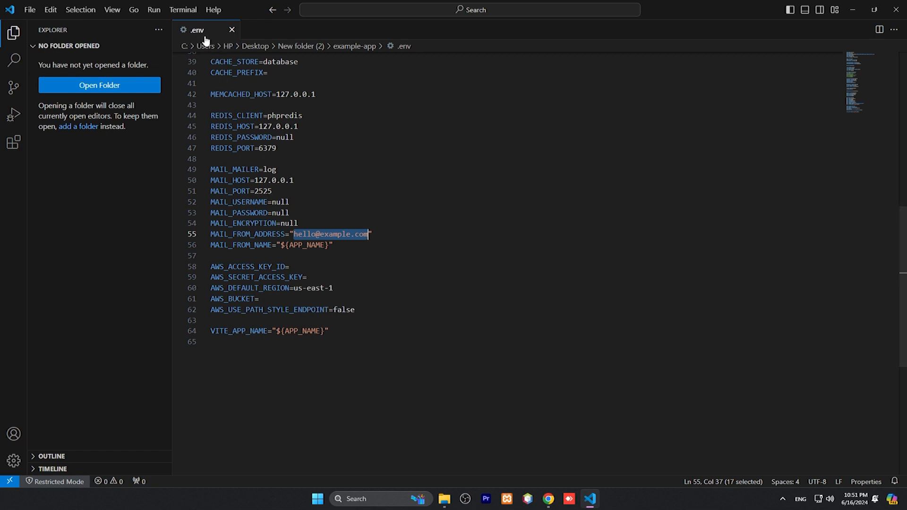
click(233, 29)
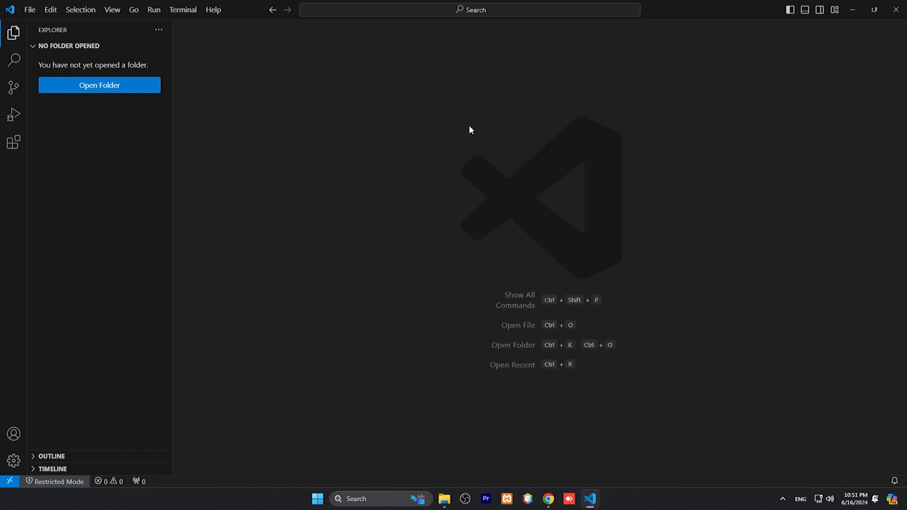
mouse_move(581, 209)
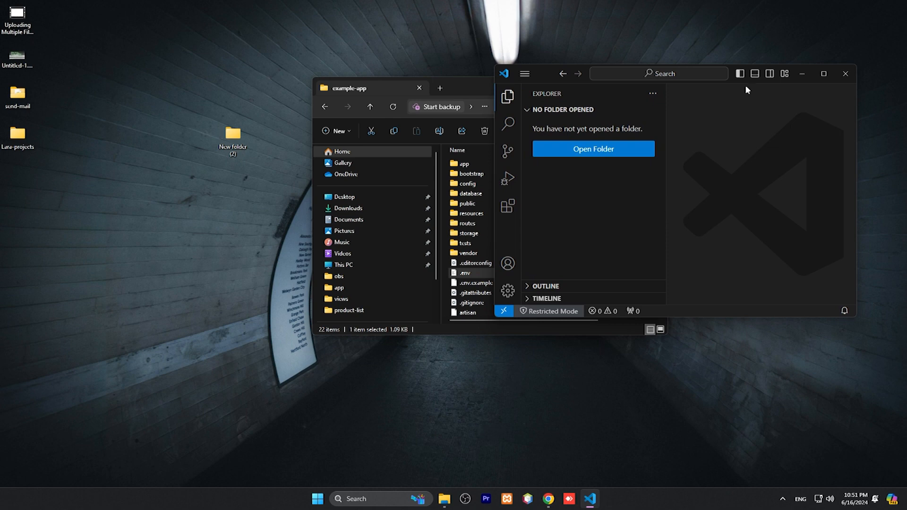
Step: Run php artisan make:mail DemoMail from the example-app folder
click(485, 107)
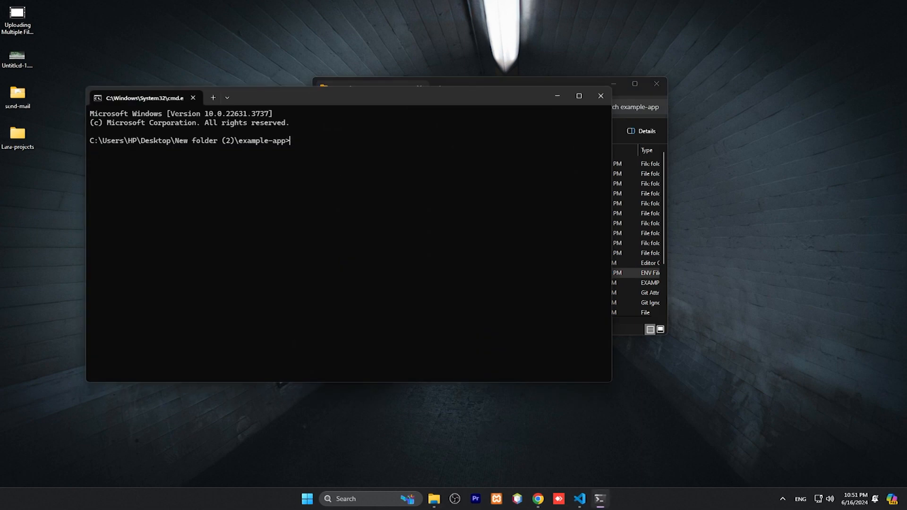
mouse_move(308, 158)
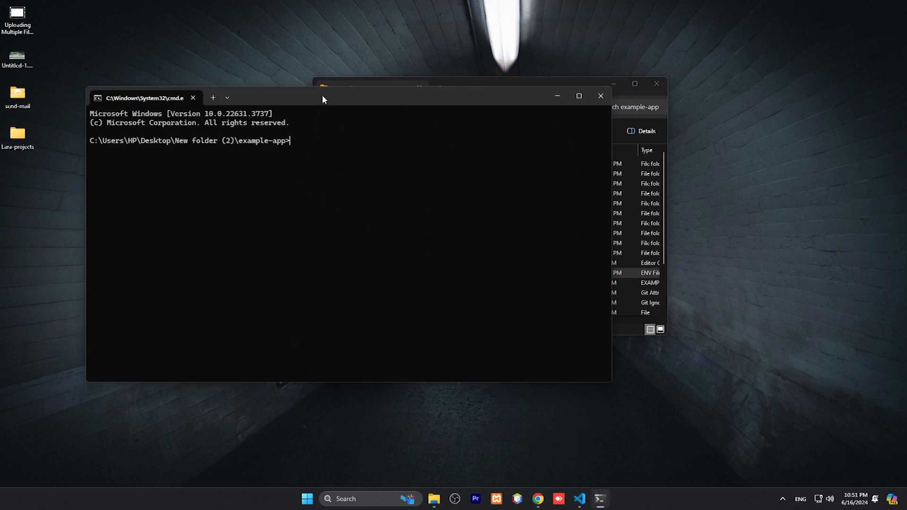
text(php a)
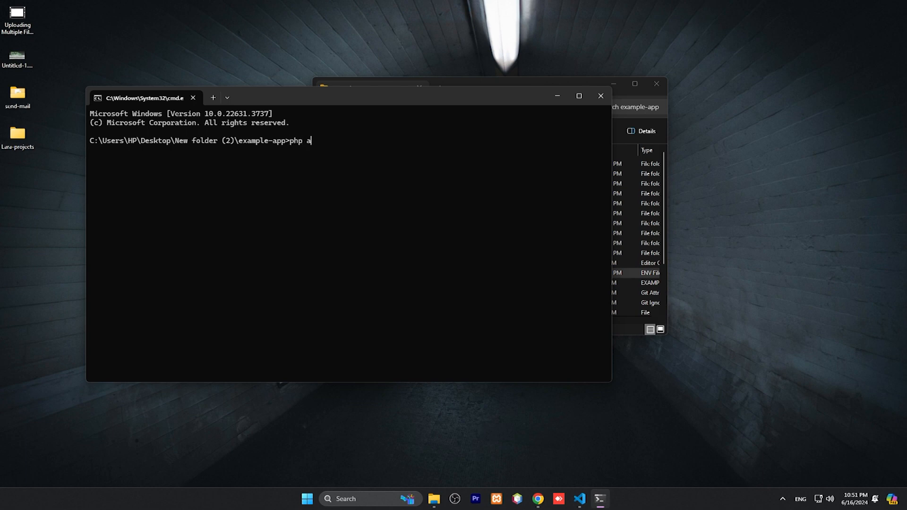
text(r)
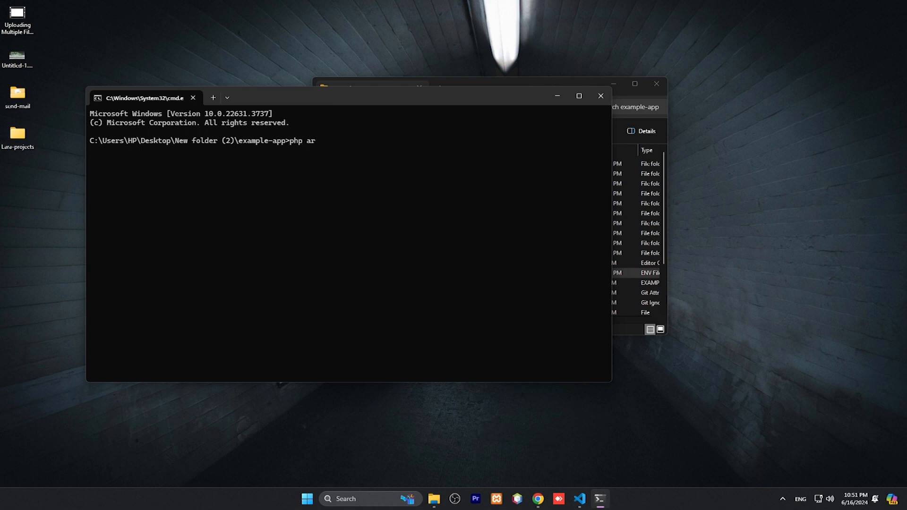
text(tisan)
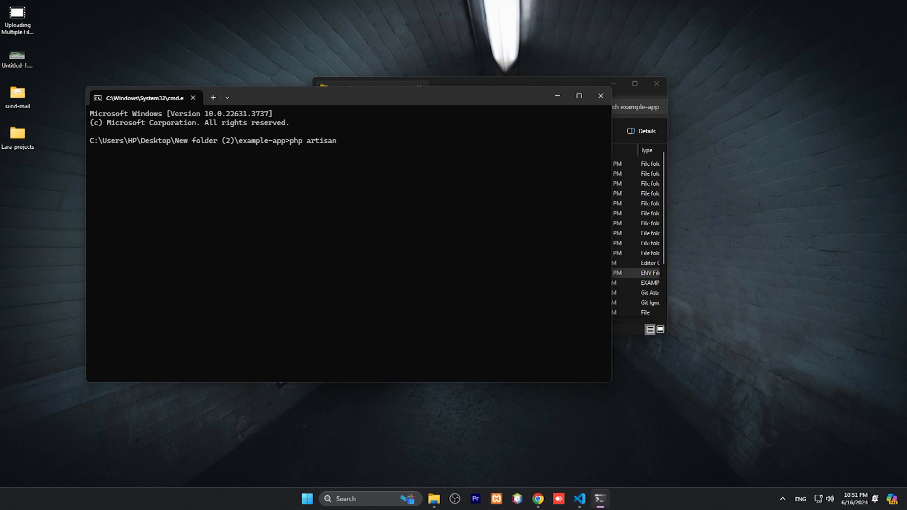
text(make:mail)
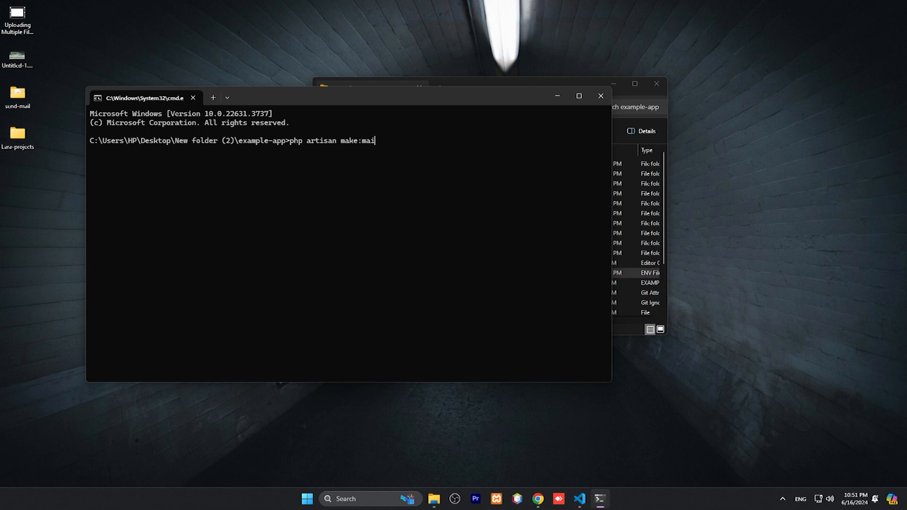
text(l)
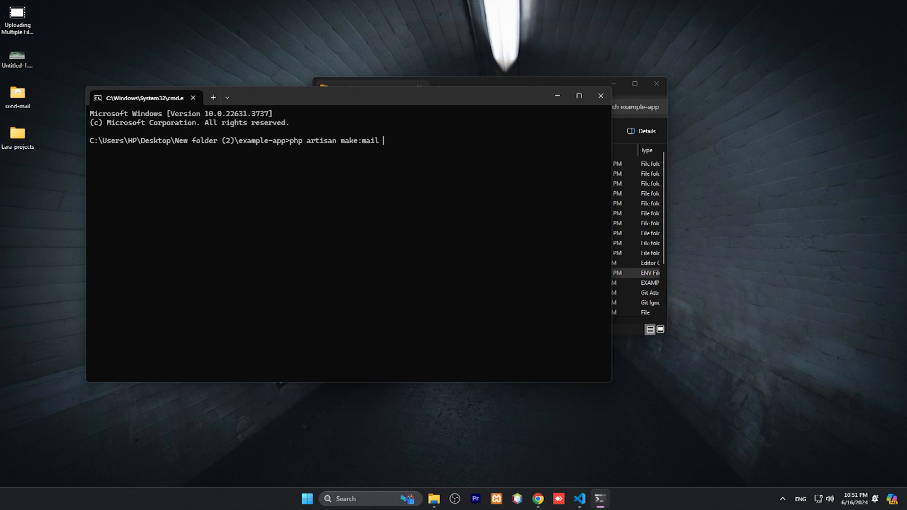
text(Demo)
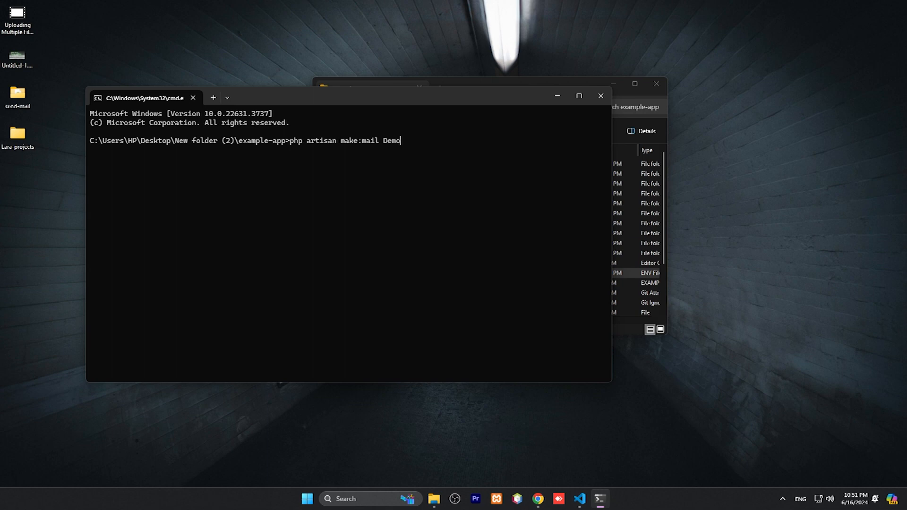
text(Mail)
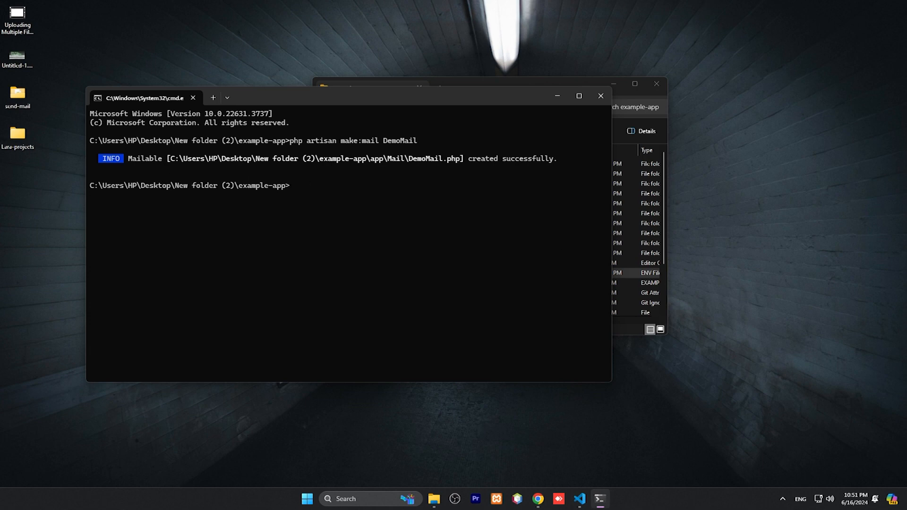
mouse_move(456, 198)
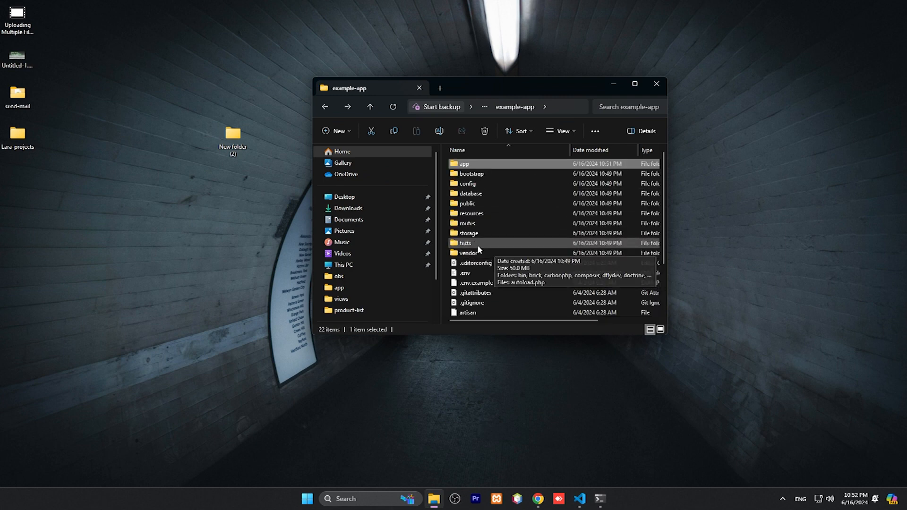
Step: Browse into app/Mail and select the generated DemoMail.php file
double_click(463, 163)
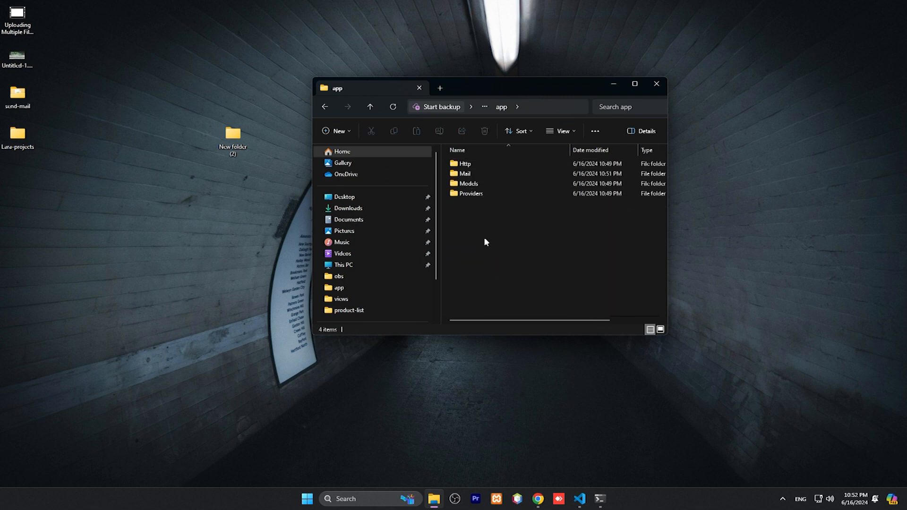
double_click(466, 174)
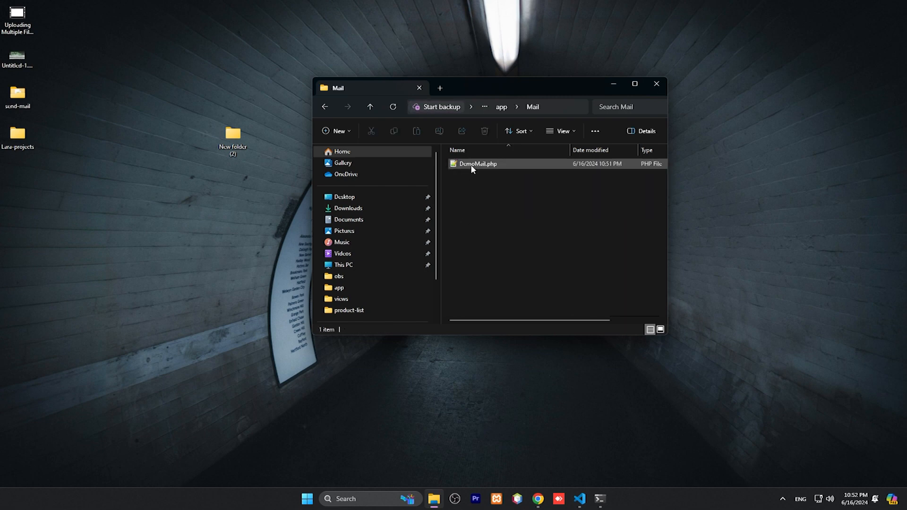
click(579, 499)
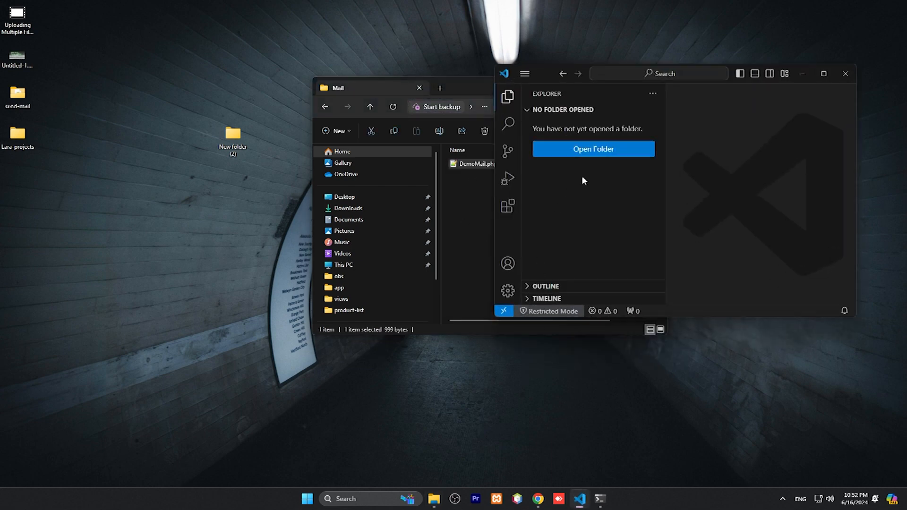
Step: In DemoMail.php, declare a public $mailData property below the traits and save
double_click(474, 163)
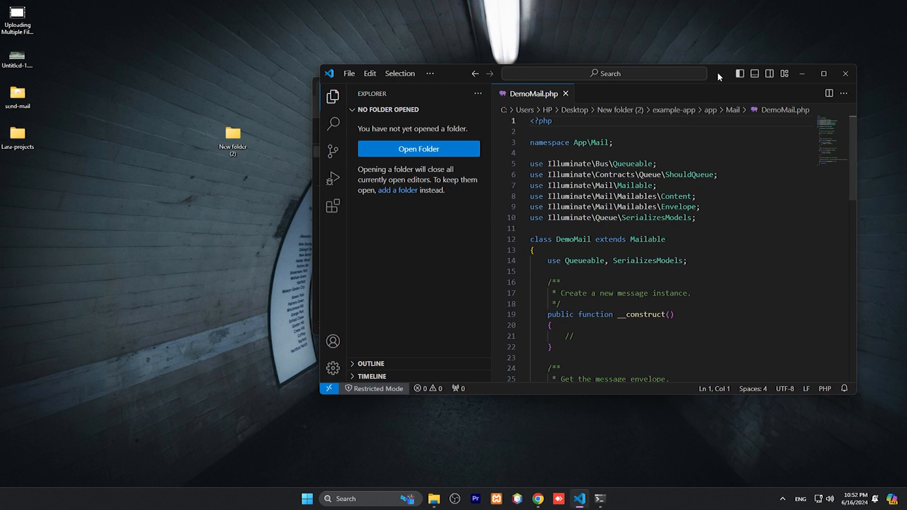
click(823, 74)
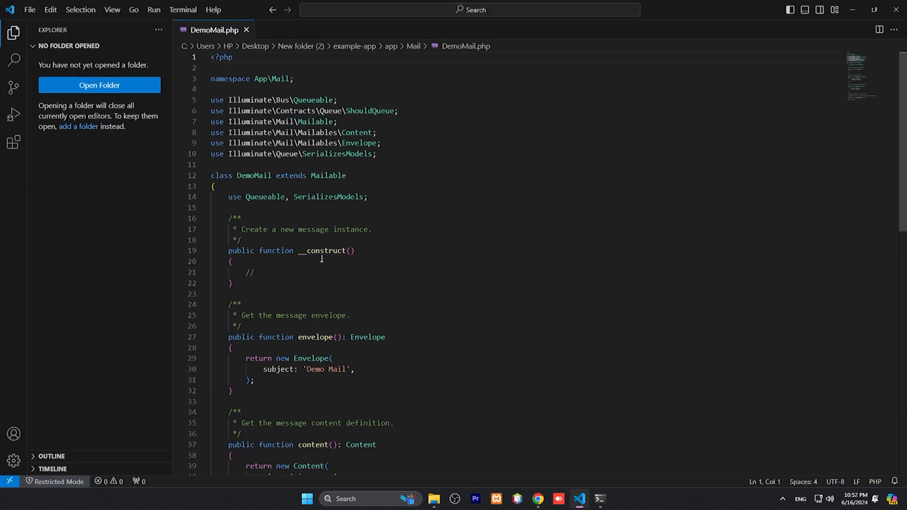
mouse_move(280, 267)
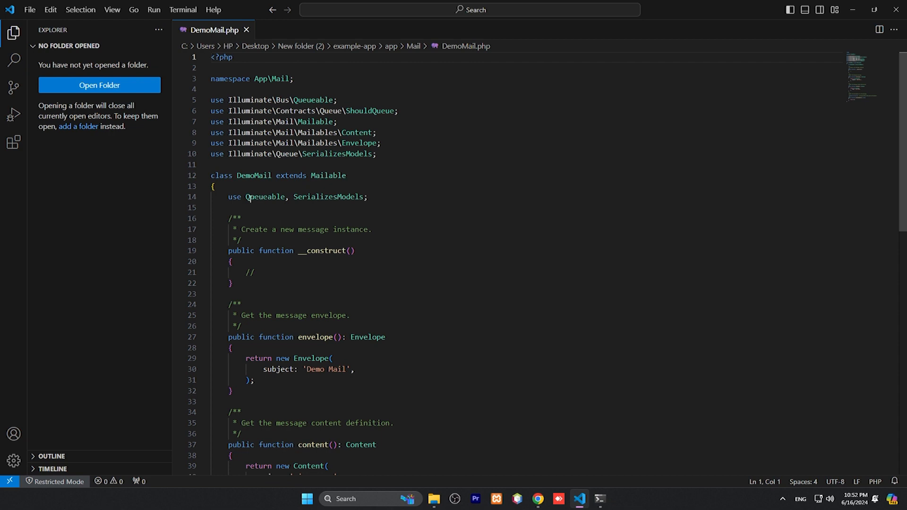
key(Enter)
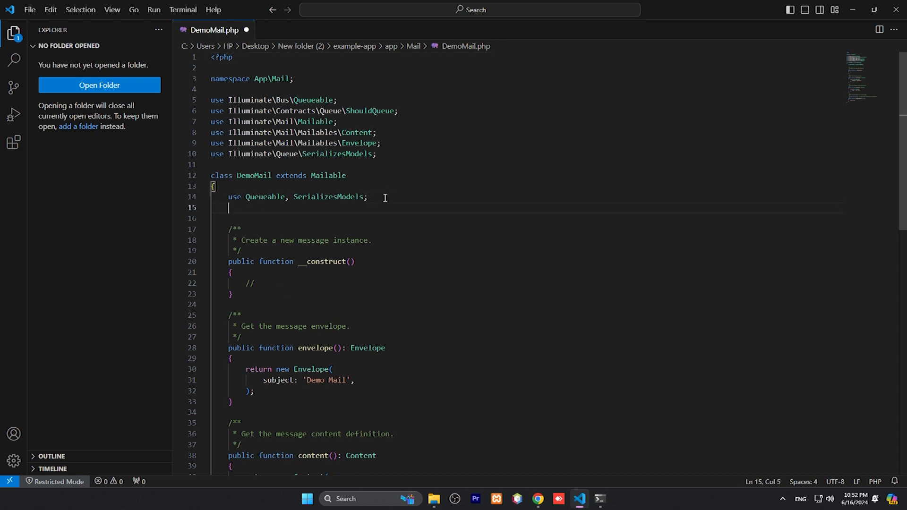
mouse_move(385, 198)
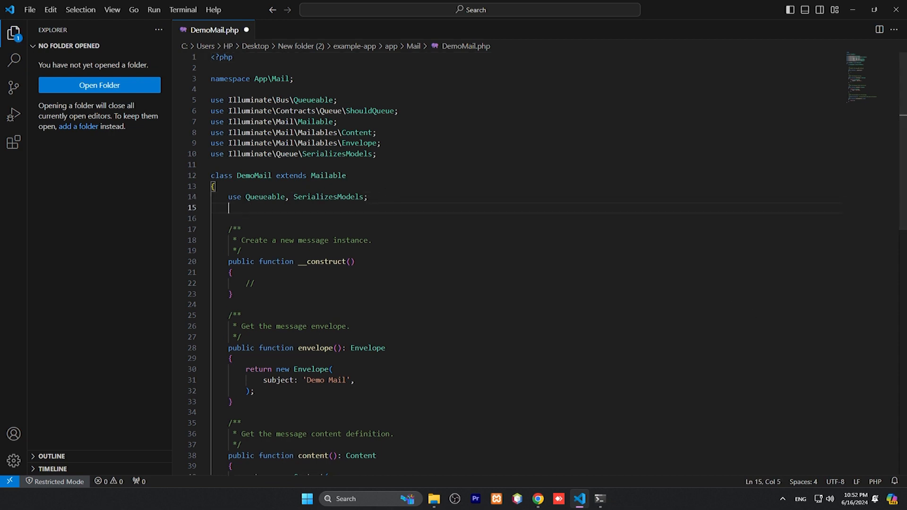
mouse_move(254, 210)
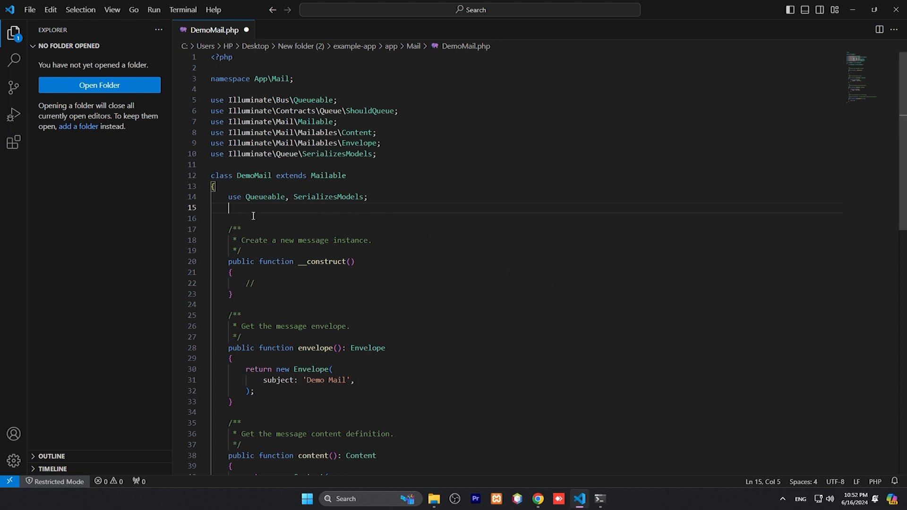
text(public)
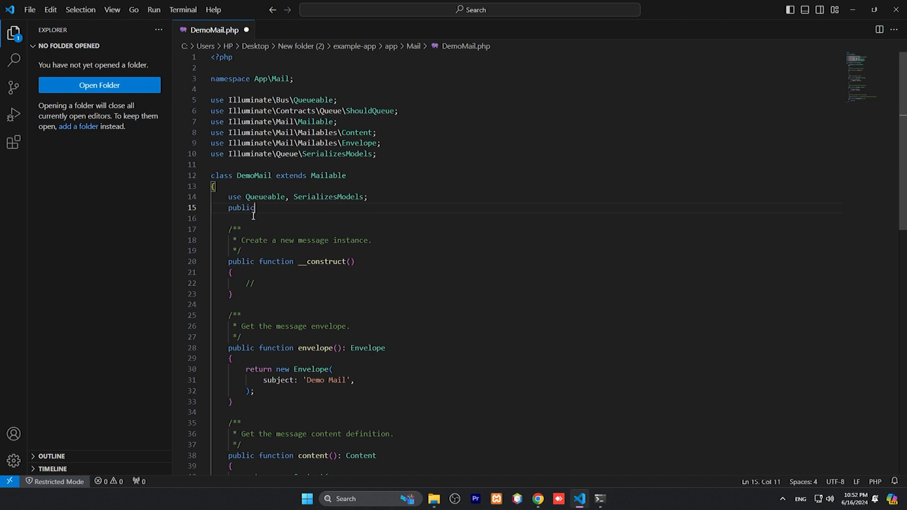
text($)
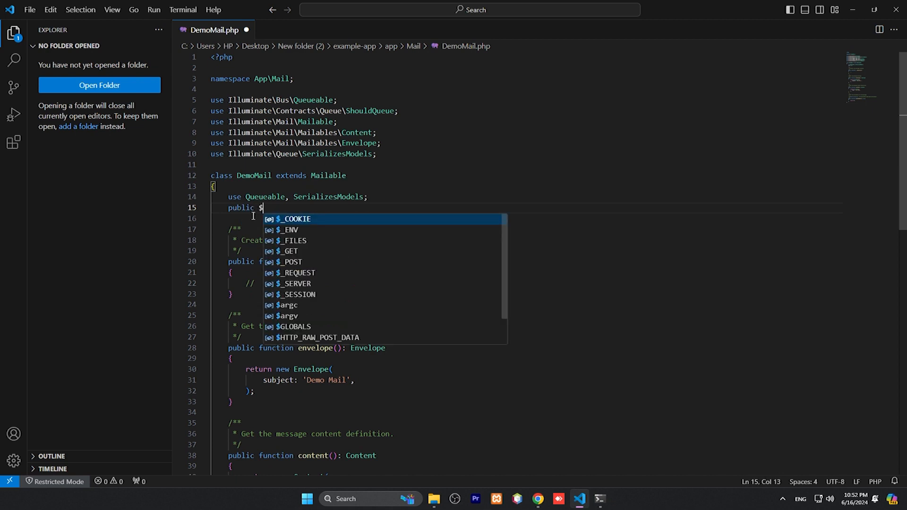
text(mailDa)
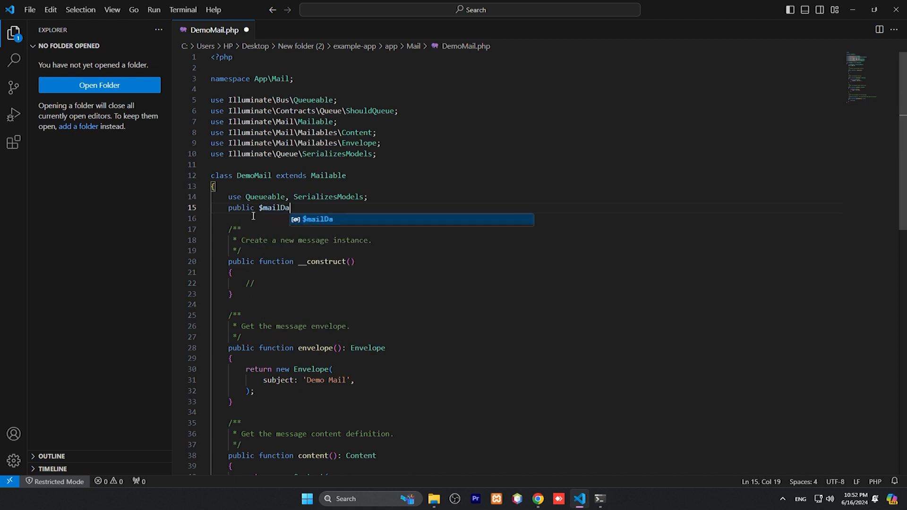
text(ta;)
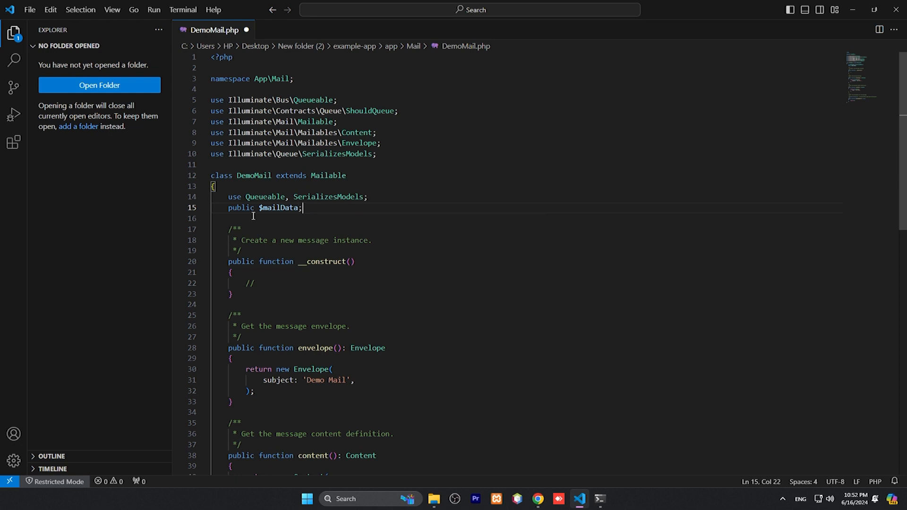
key(ctrl+s)
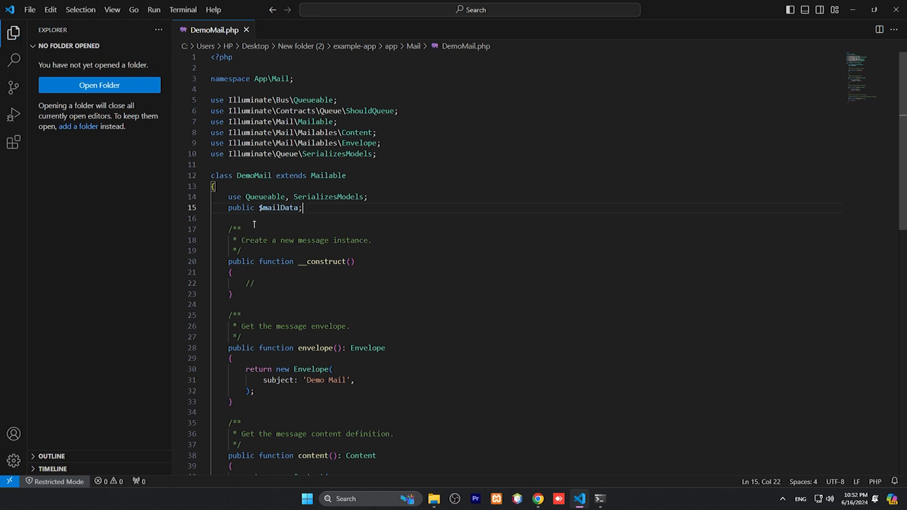
Step: Accept $mailData in the constructor and assign it to $this->mailData
click(347, 262)
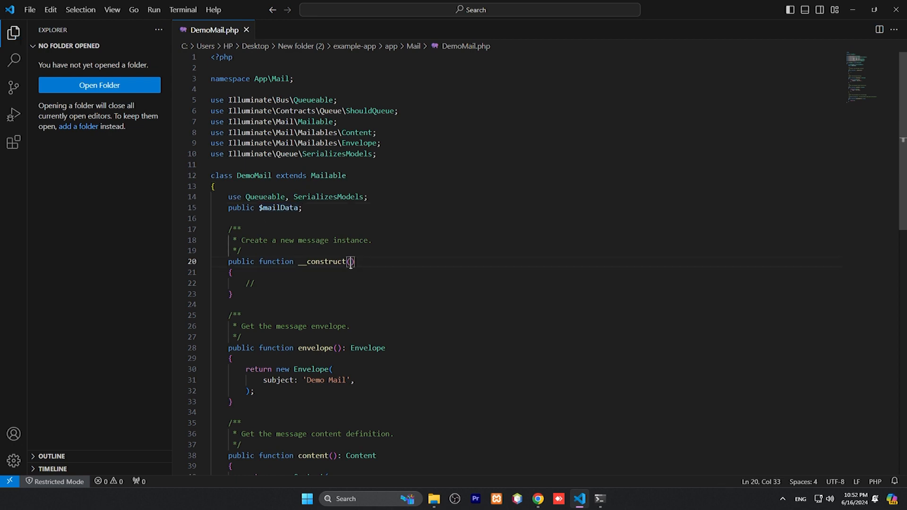
text(mailData)
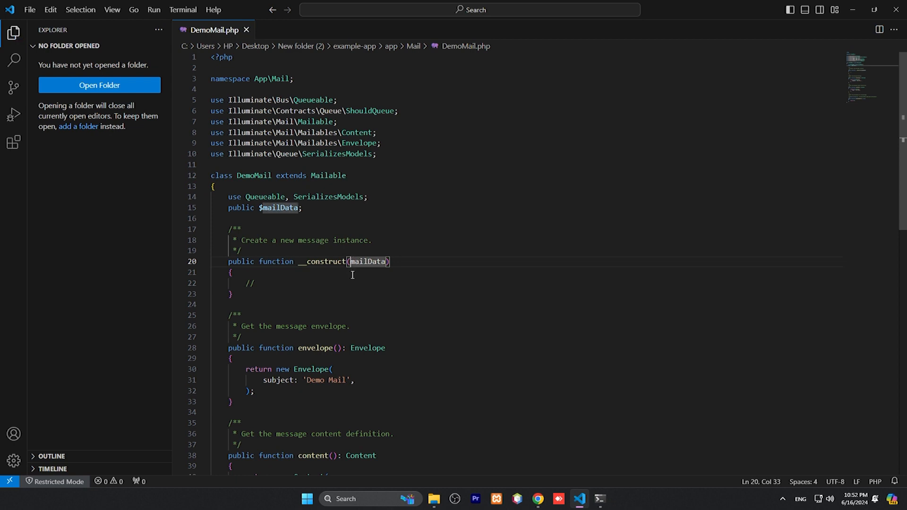
text($)
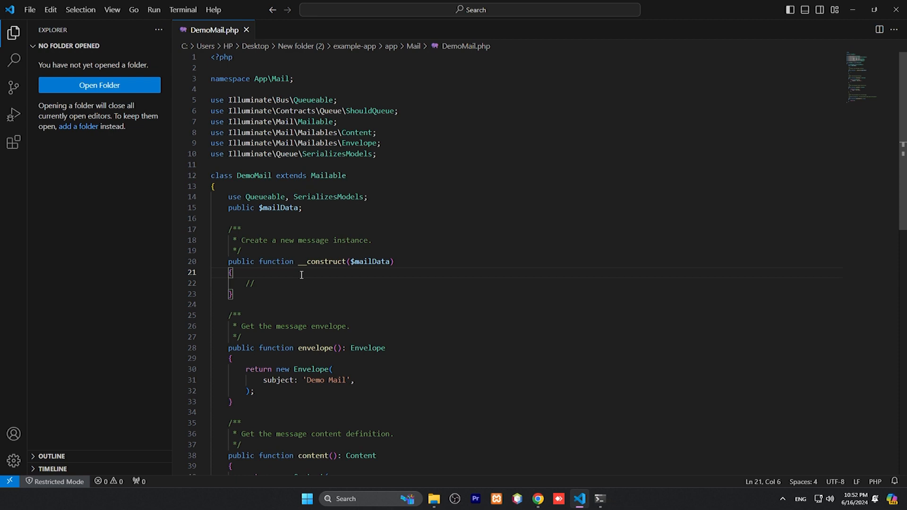
click(261, 283)
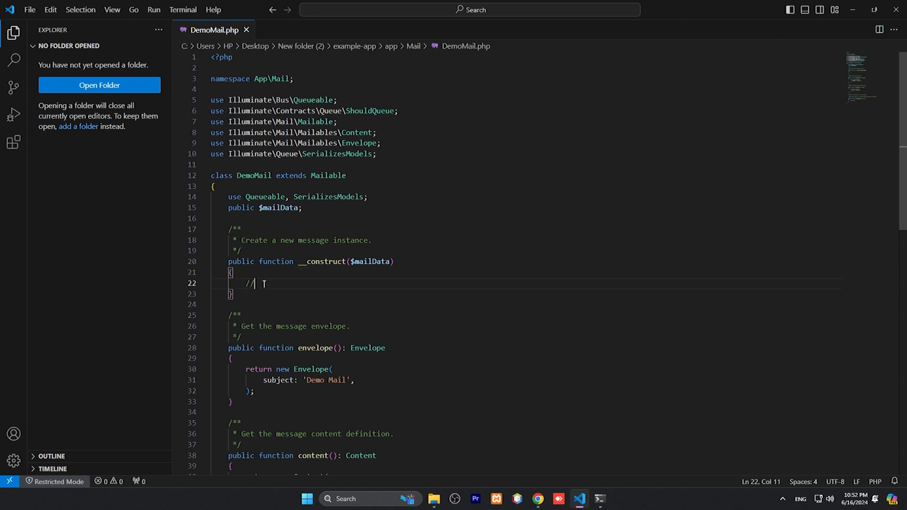
text($thi)
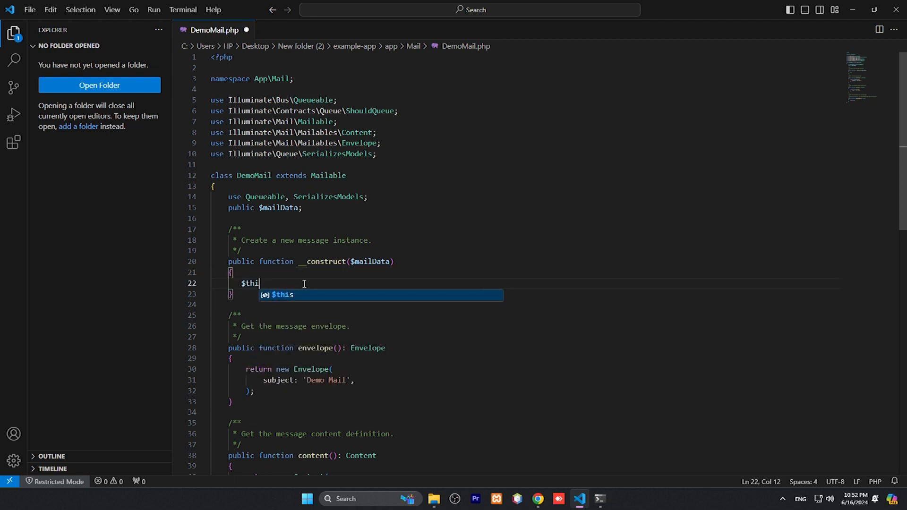
text(->)
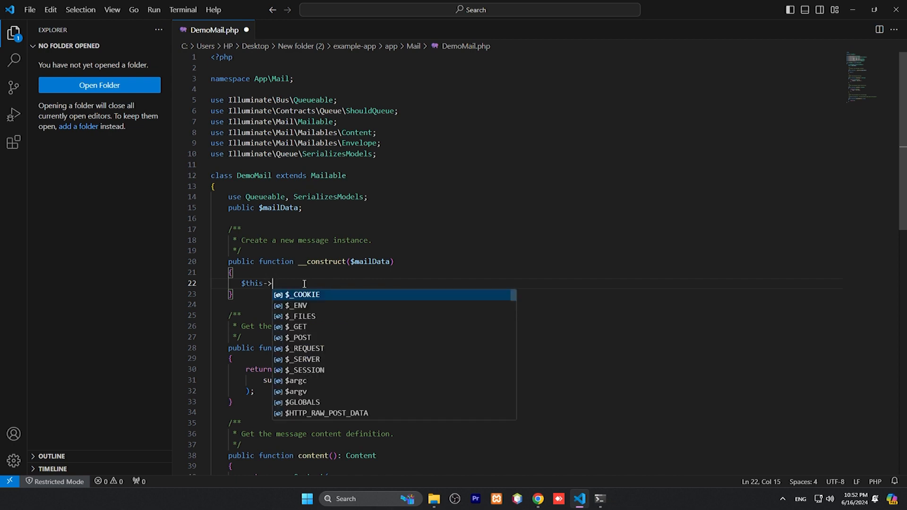
text(mailData =)
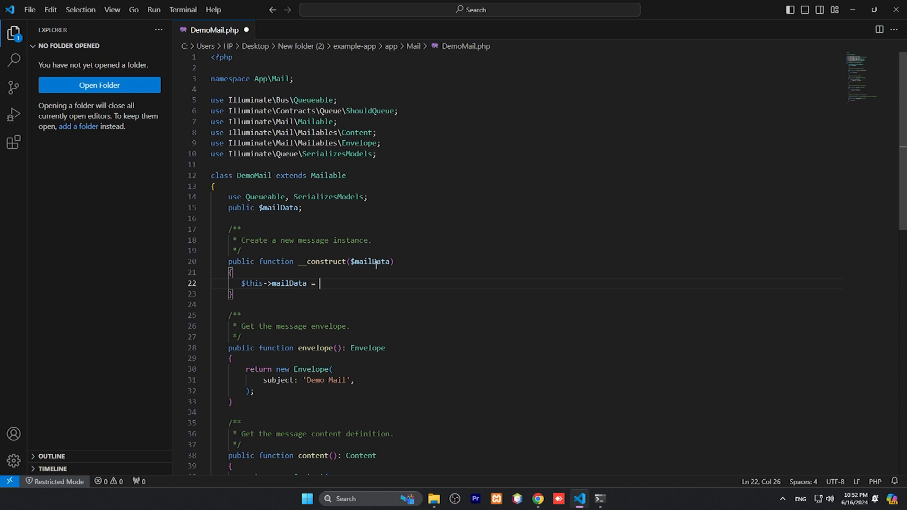
text(mailData)
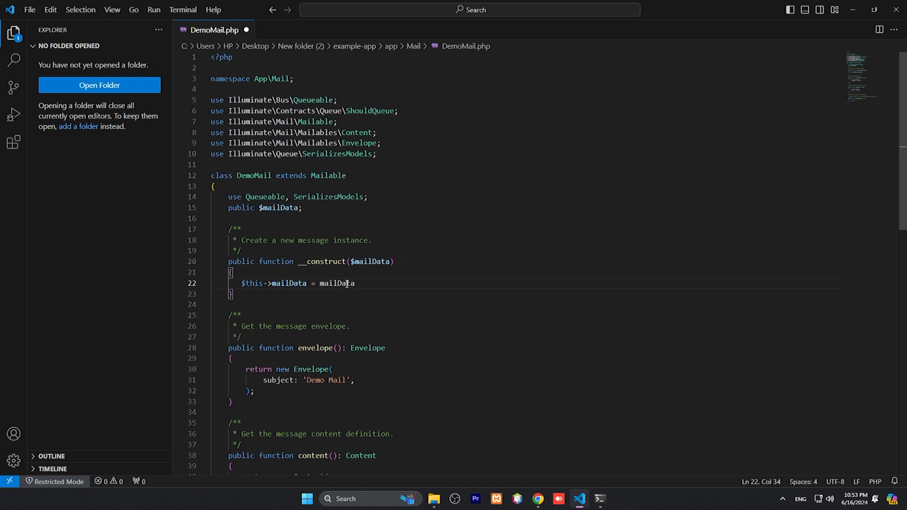
text(;)
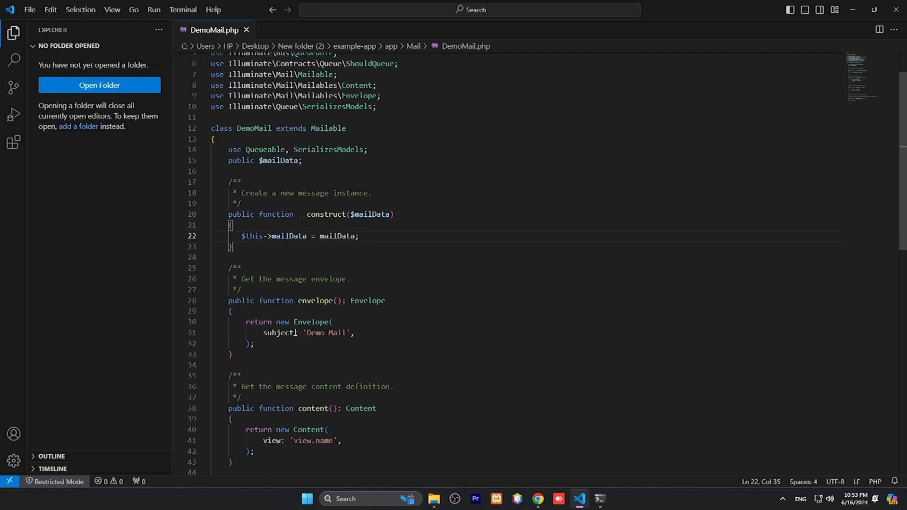
Step: Change the Envelope subject to 'Demo subject' and save
double_click(324, 333)
text(subject)
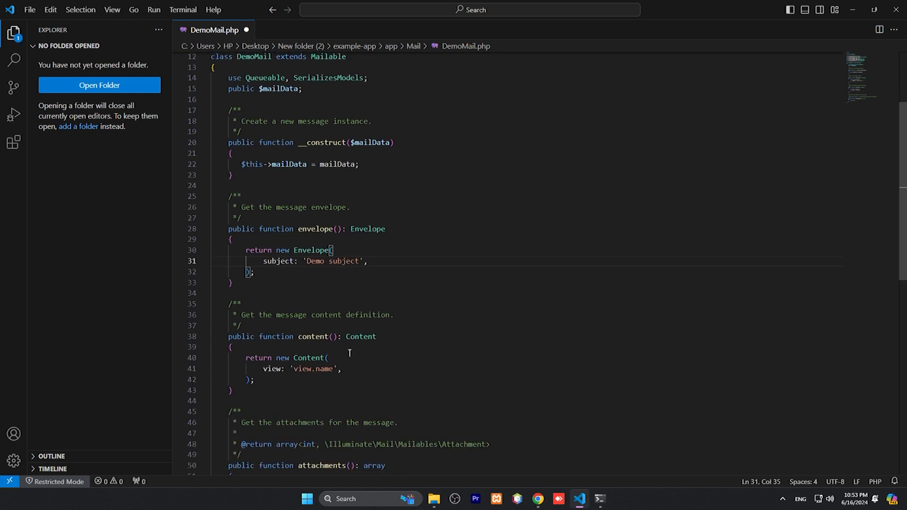
key(ctrl+s)
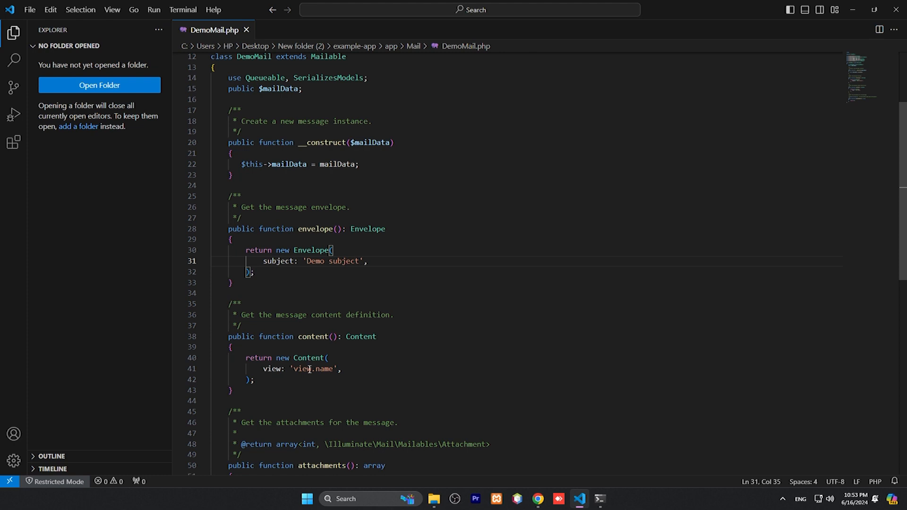
mouse_move(311, 368)
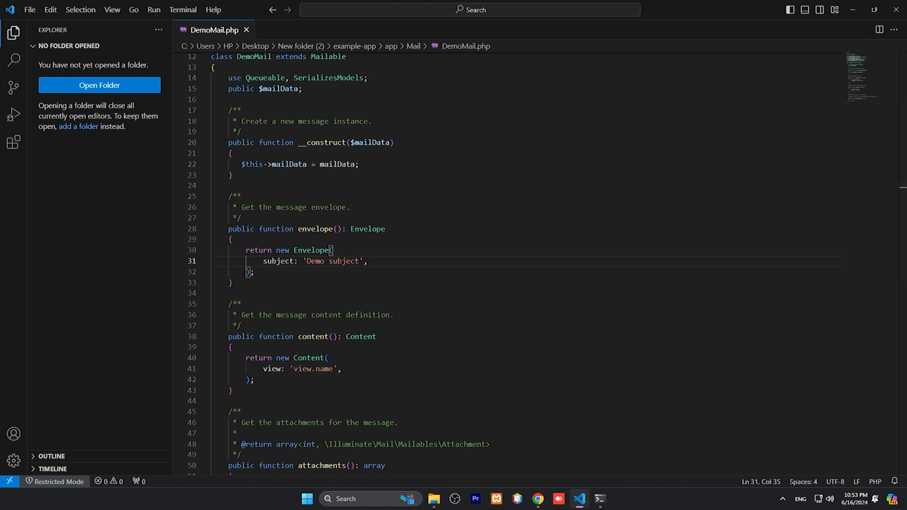
Step: Point the Content view at emails.demoMail and save the file
click(298, 368)
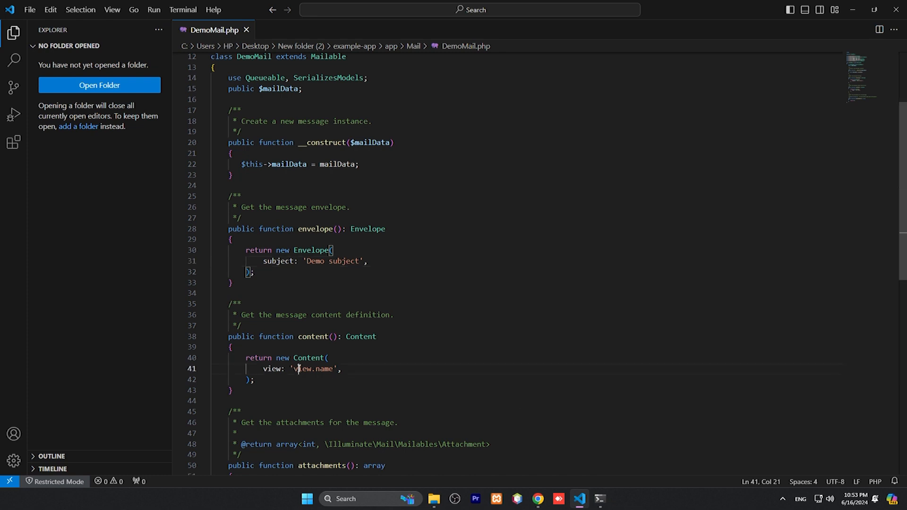
double_click(301, 369)
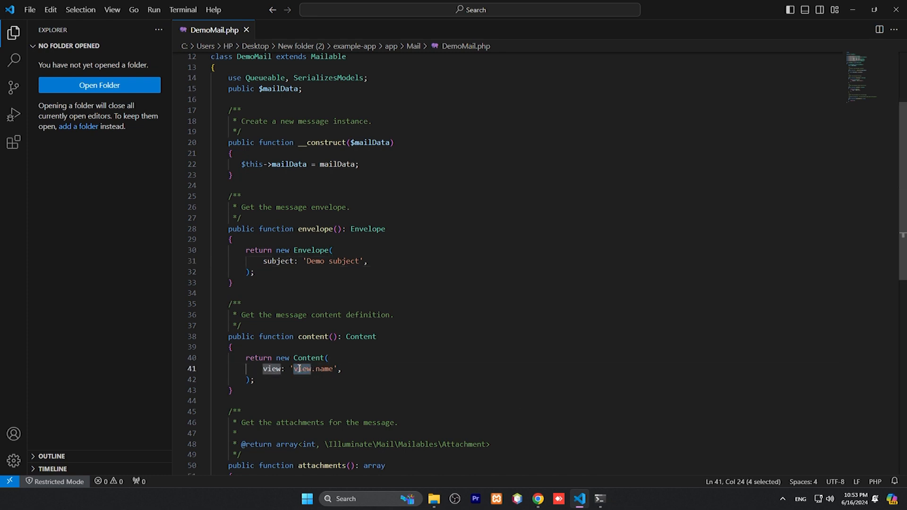
text(email)
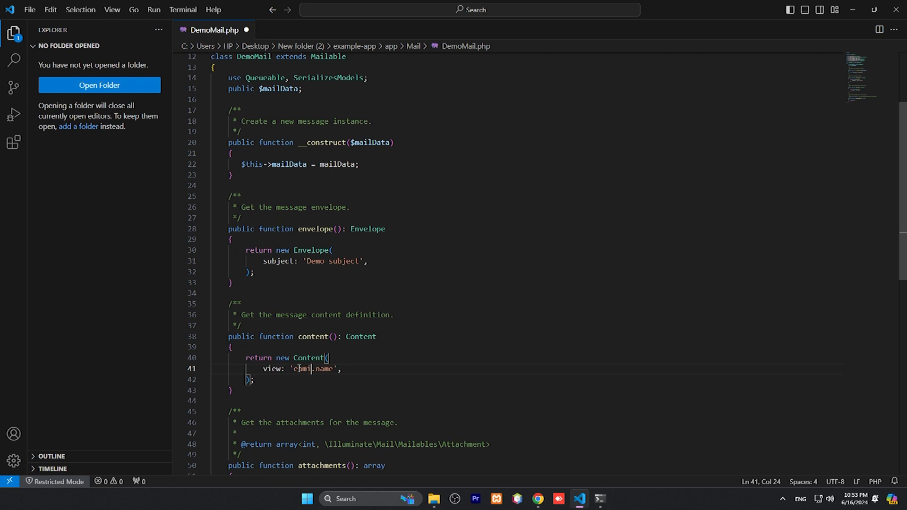
text(s)
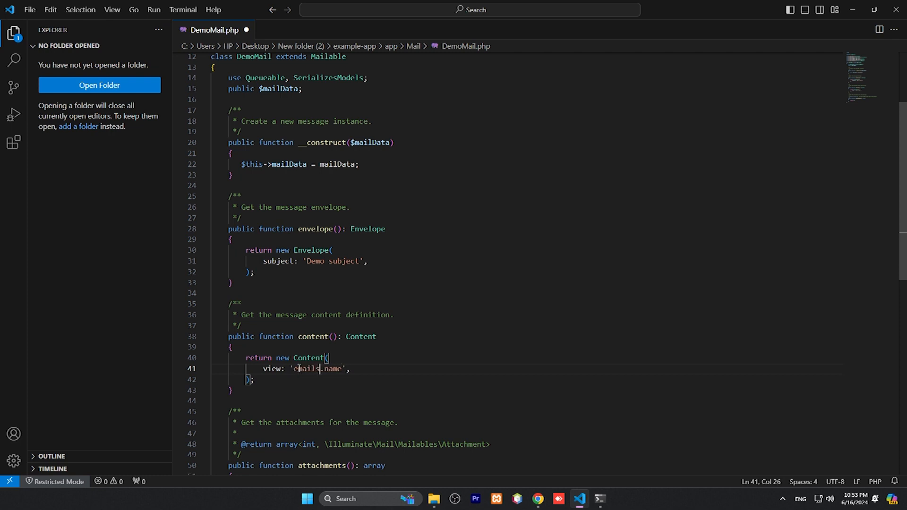
double_click(331, 368)
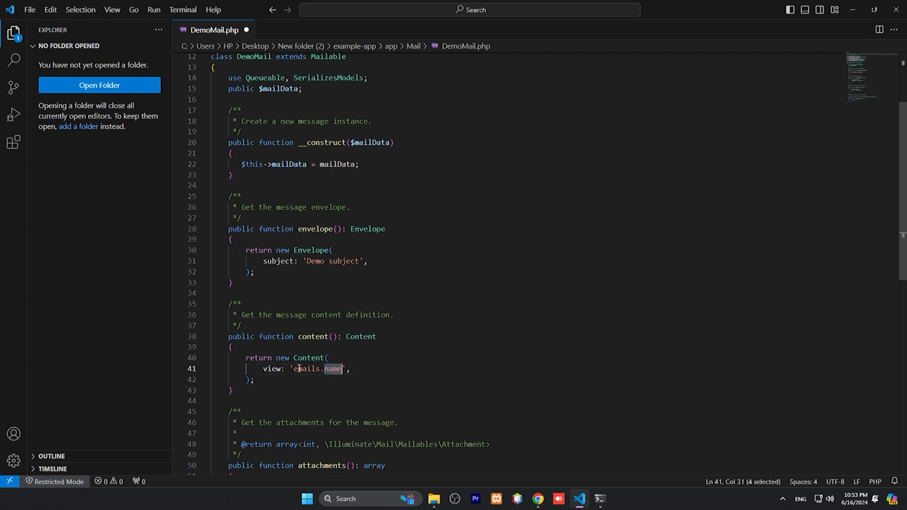
text(demo)
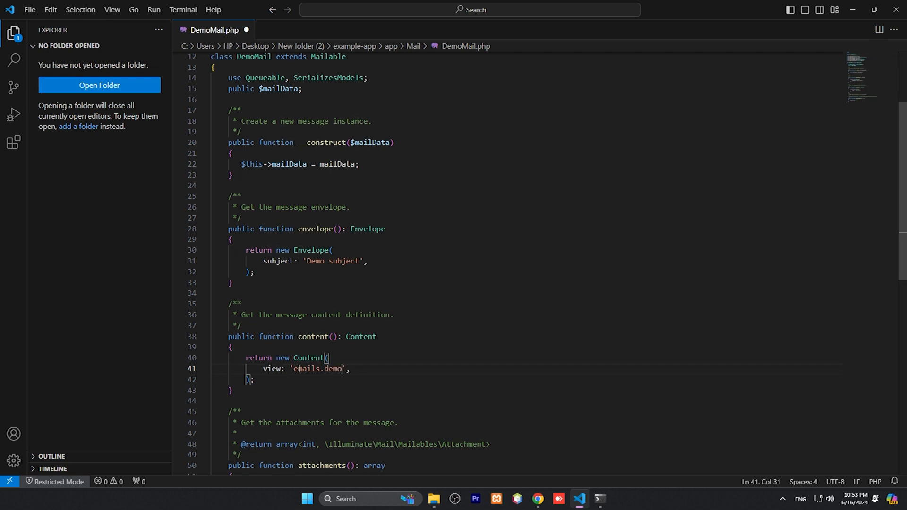
text(Mail)
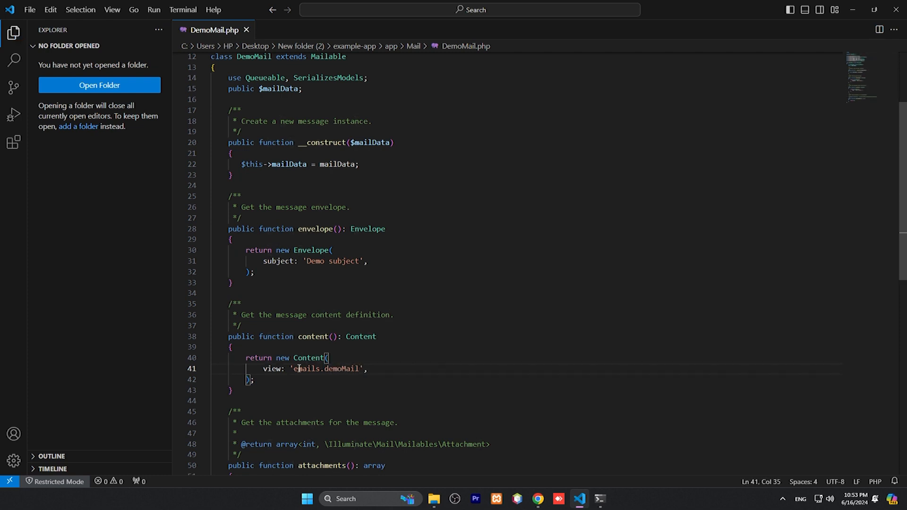
double_click(341, 368)
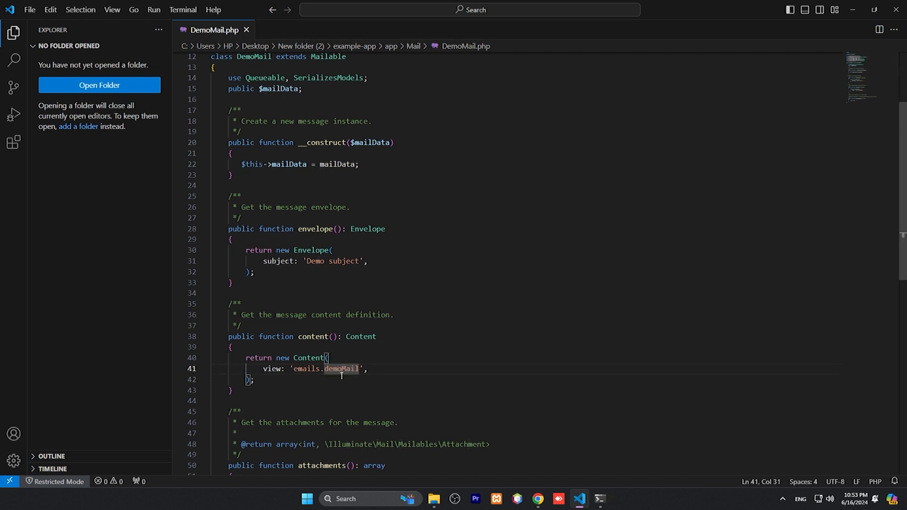
double_click(341, 369)
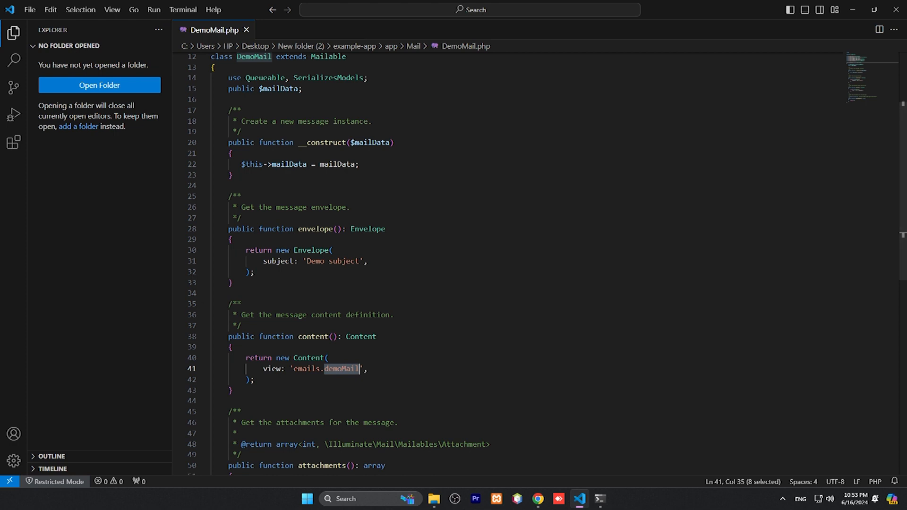
scroll(down, 3)
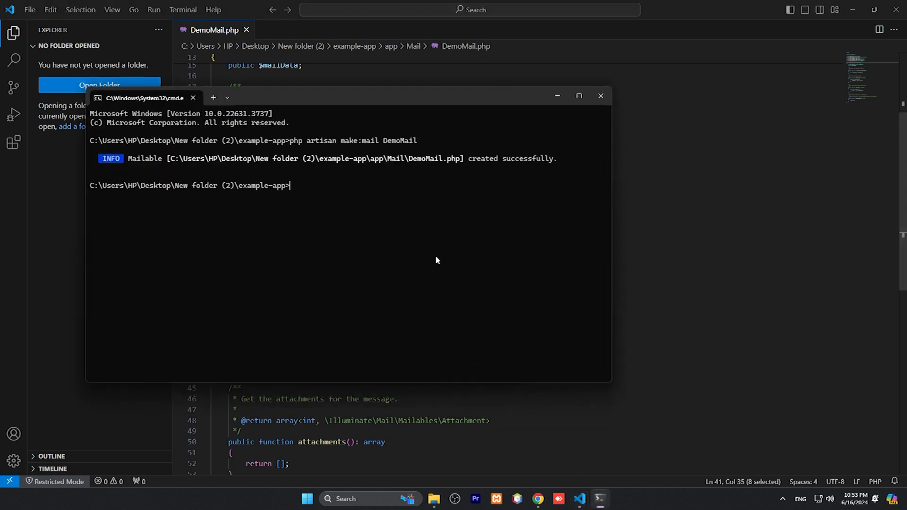
mouse_move(326, 240)
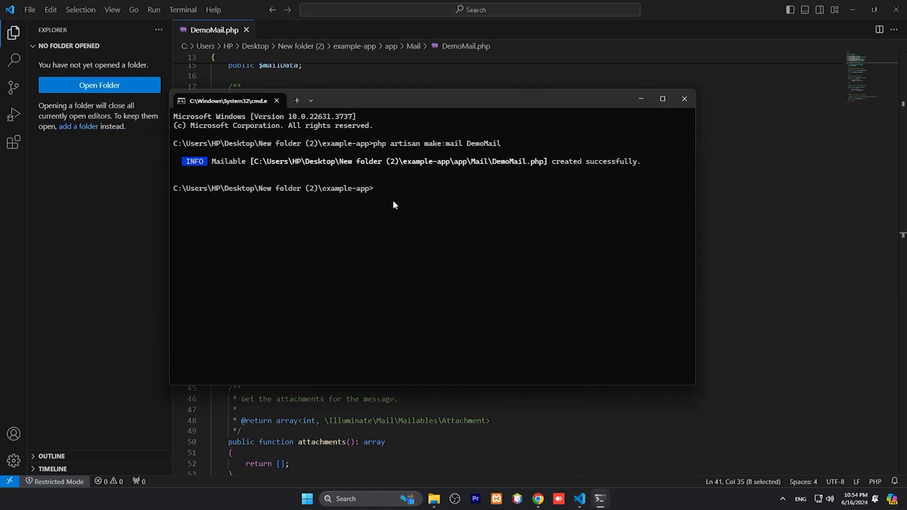
Step: Enter php artisan make:controller MailController in Command Prompt
text(ph)
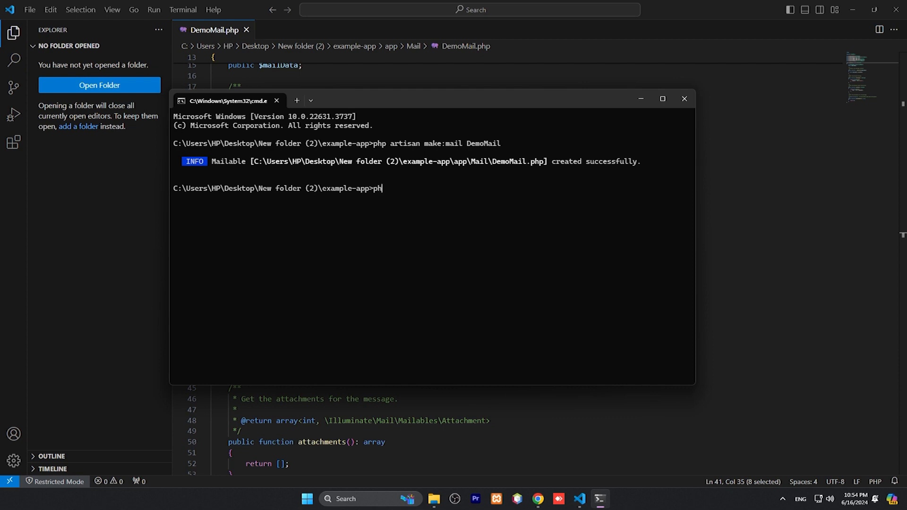
text(a)
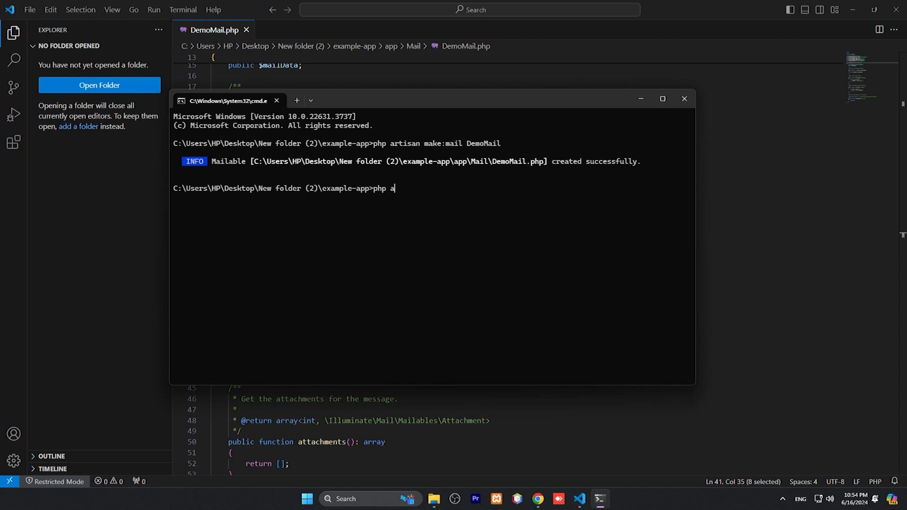
text(rtisan make)
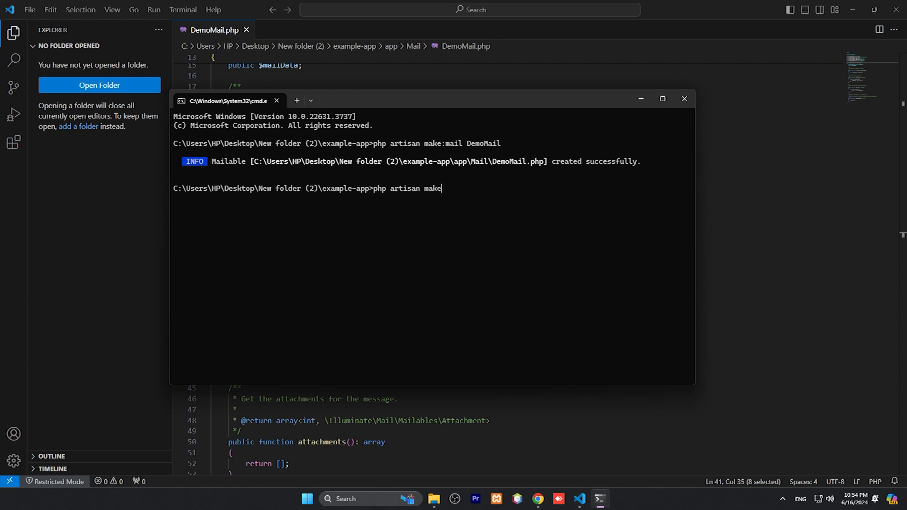
text(: c)
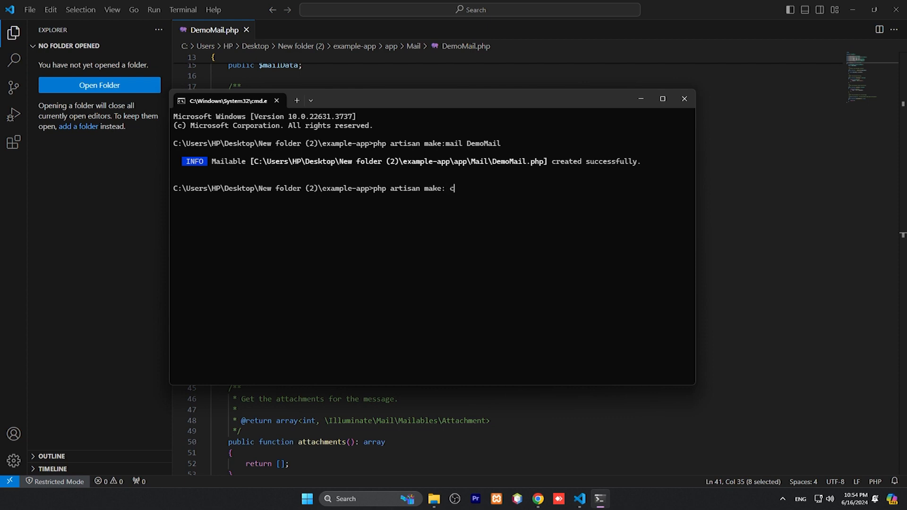
text(on)
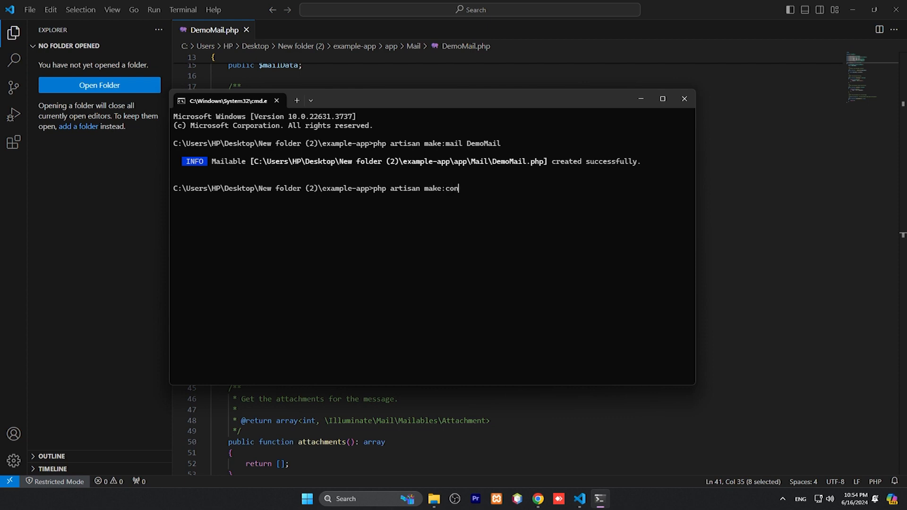
text(troller)
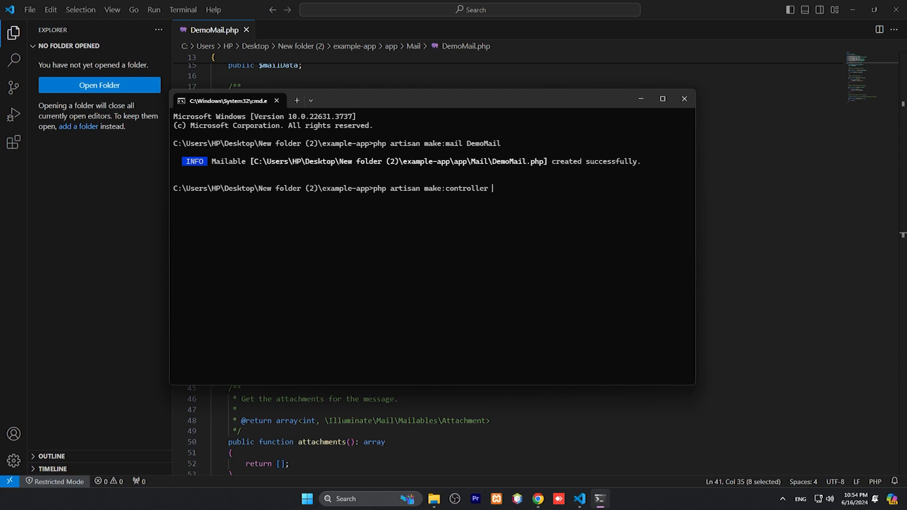
text(Mail)
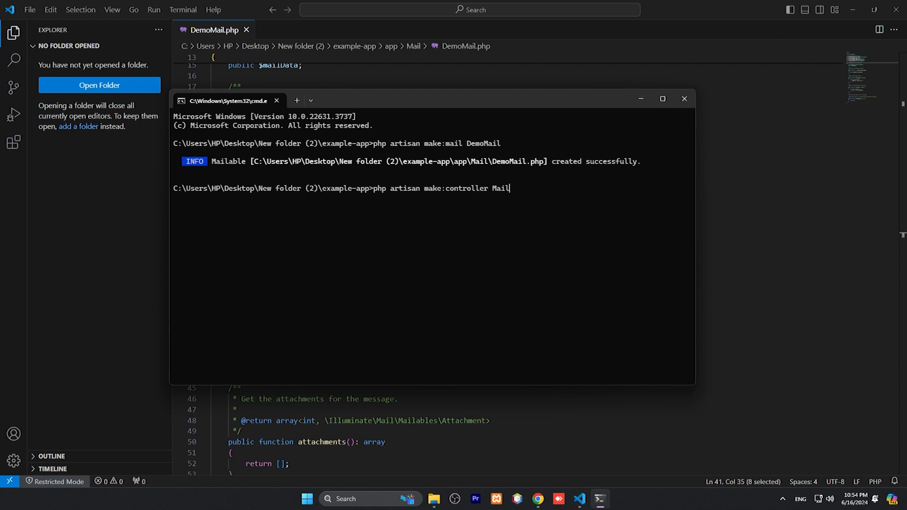
text(Control)
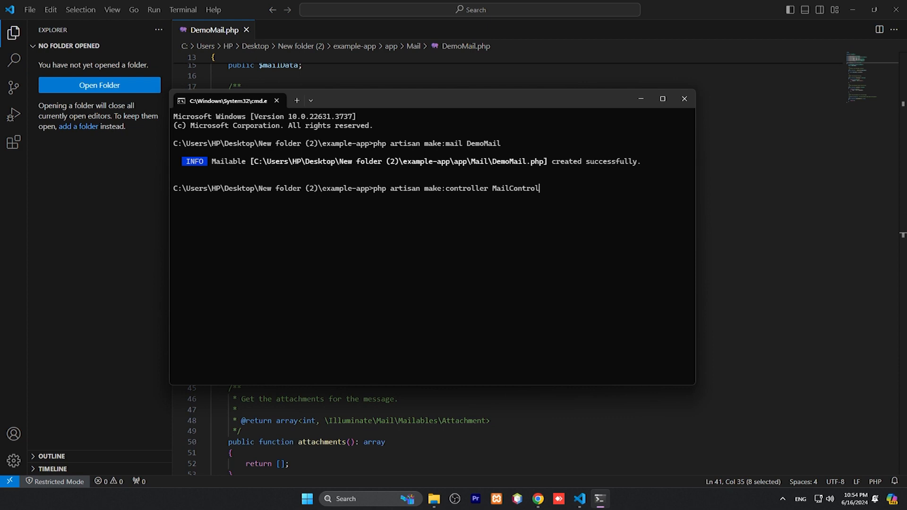
text(ler)
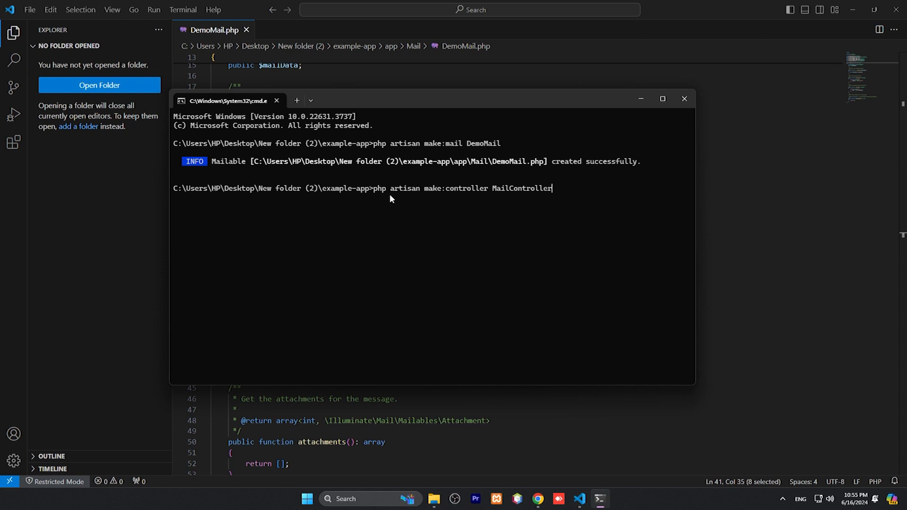
mouse_move(525, 210)
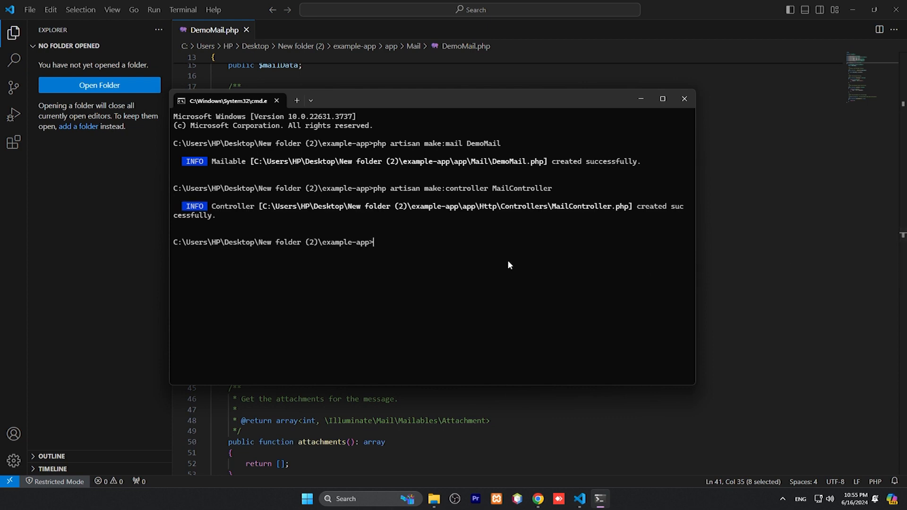
mouse_move(429, 226)
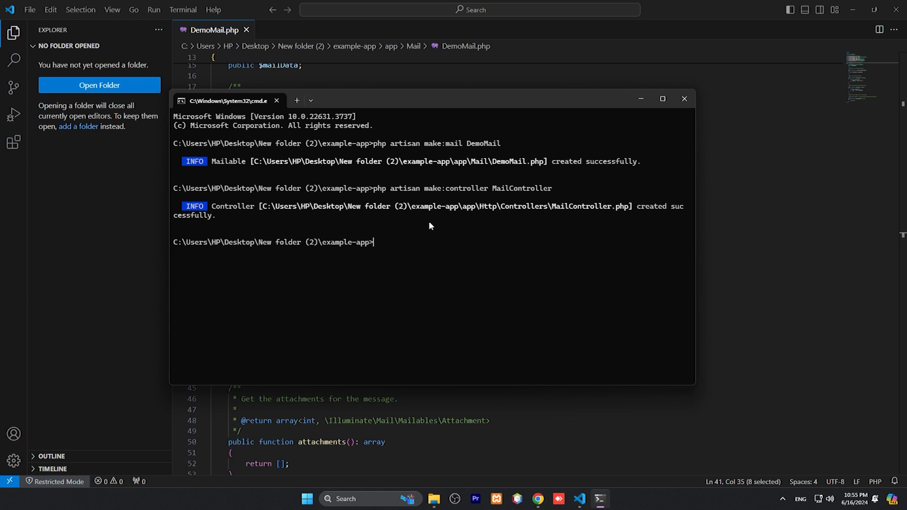
mouse_move(438, 222)
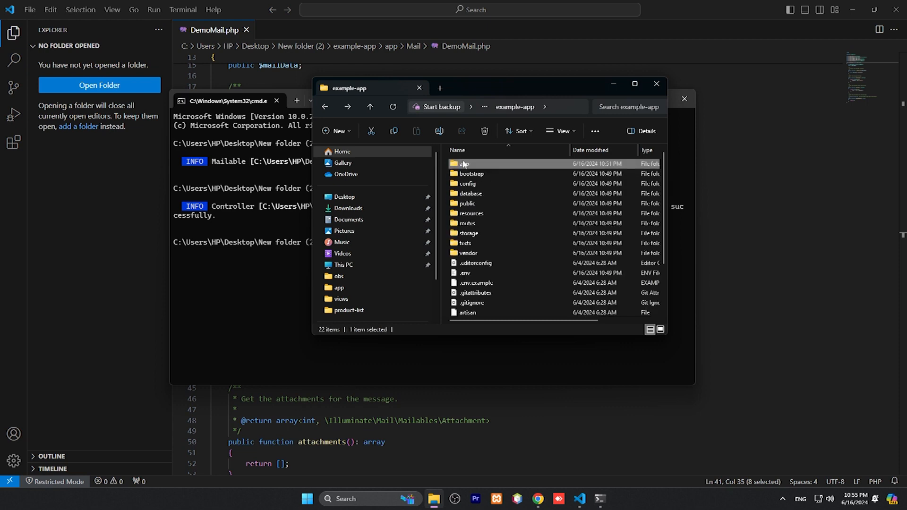
Step: Browse to app/Http/Controllers, close the command window, and load MailController.php in VS Code
double_click(463, 164)
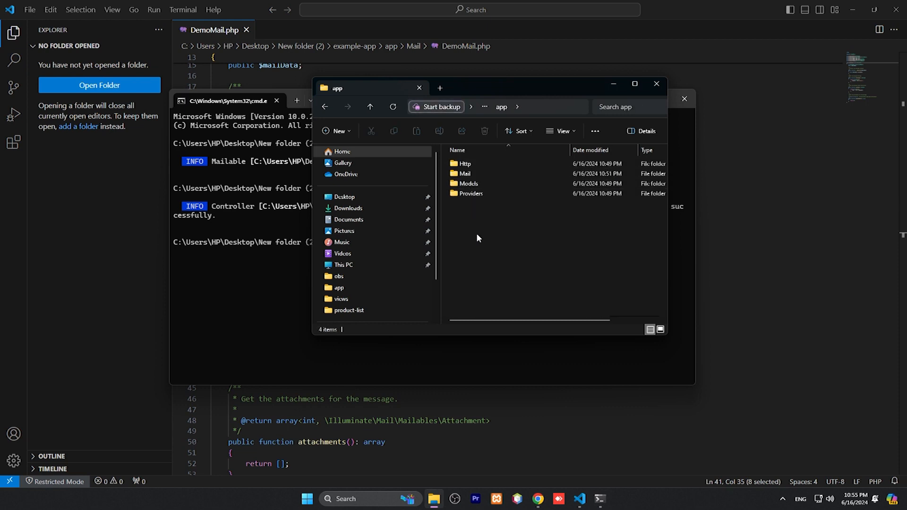
double_click(465, 163)
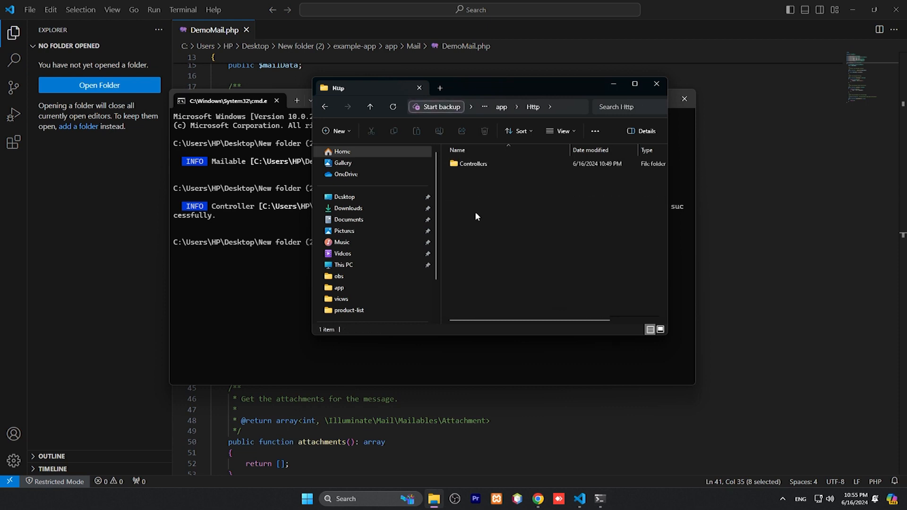
double_click(474, 163)
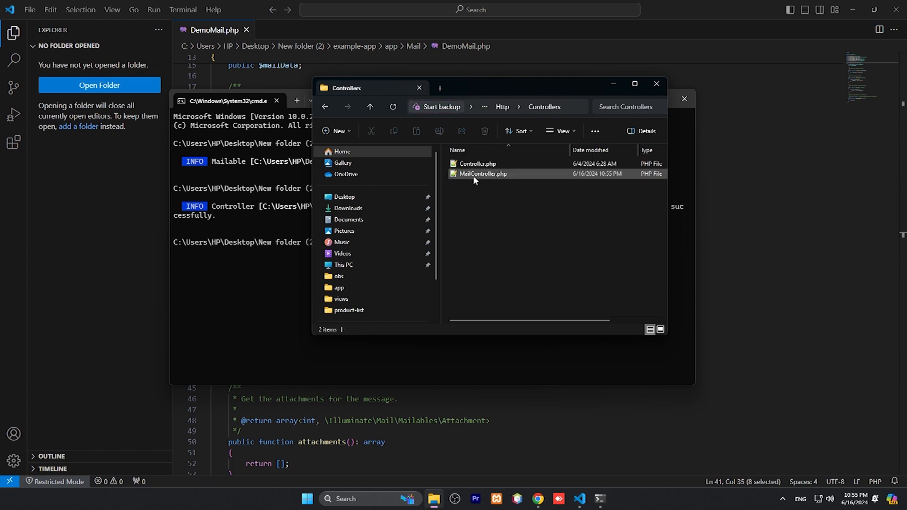
click(483, 174)
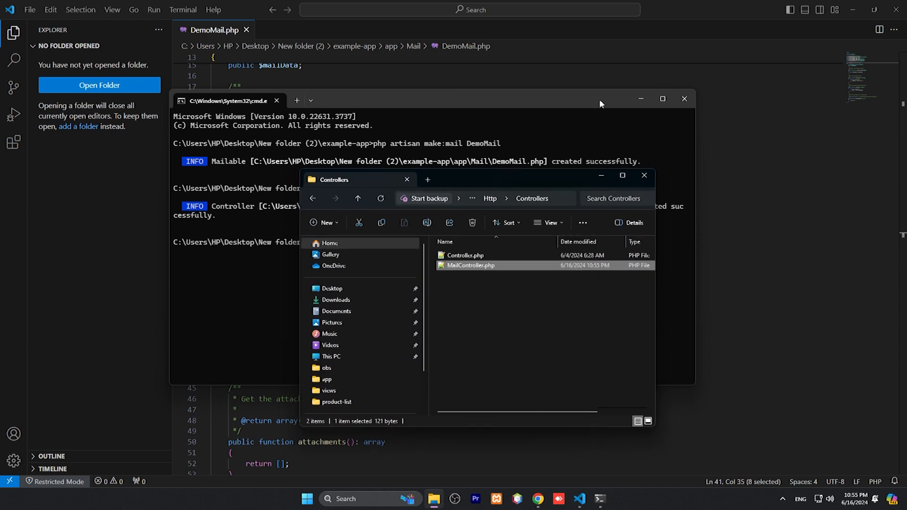
click(685, 99)
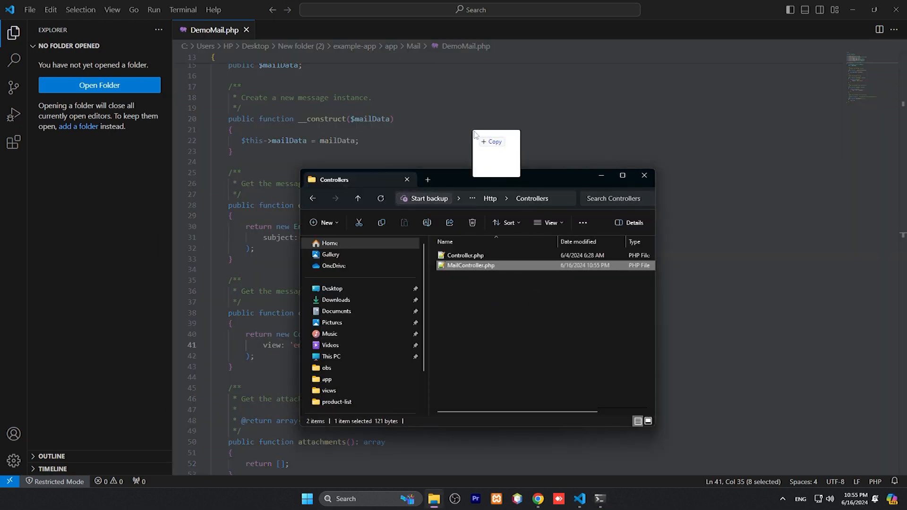
double_click(470, 265)
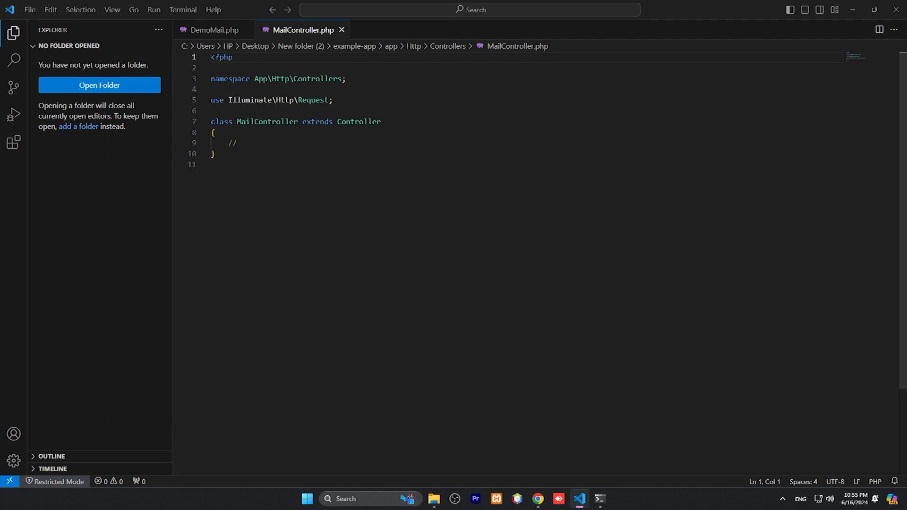
Step: Add the import use App\Mail\DemoMail; after the namespace line
click(310, 78)
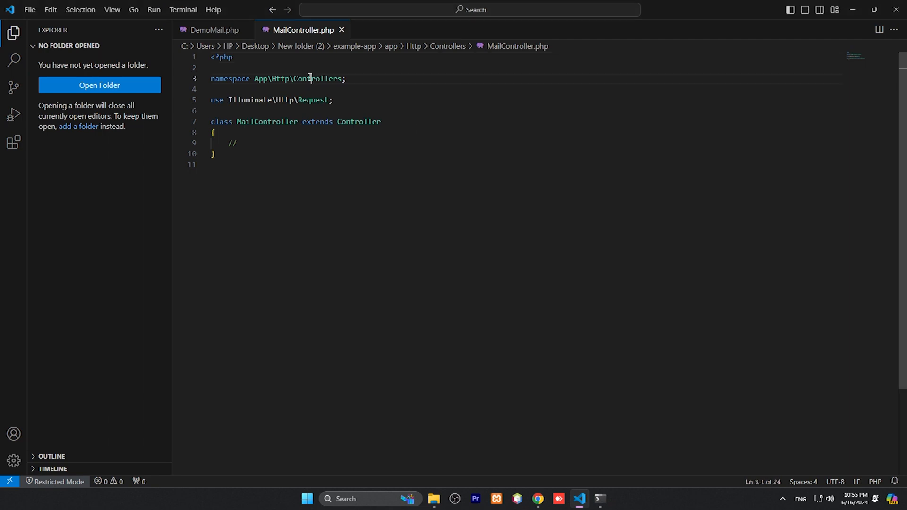
key(Delete)
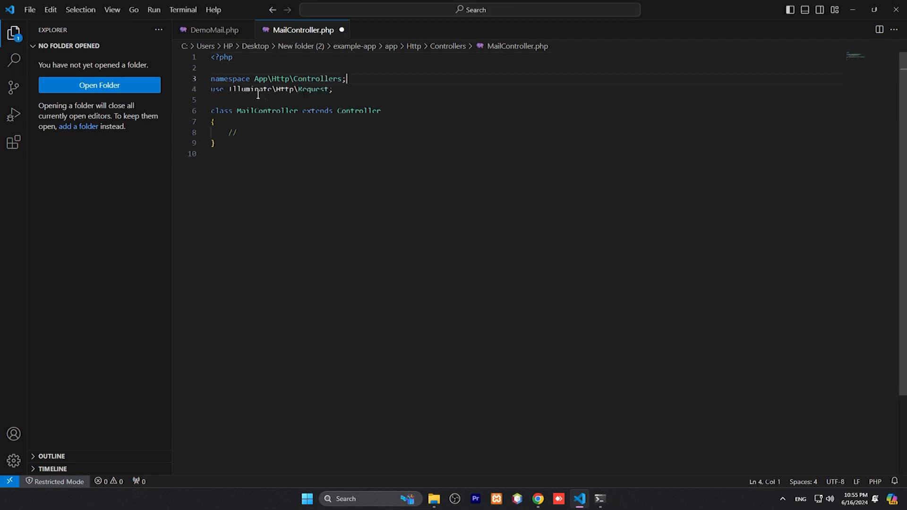
key(Enter)
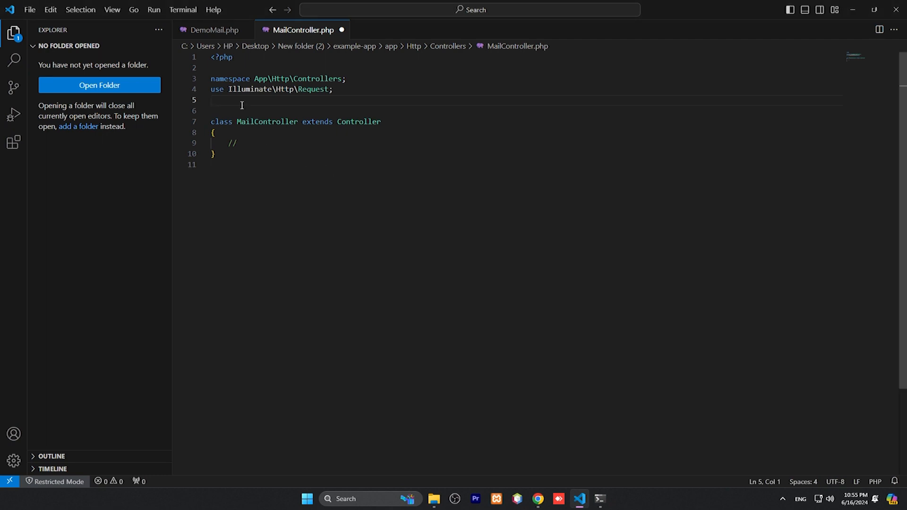
text(use App\Mail\DemoMail;)
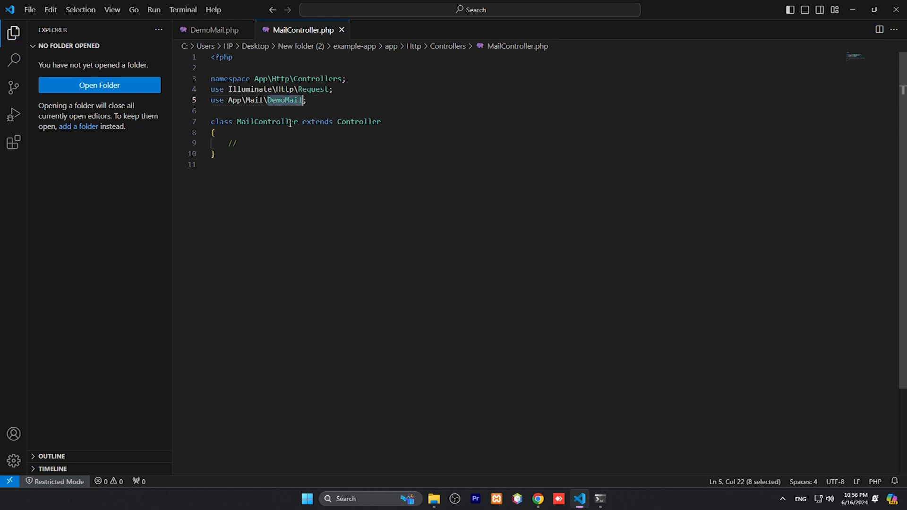
mouse_move(314, 189)
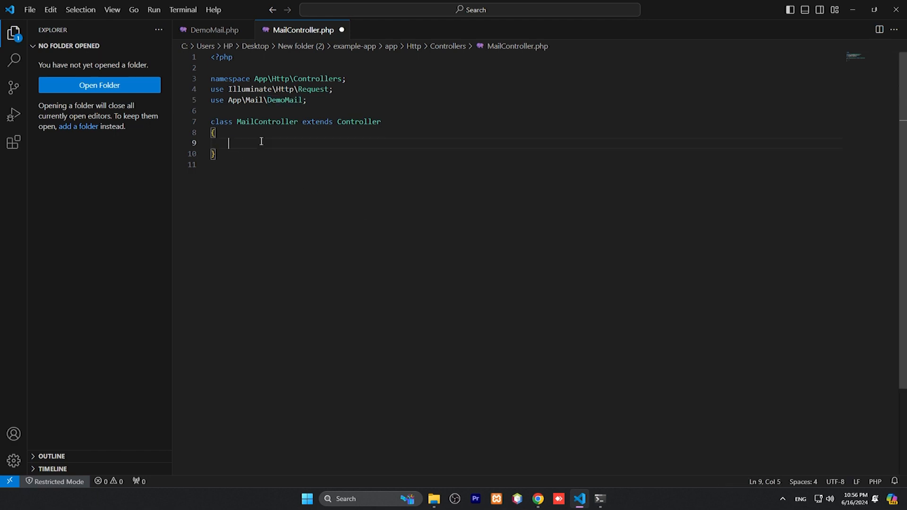
Step: Declare an empty public function index() inside the MailController class
key(Enter)
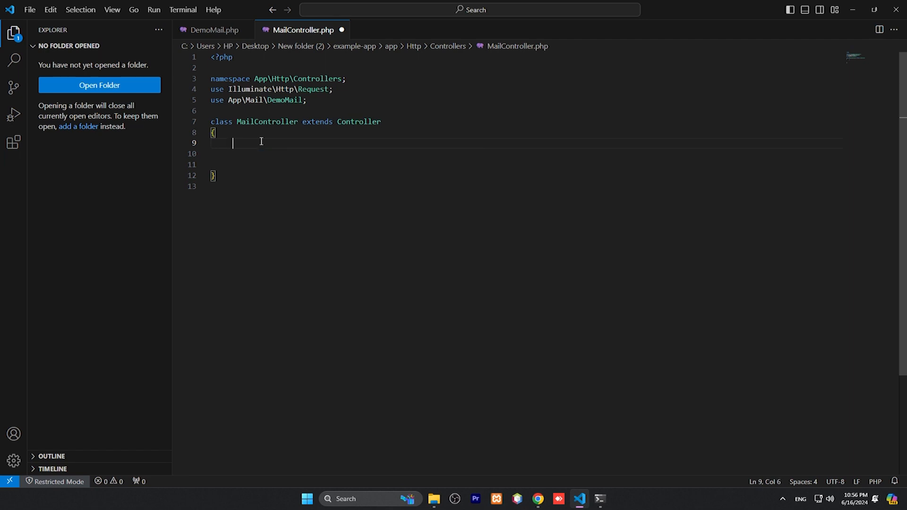
text(public f)
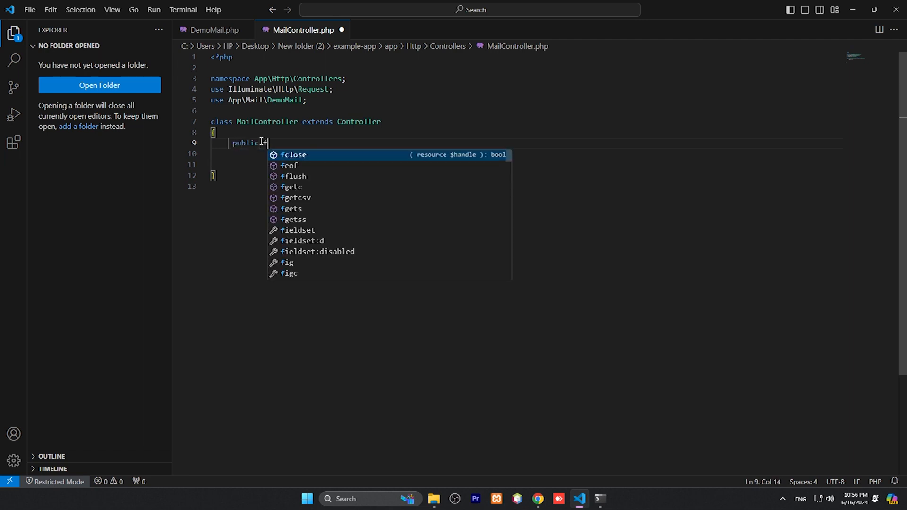
text(unction)
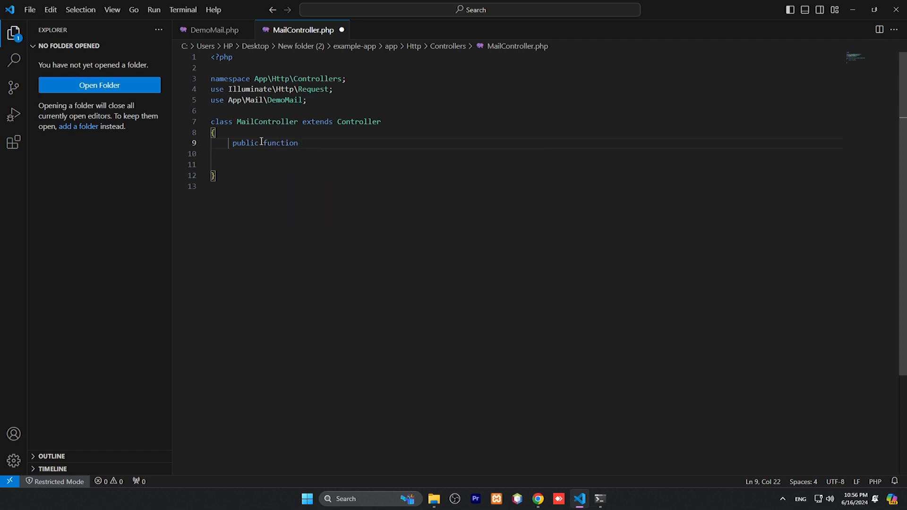
text(index())
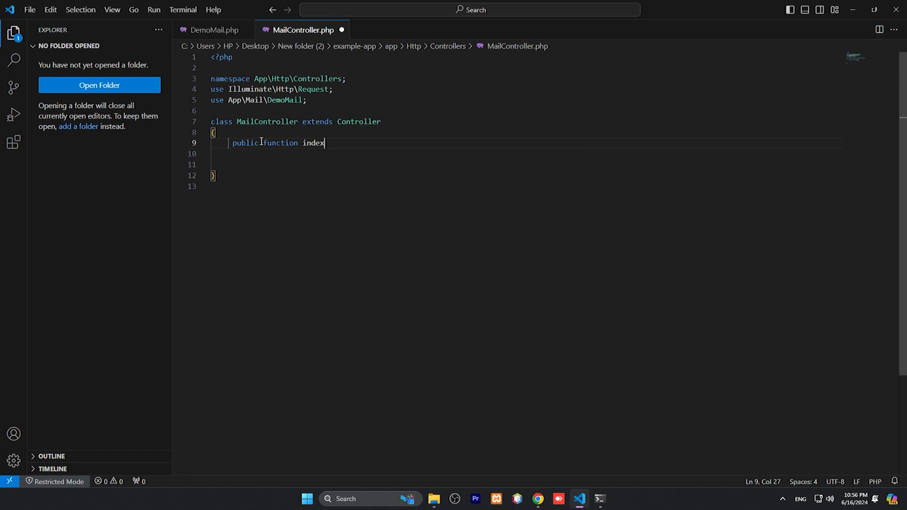
text((){})
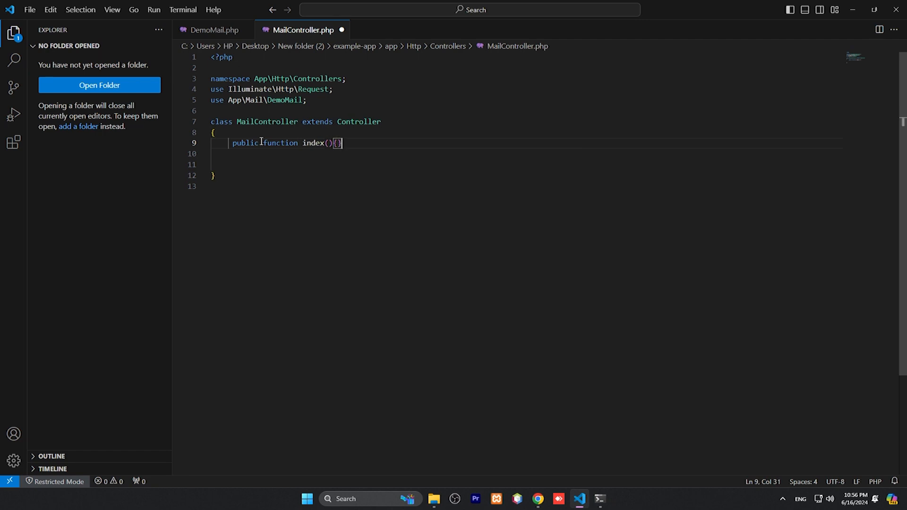
key(Enter)
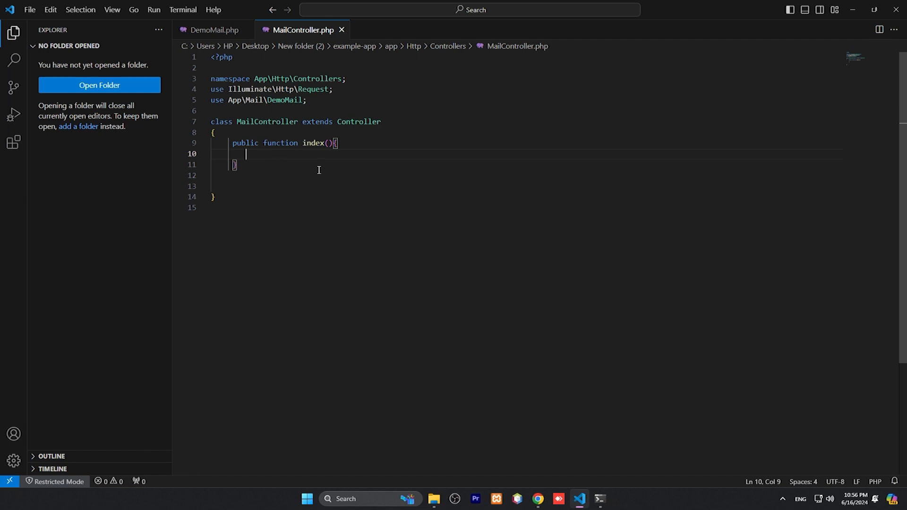
mouse_move(319, 170)
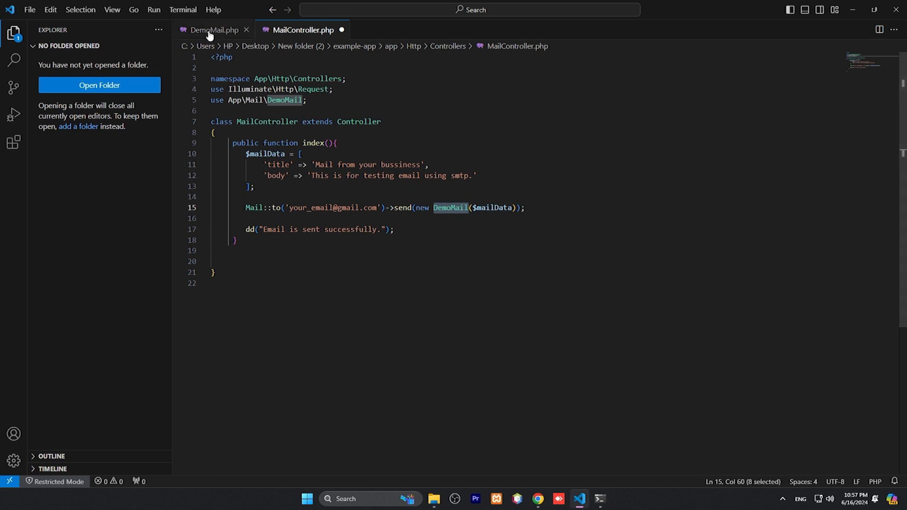
Step: Cross-check DemoMail, then review index()'s $mailData array and Mail::to recipient placeholder
click(212, 29)
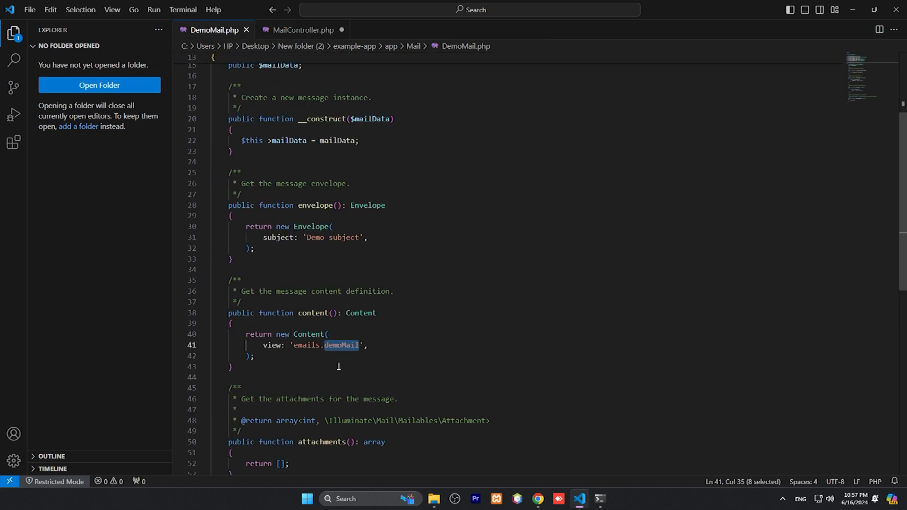
scroll(up, 3)
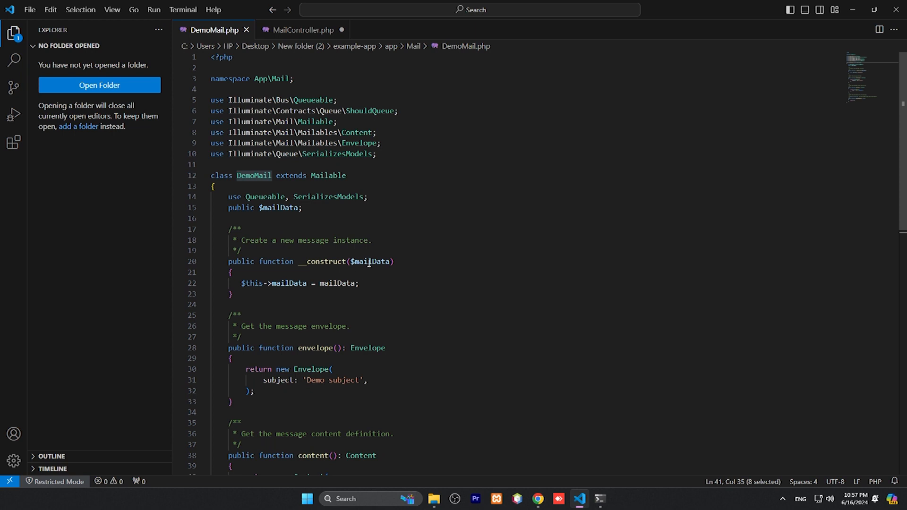
click(302, 29)
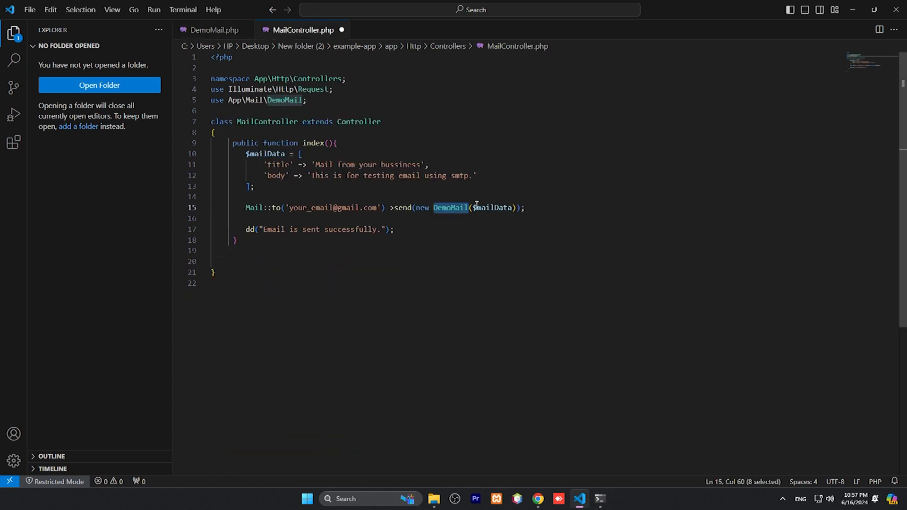
click(494, 208)
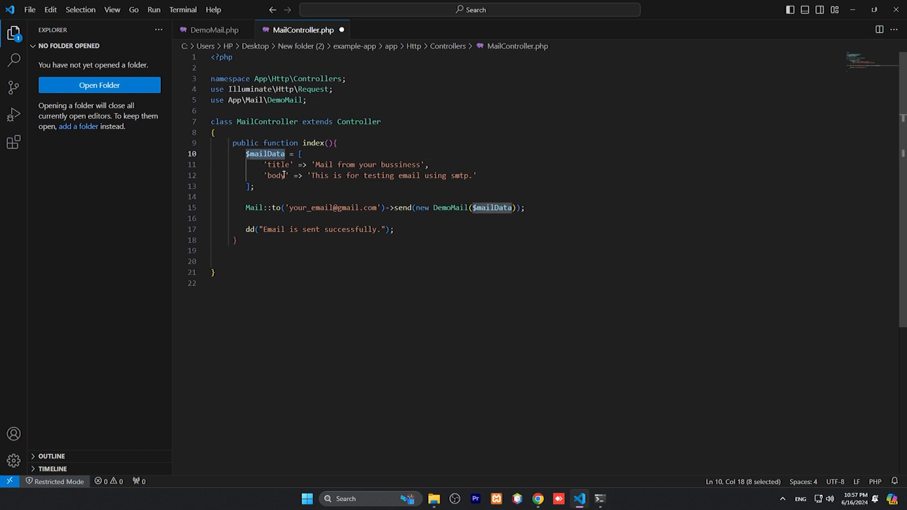
double_click(275, 176)
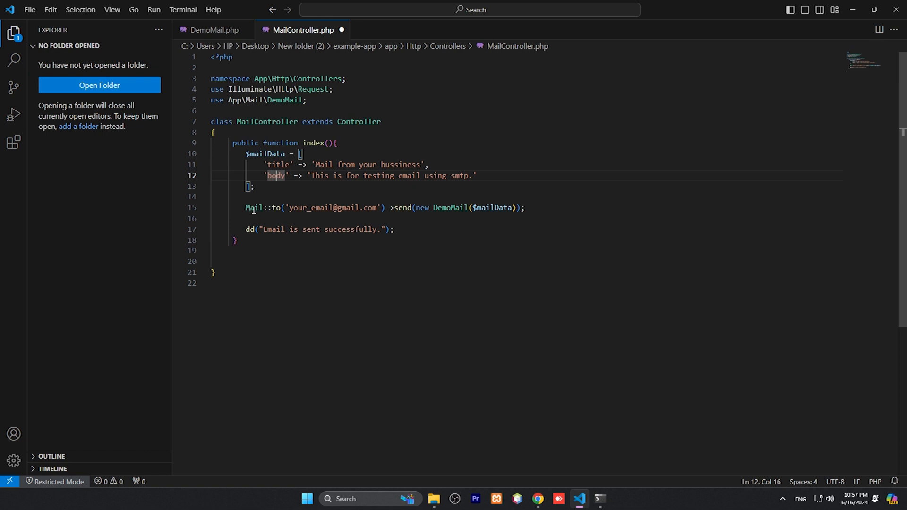
double_click(276, 208)
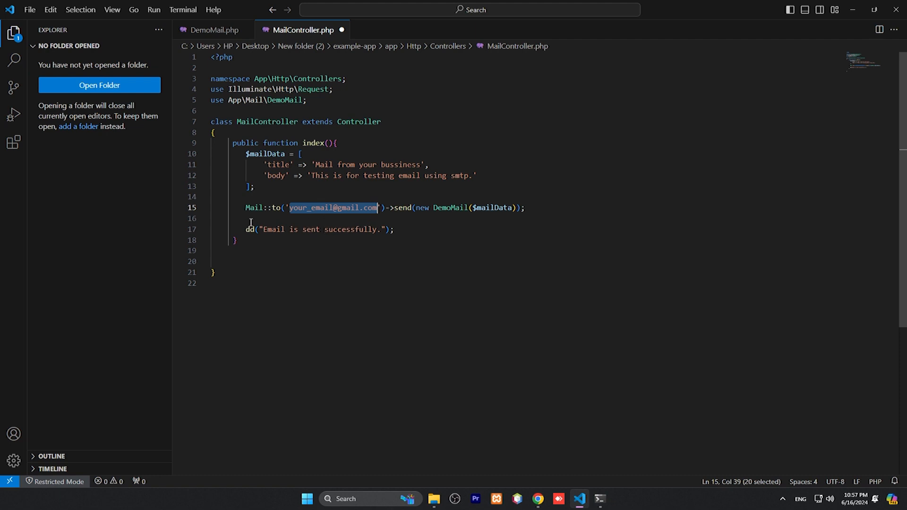
mouse_move(335, 236)
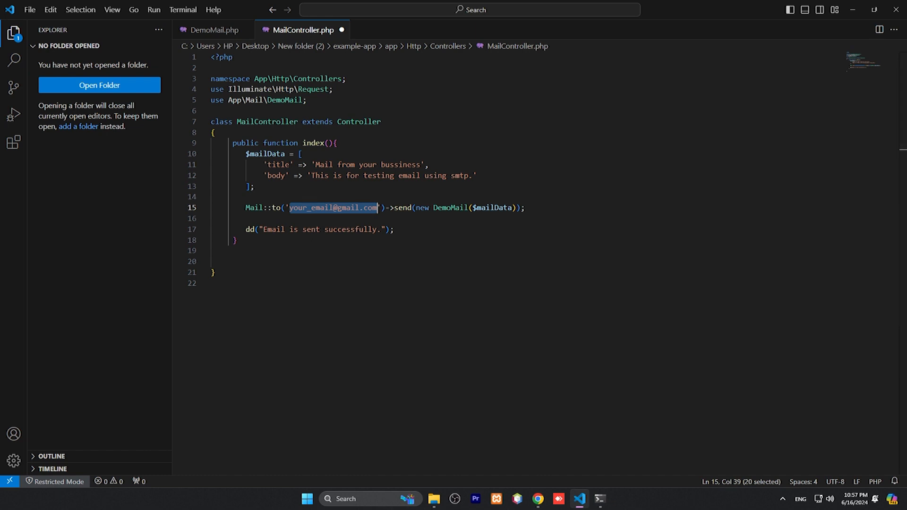
mouse_move(329, 317)
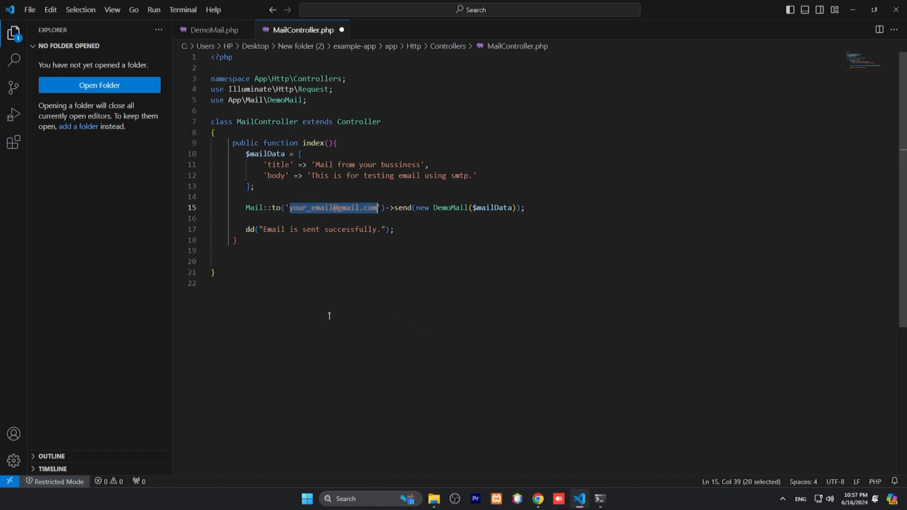
mouse_move(355, 328)
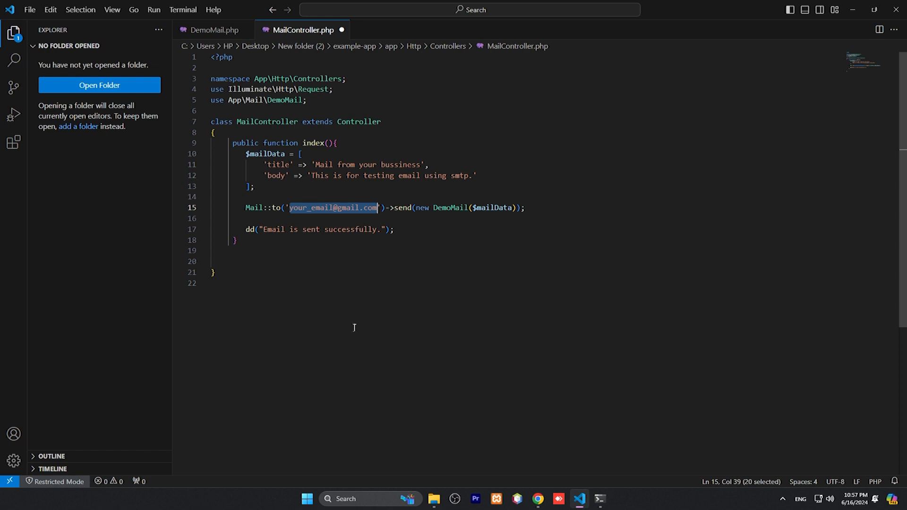
mouse_move(435, 499)
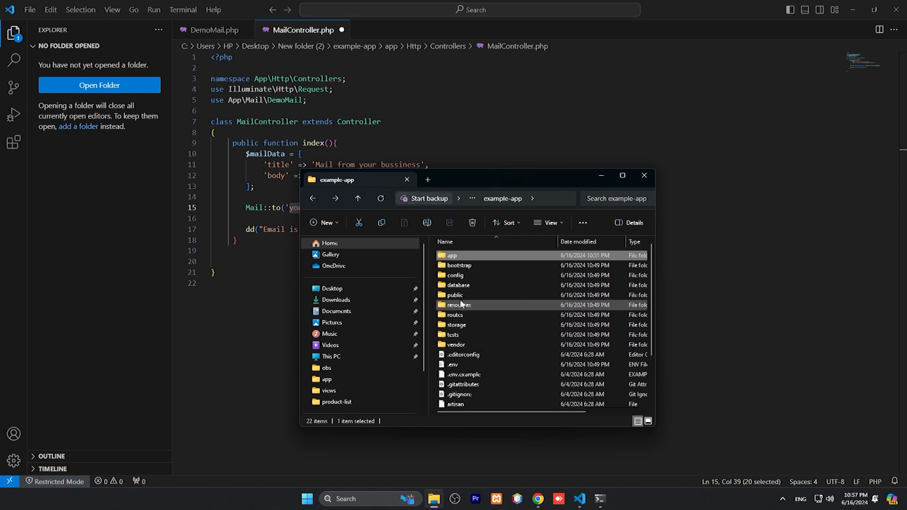
mouse_move(457, 325)
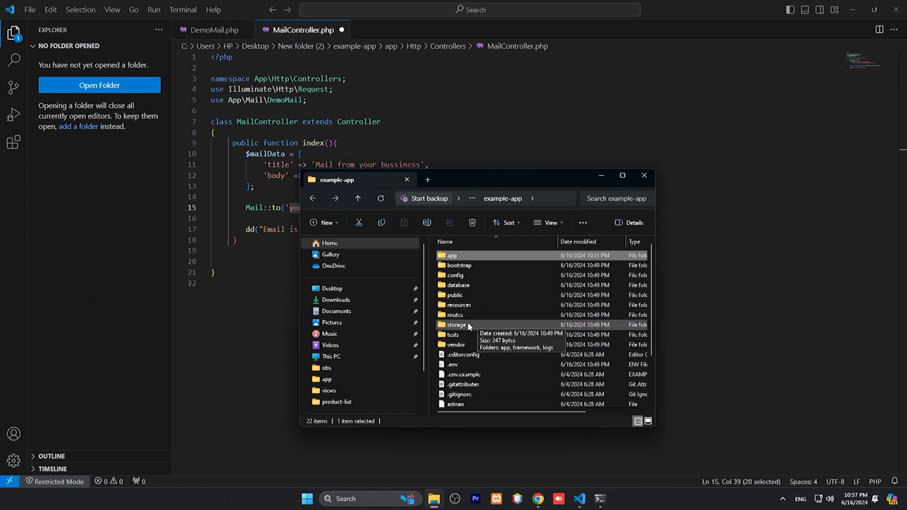
Step: Open routes/web.php of the example-app project from File Explorer
double_click(455, 315)
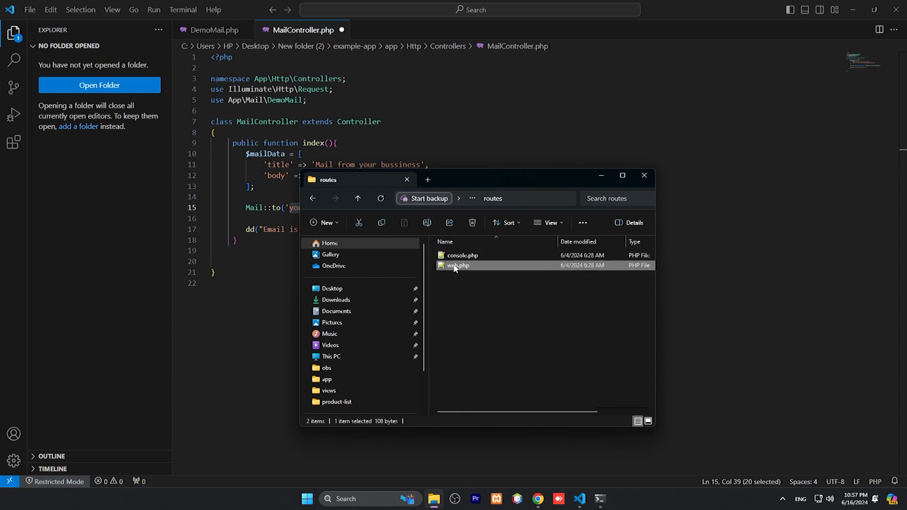
double_click(457, 264)
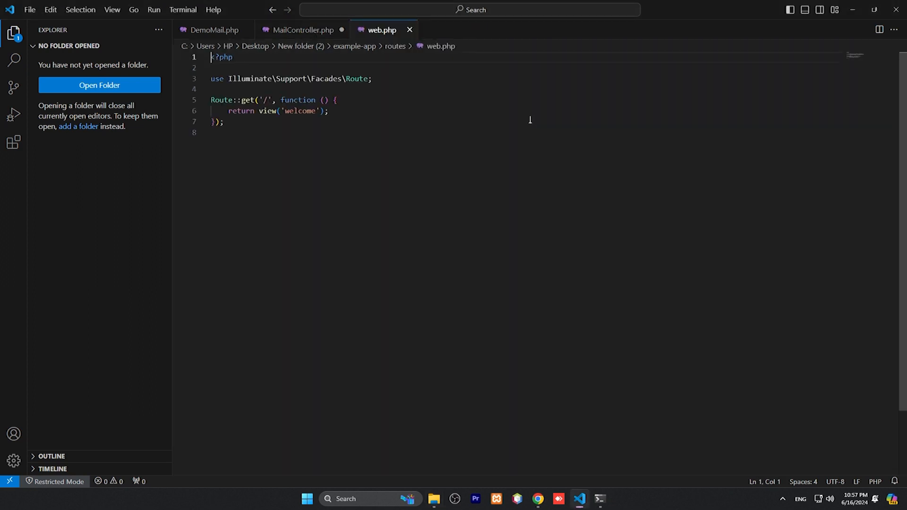
Step: Import App\Http\Controllers\MailController and add Route::get('send-mail', [MailController::class, 'index'])
key(Enter)
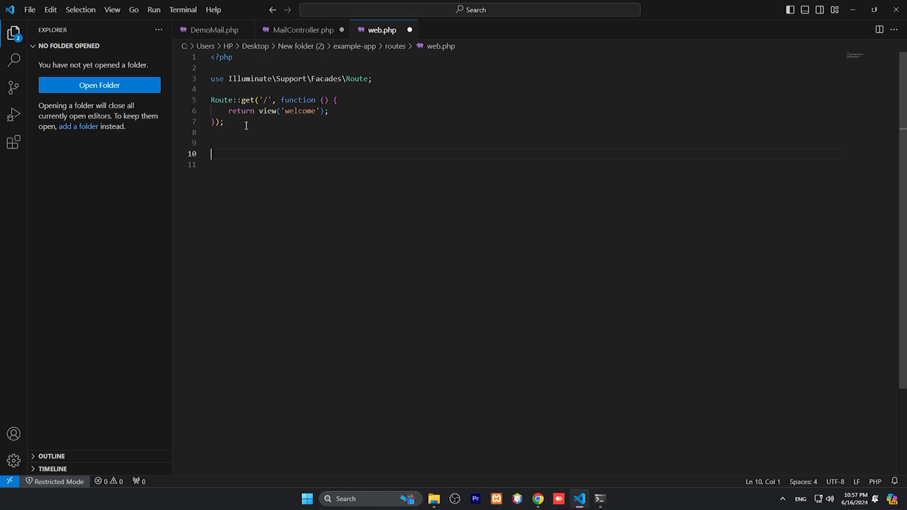
mouse_move(723, 311)
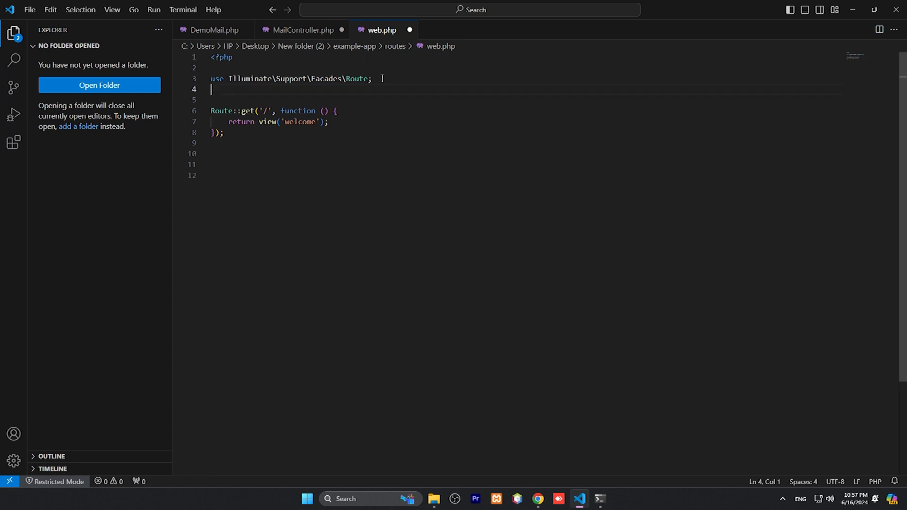
mouse_move(310, 102)
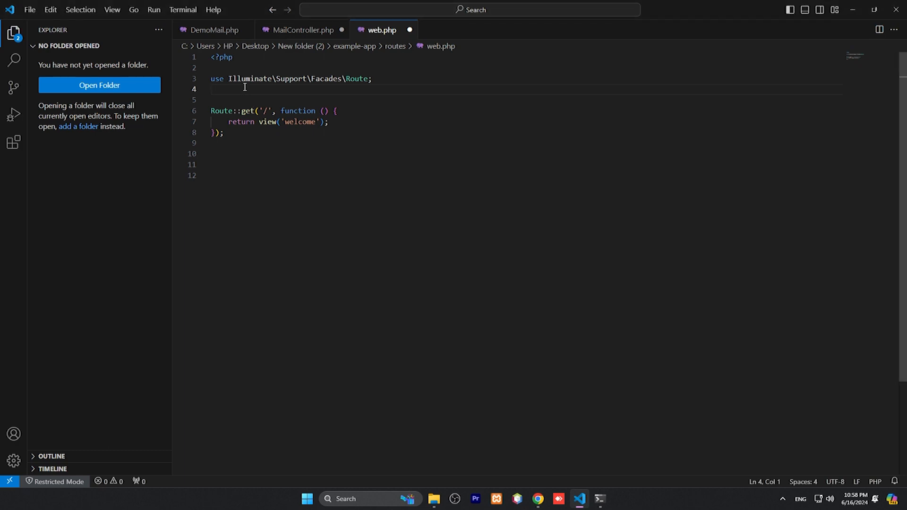
text(use App\Http\Controllers\MailController;)
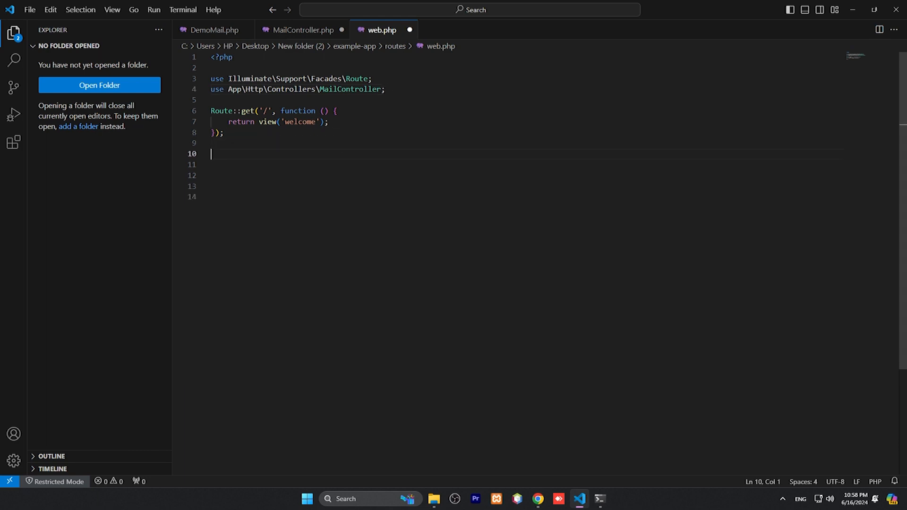
mouse_move(801, 368)
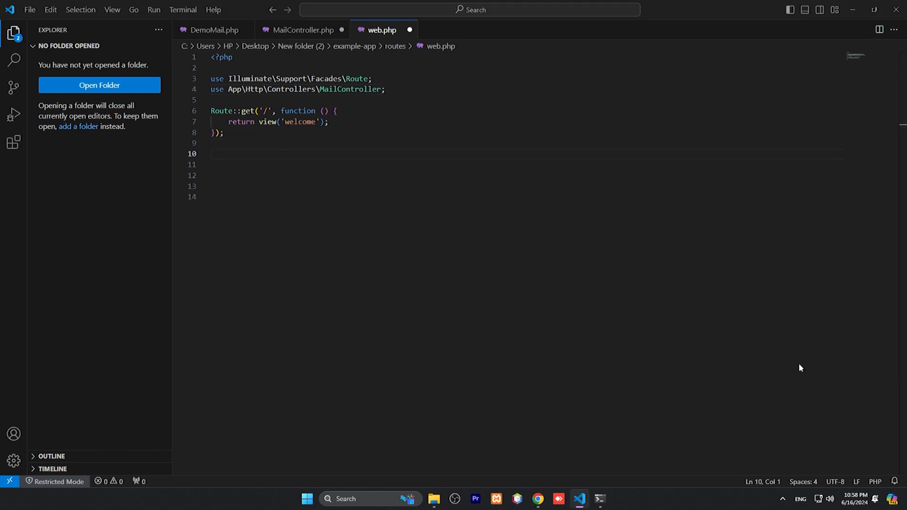
text(Route::get('send-mail', [MailController::class, 'index']);)
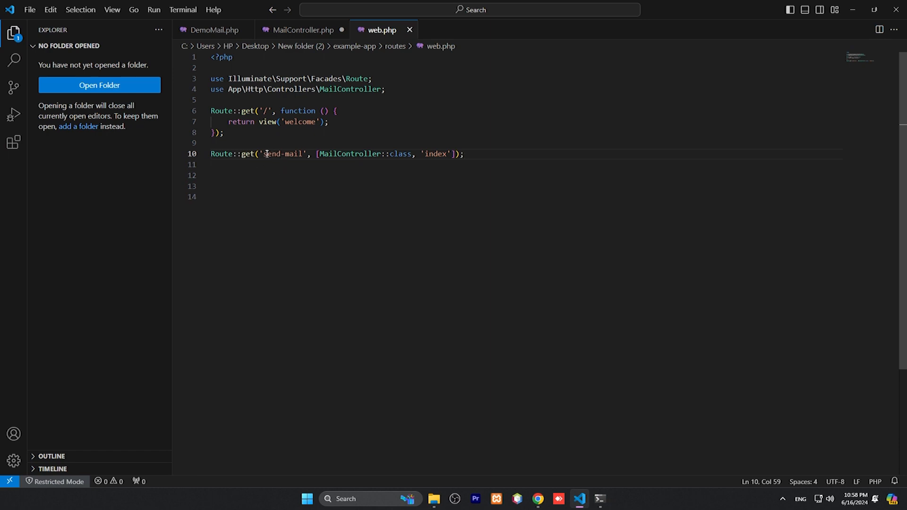
Step: Review the send-mail path and index method, then return to DemoMail.php's emails view name
double_click(283, 154)
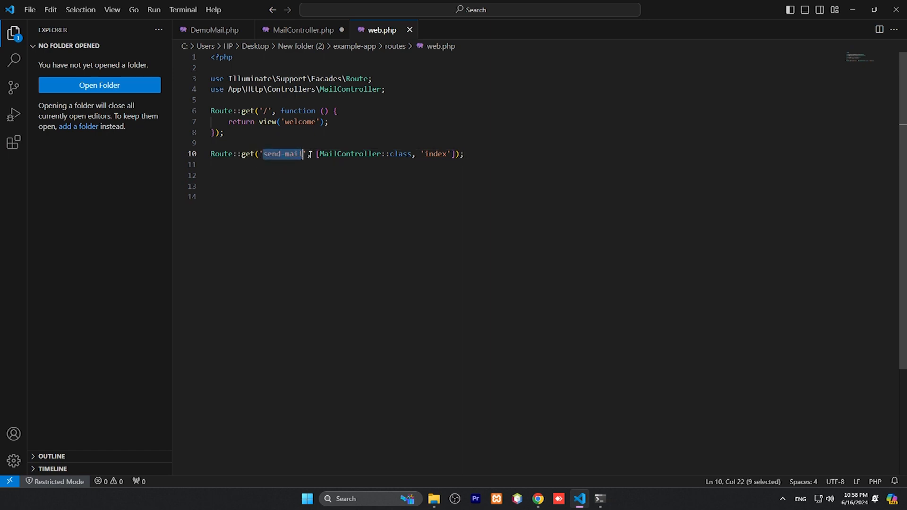
double_click(435, 154)
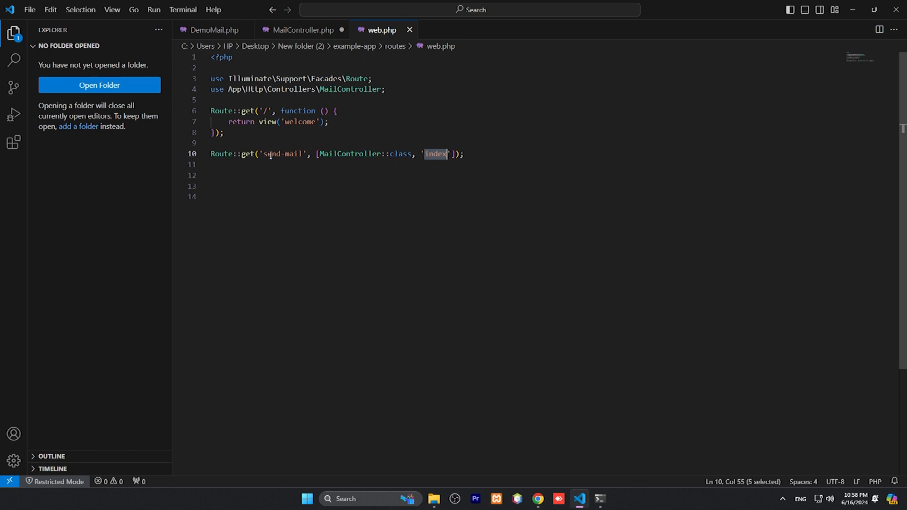
double_click(282, 154)
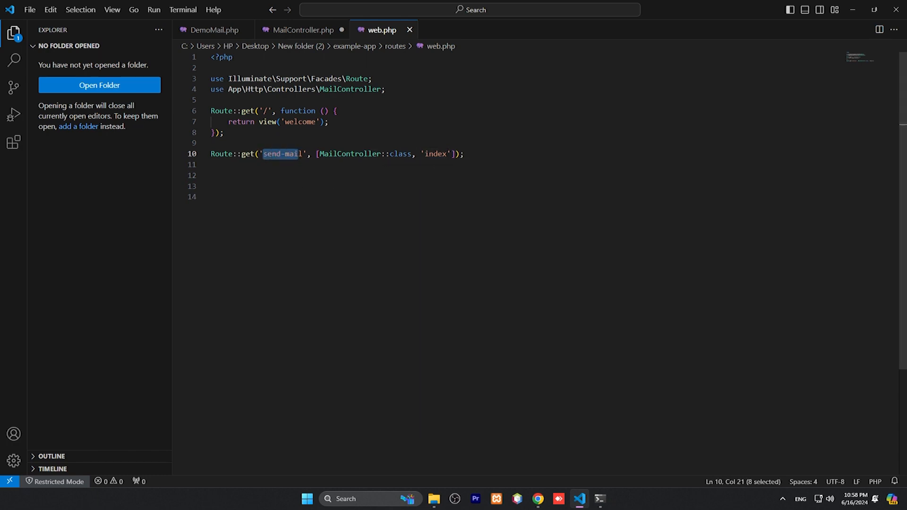
mouse_move(282, 236)
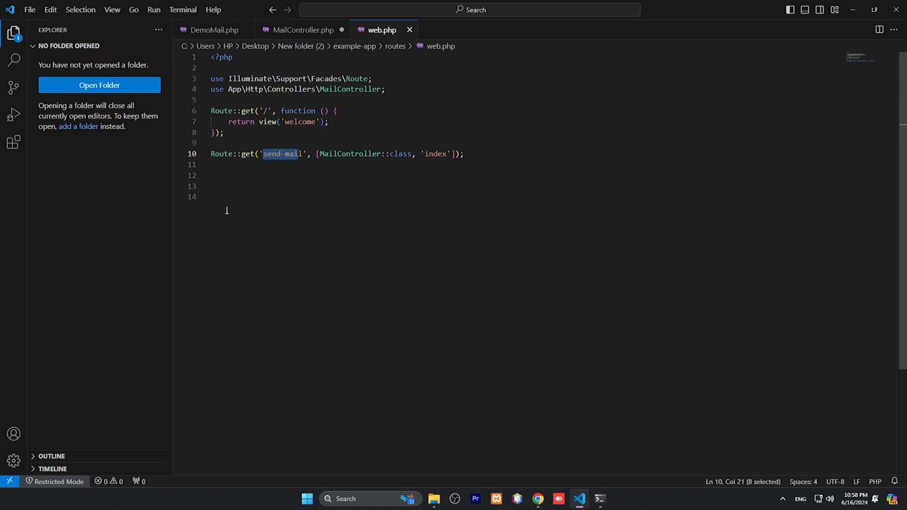
mouse_move(296, 200)
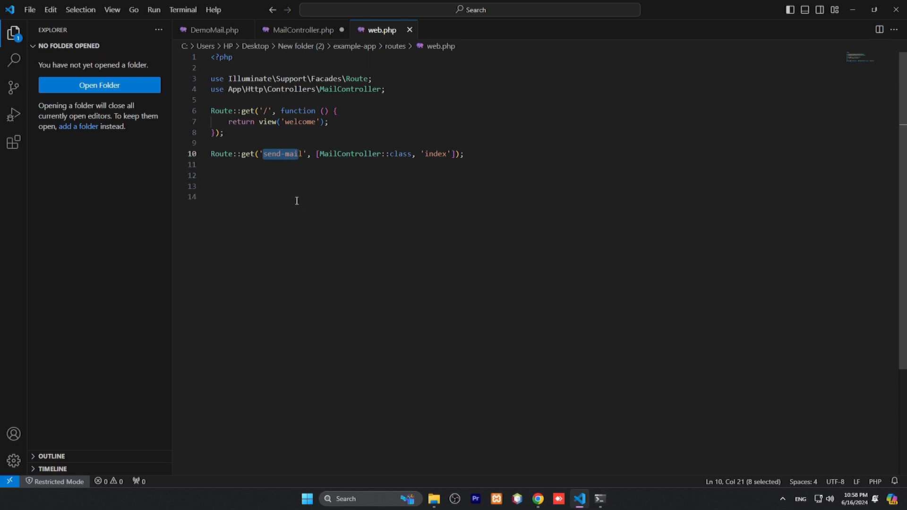
mouse_move(256, 176)
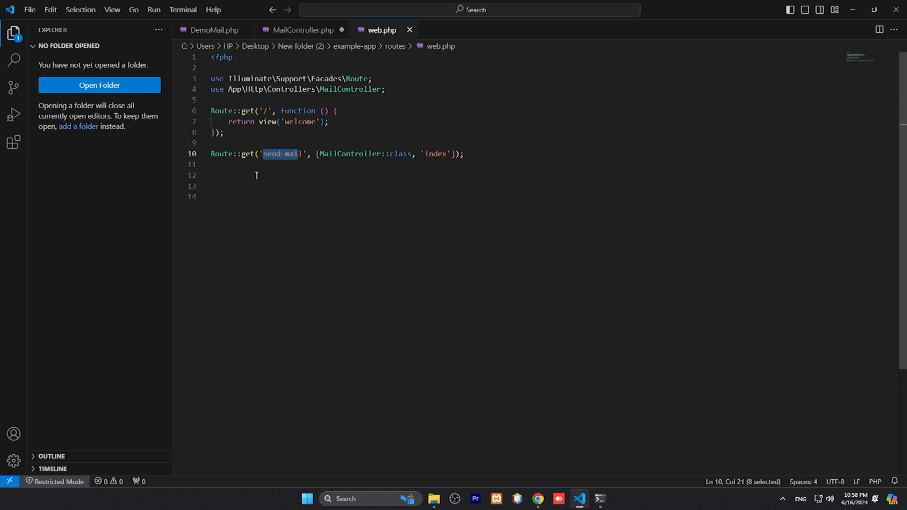
click(213, 30)
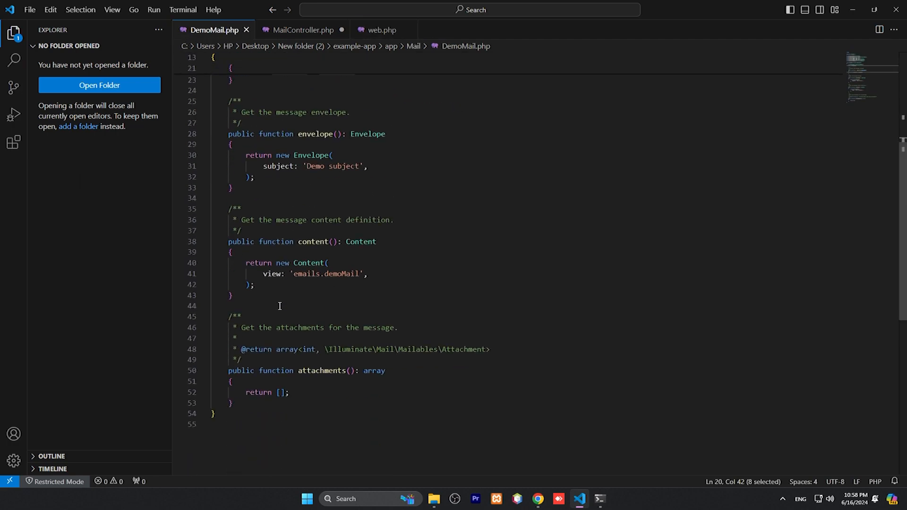
double_click(306, 274)
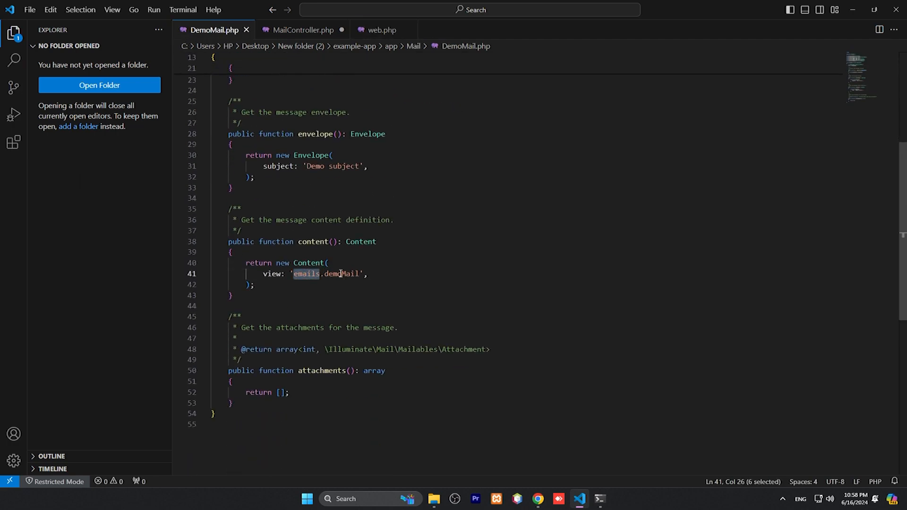
Step: Switch to the project folder window and go into resources/views
double_click(341, 274)
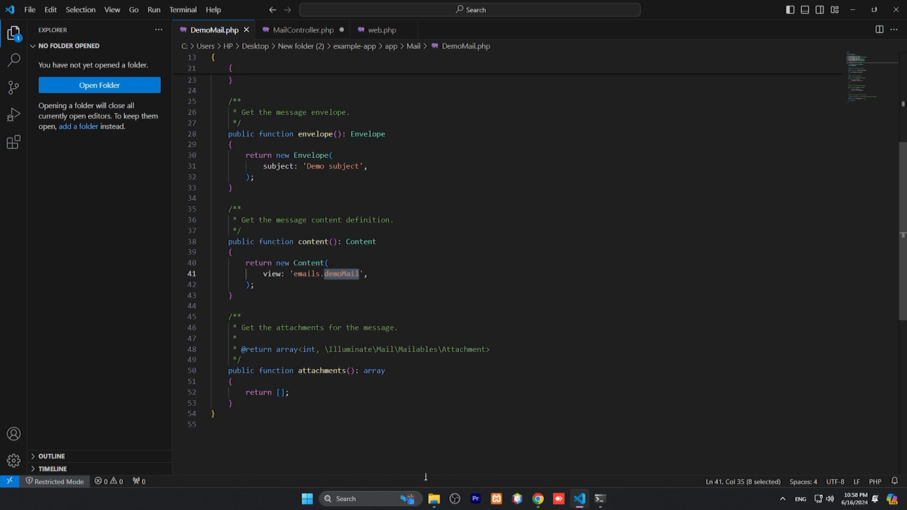
click(434, 499)
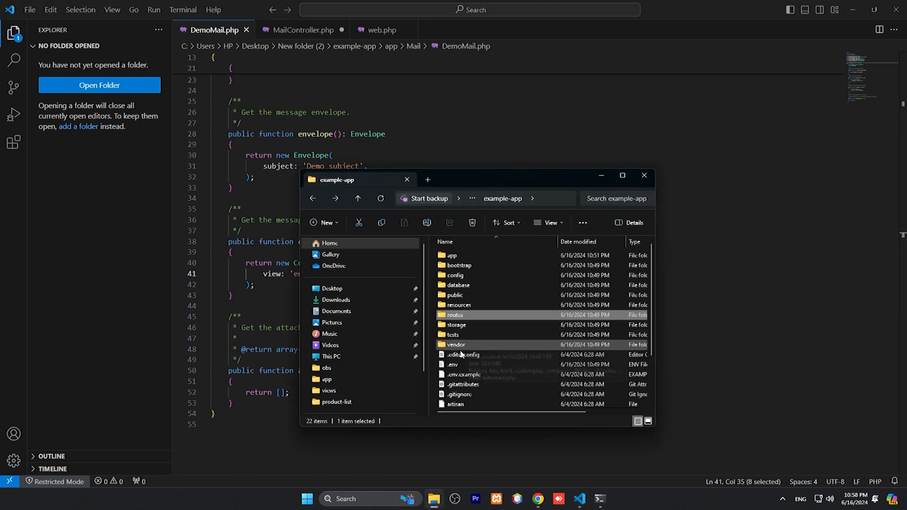
double_click(459, 305)
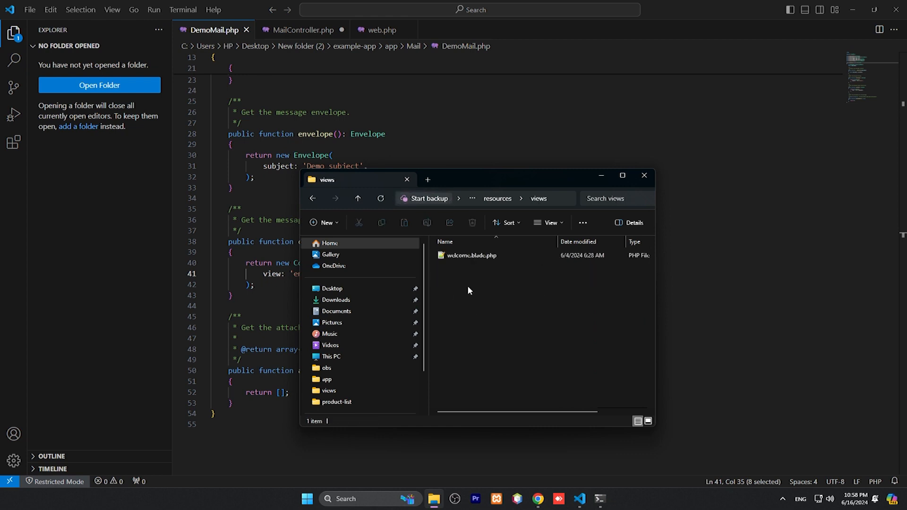
Step: Create a new folder named emails inside views and open it
right_click(469, 291)
text(c)
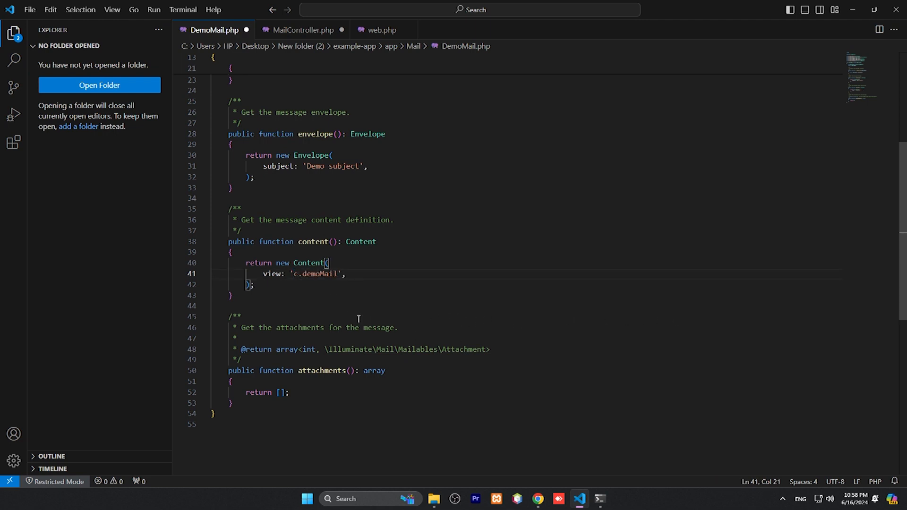
text(emails)
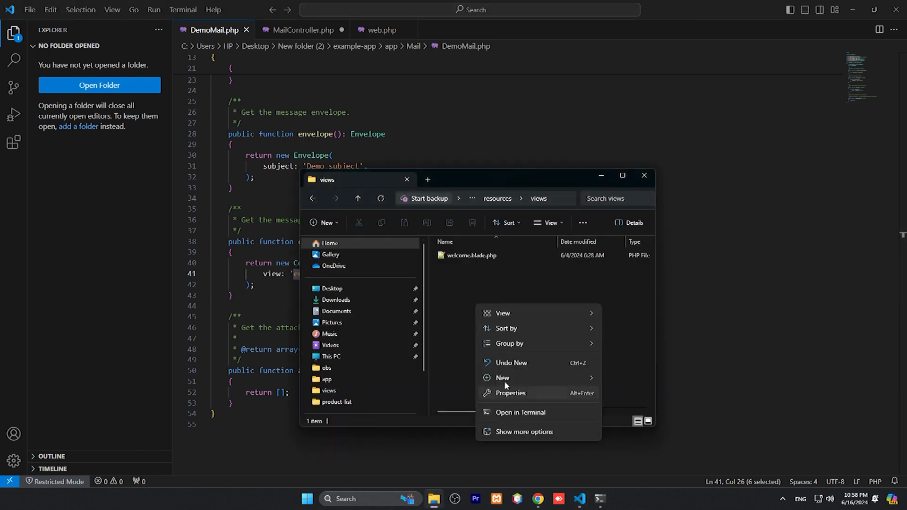
click(502, 378)
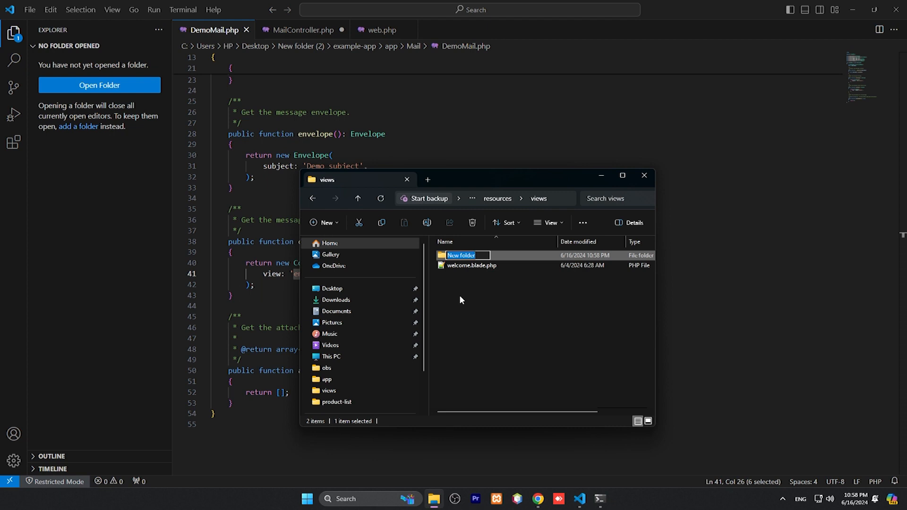
text(emails)
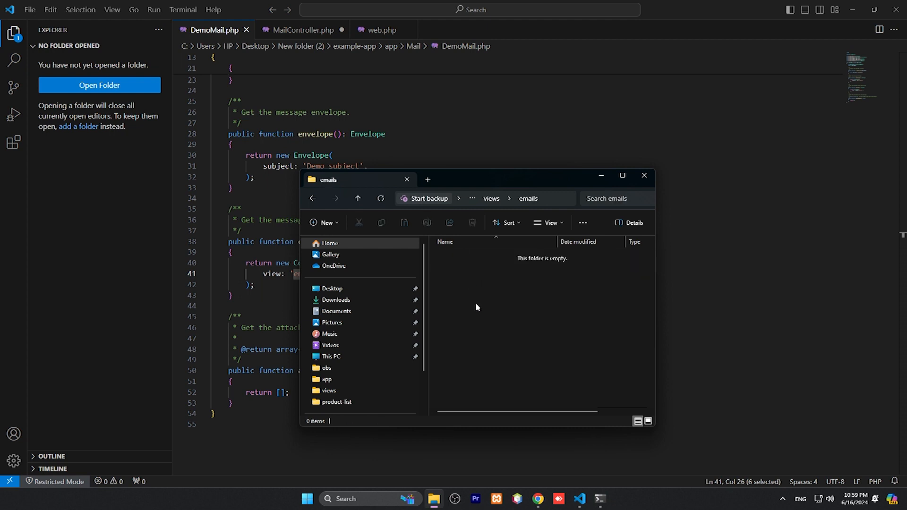
right_click(477, 307)
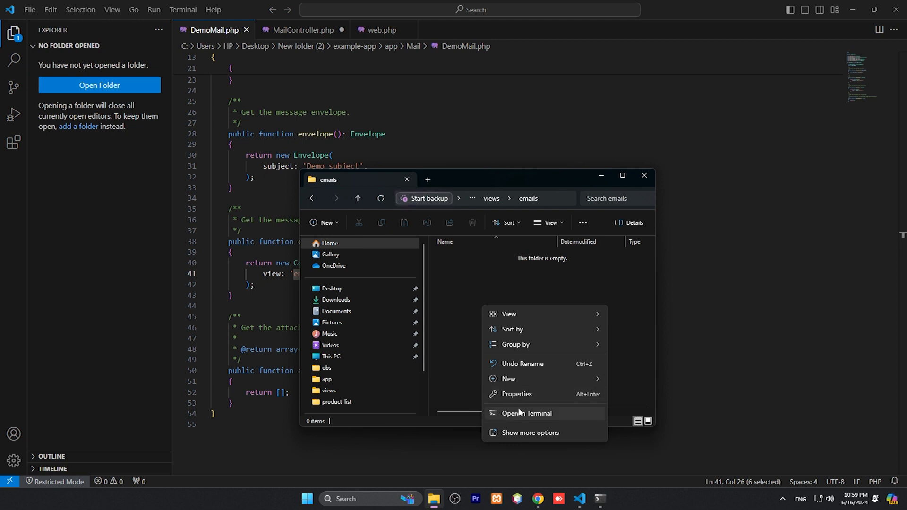
Step: Create a new text document named demoMail.blade.php in emails and open it for editing
click(640, 337)
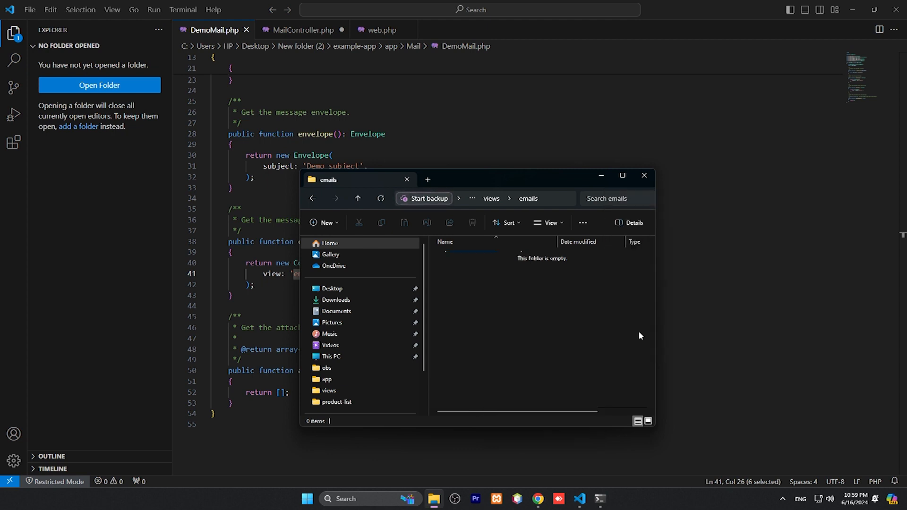
click(324, 222)
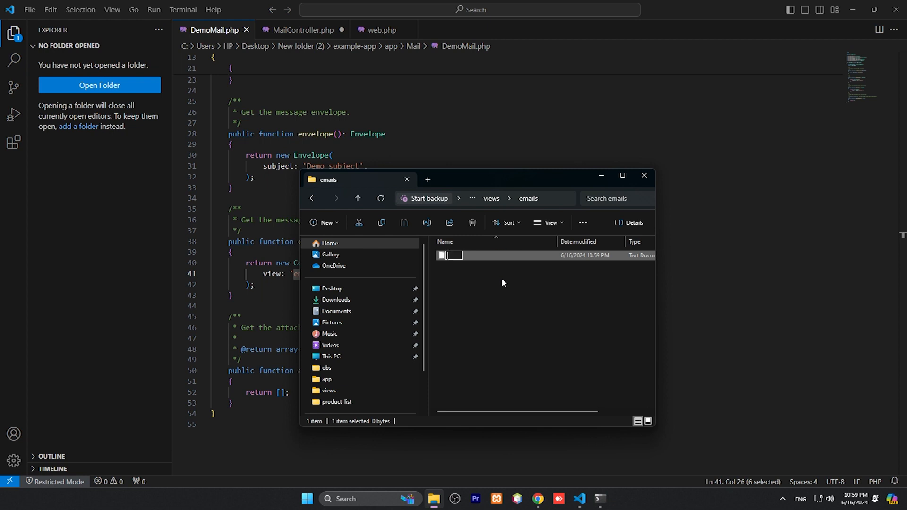
text(demoMail)
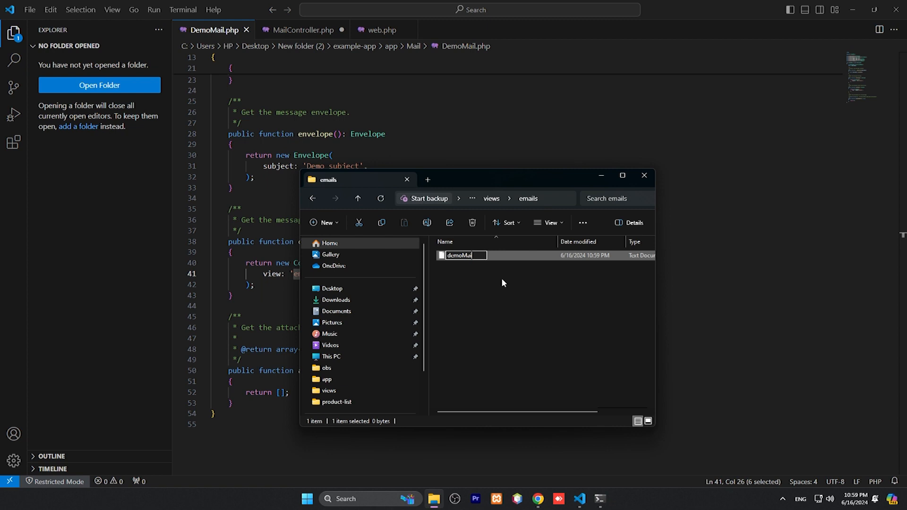
text(l.blade)
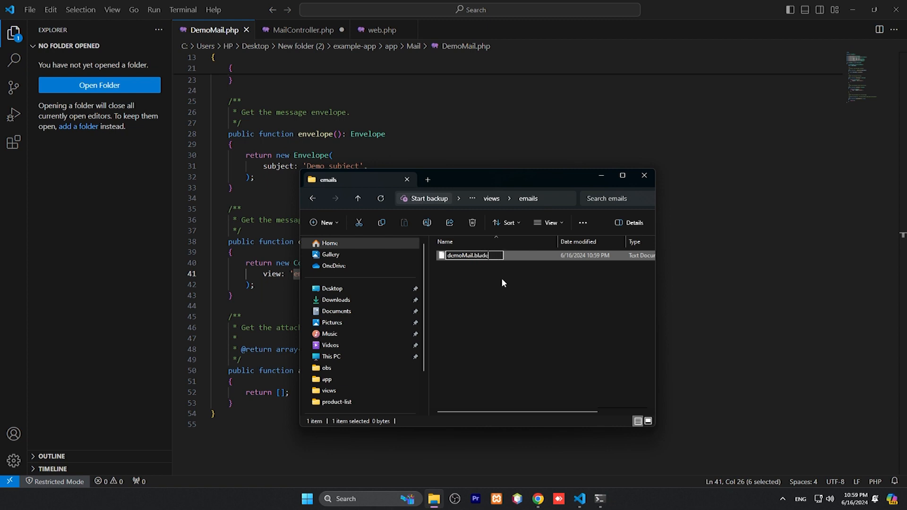
text(.php)
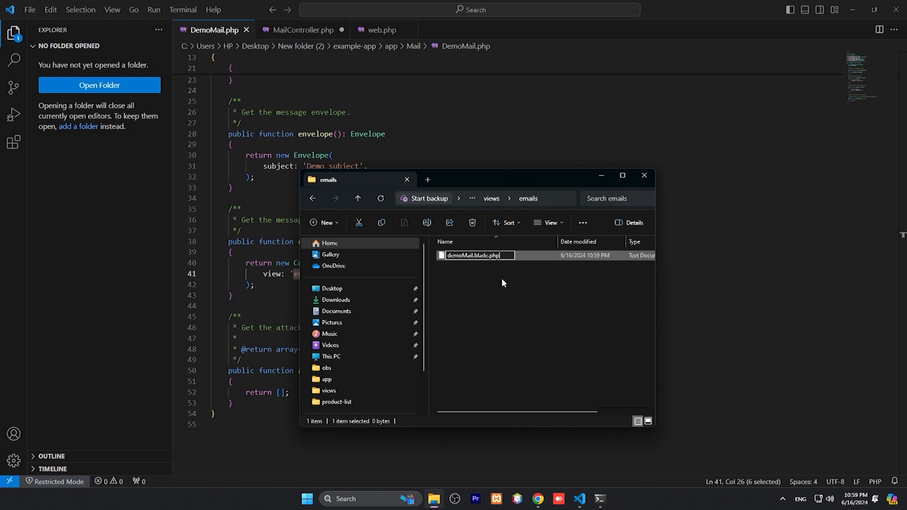
key(Return)
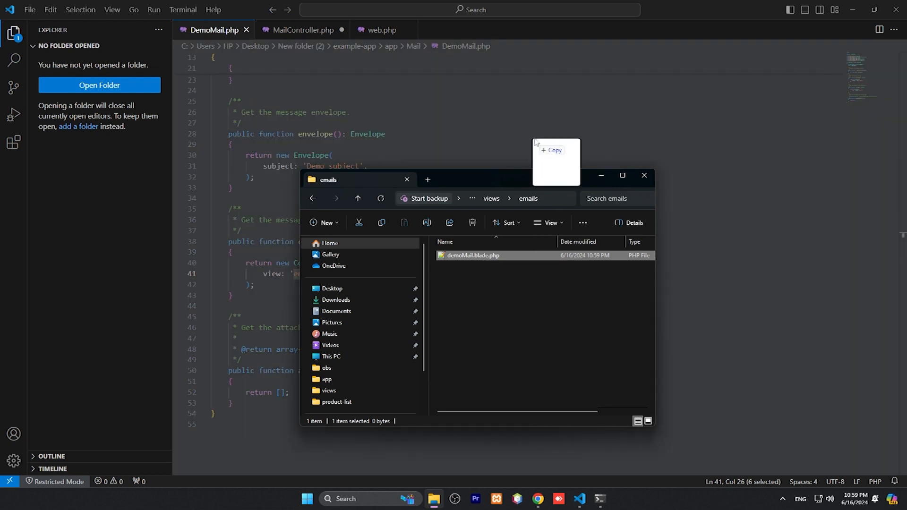
double_click(473, 255)
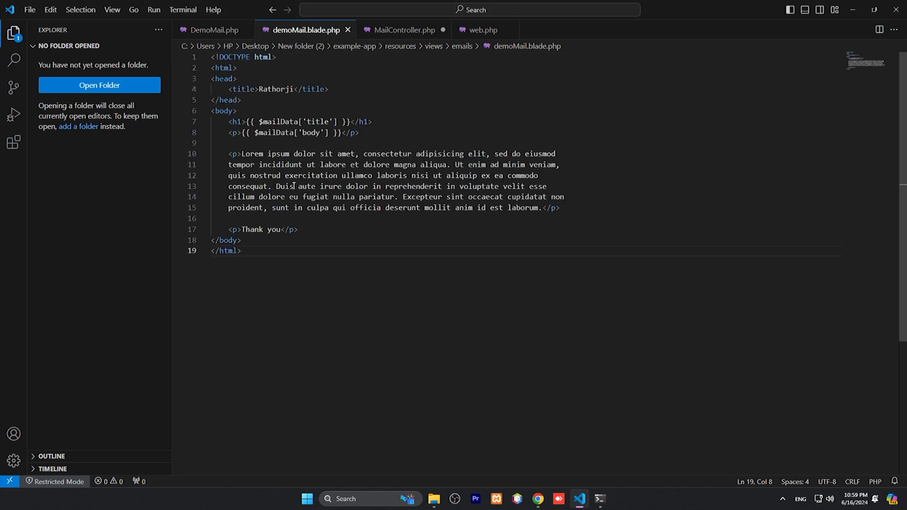
Step: Replace the lorem ipsum paragraph with 'any body contetn'
drag(243, 154, 529, 197)
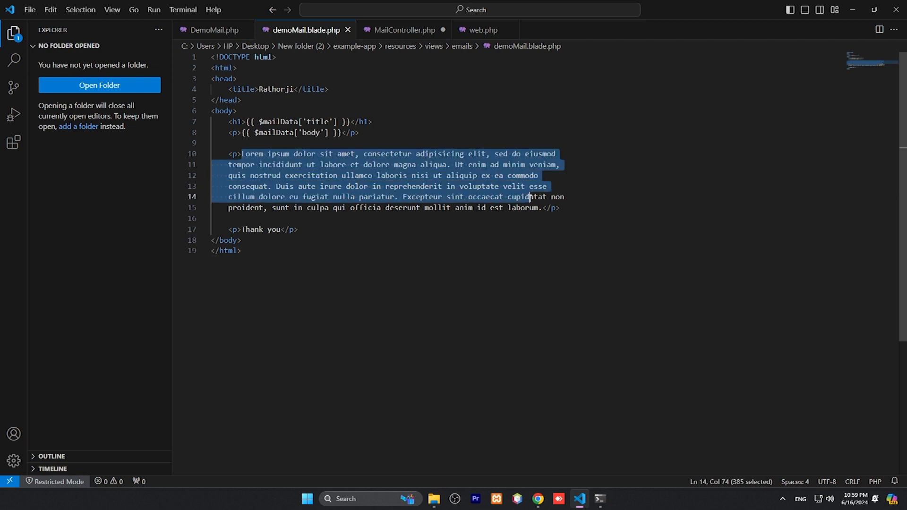
key(Delete)
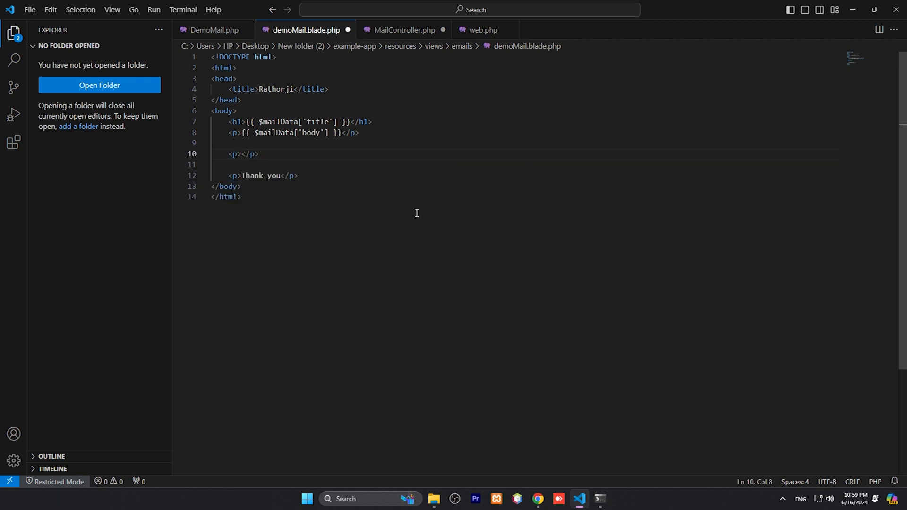
text(any)
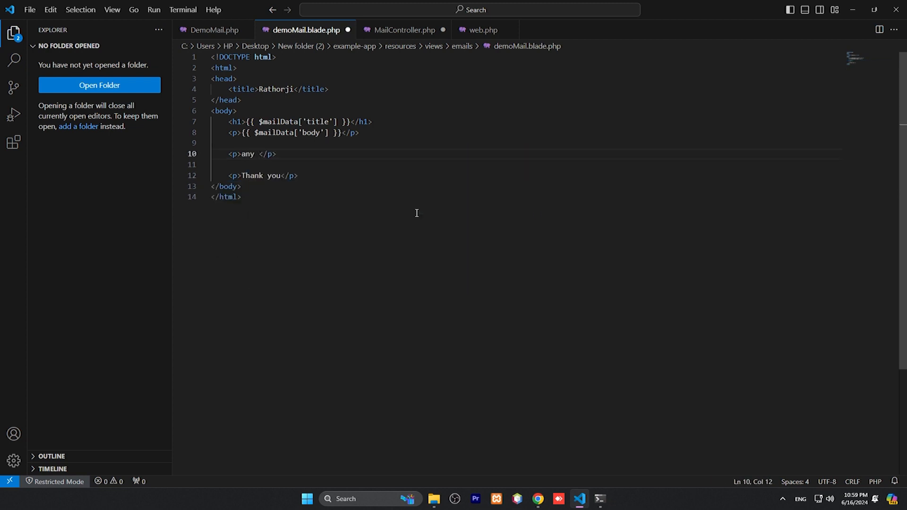
text(body contetn)
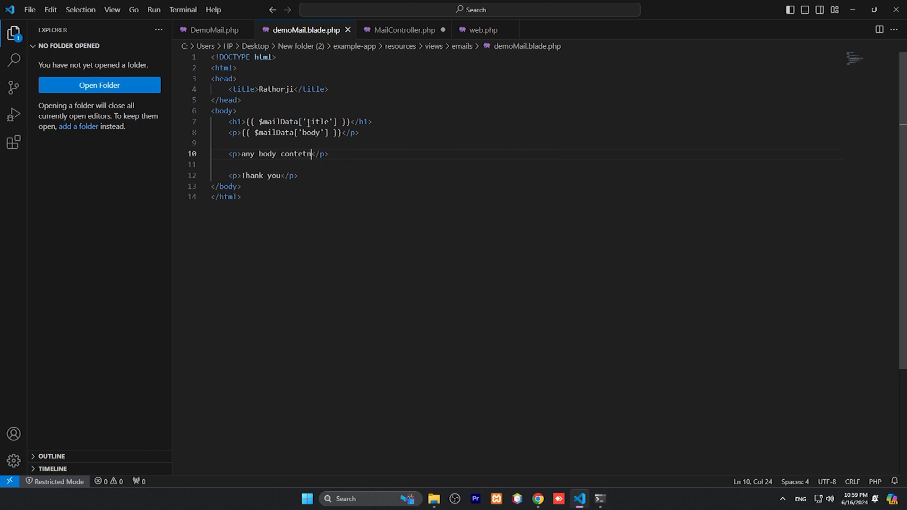
Step: Review the template's title heading, mailData body line and extra paragraph, then switch to the command prompt
triple_click(289, 122)
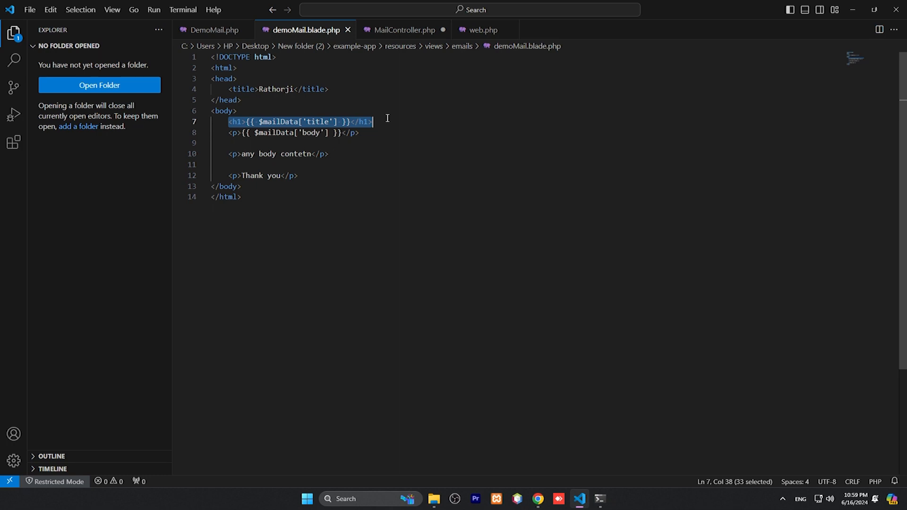
click(283, 132)
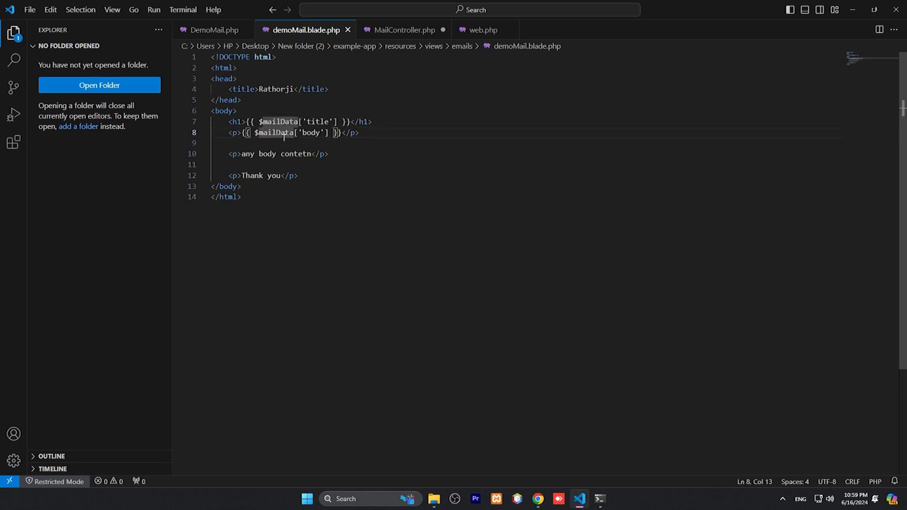
double_click(277, 132)
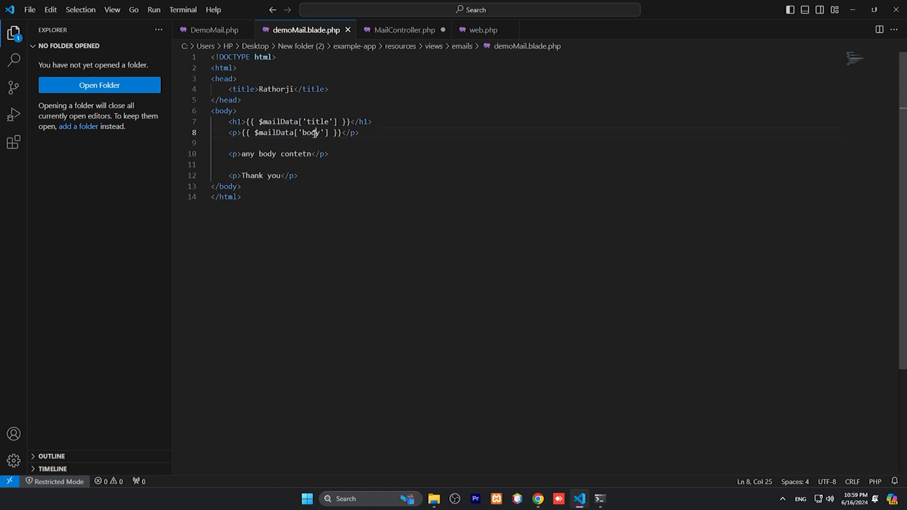
click(228, 154)
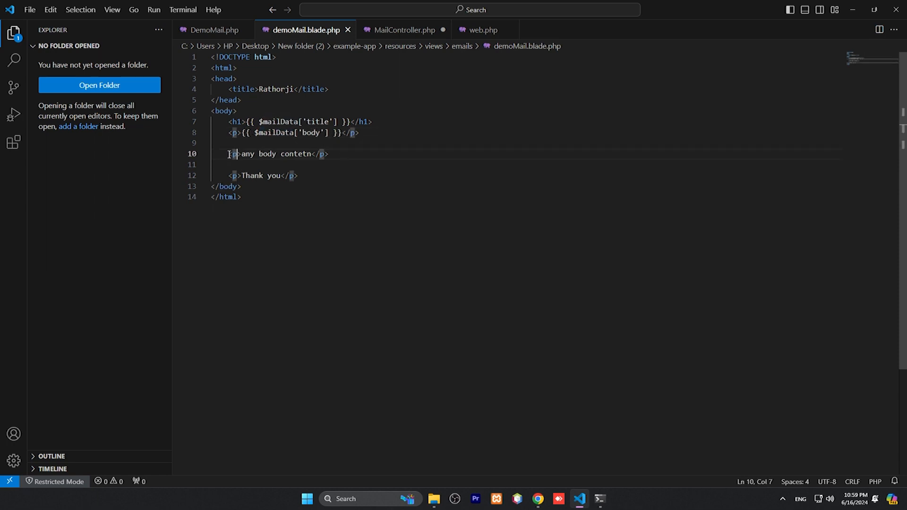
drag(228, 154, 330, 154)
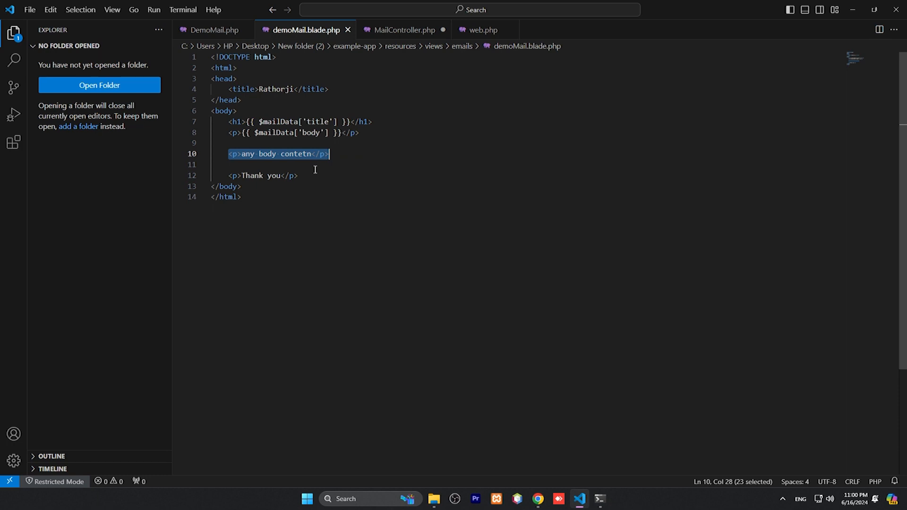
key(ctrl+a)
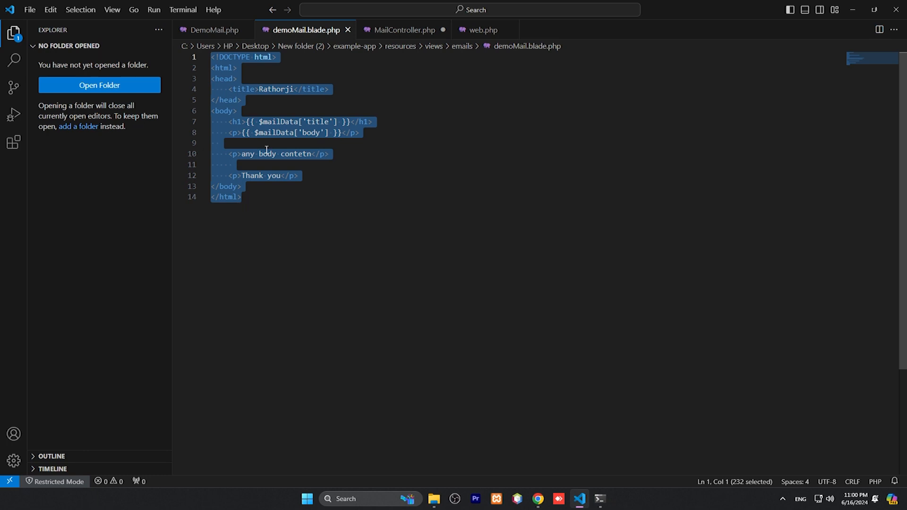
click(241, 197)
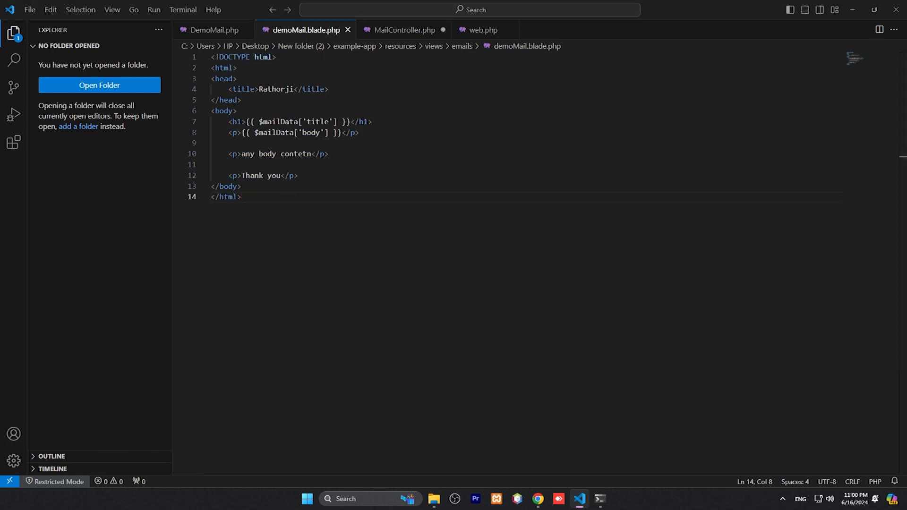
mouse_move(333, 357)
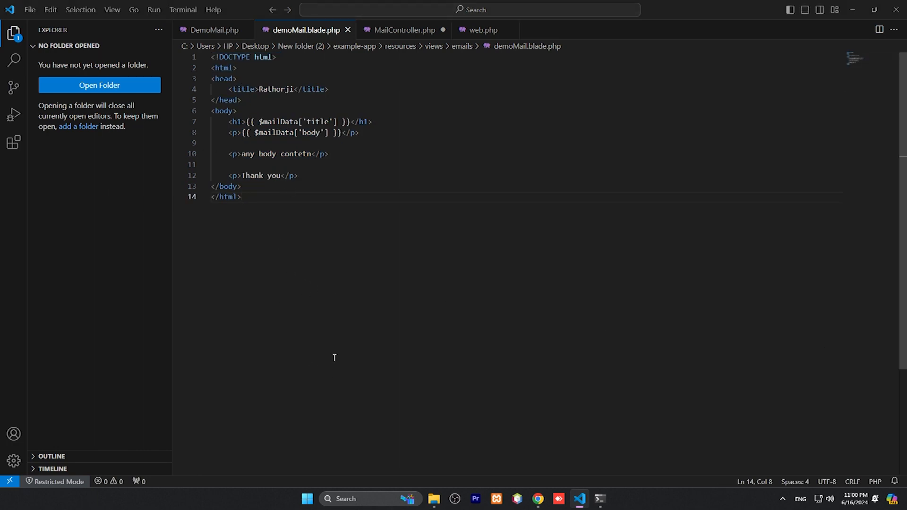
click(434, 499)
text(php artisan serve)
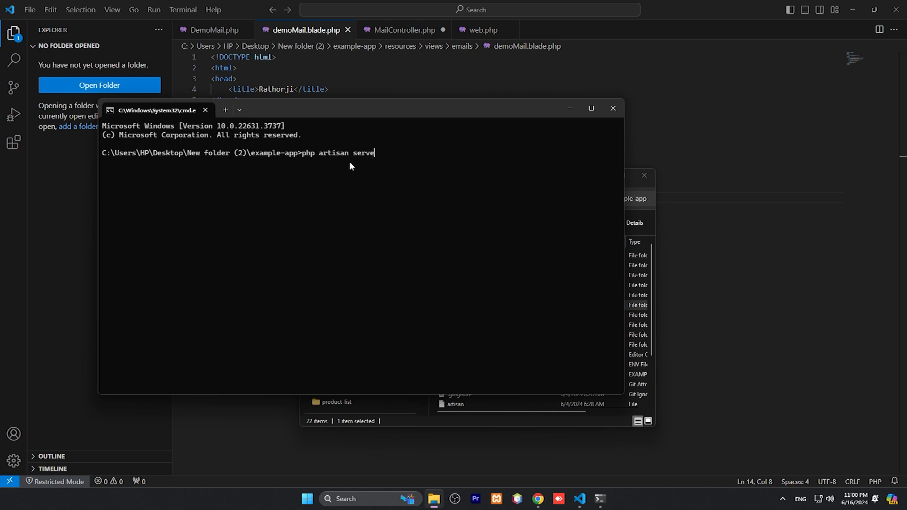
Step: Run php artisan serve to start the server at 127.0.0.1:8000, then switch to the browser
key(Return)
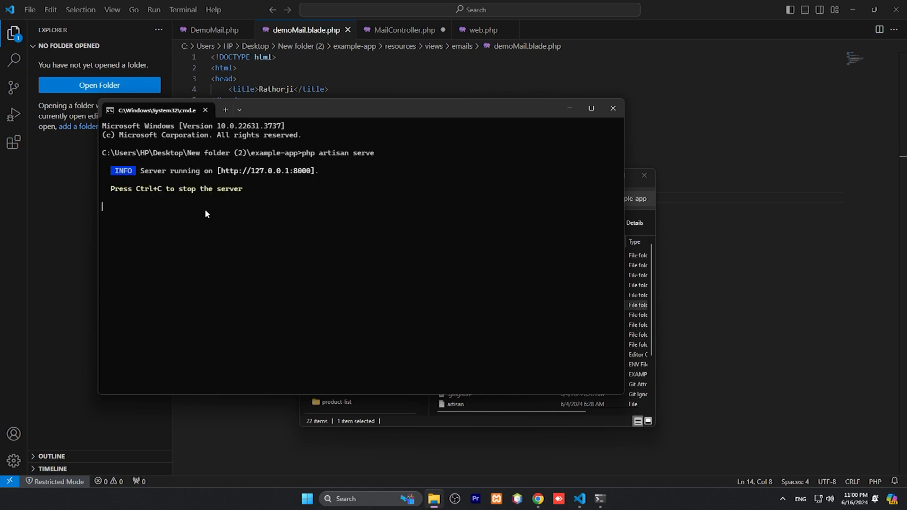
mouse_move(221, 176)
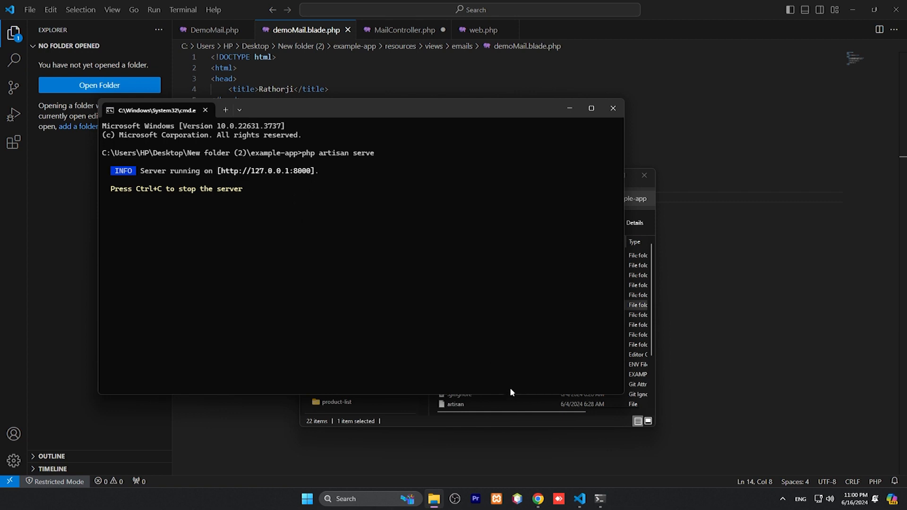
click(538, 499)
text(http://127.0.0.1:8000)
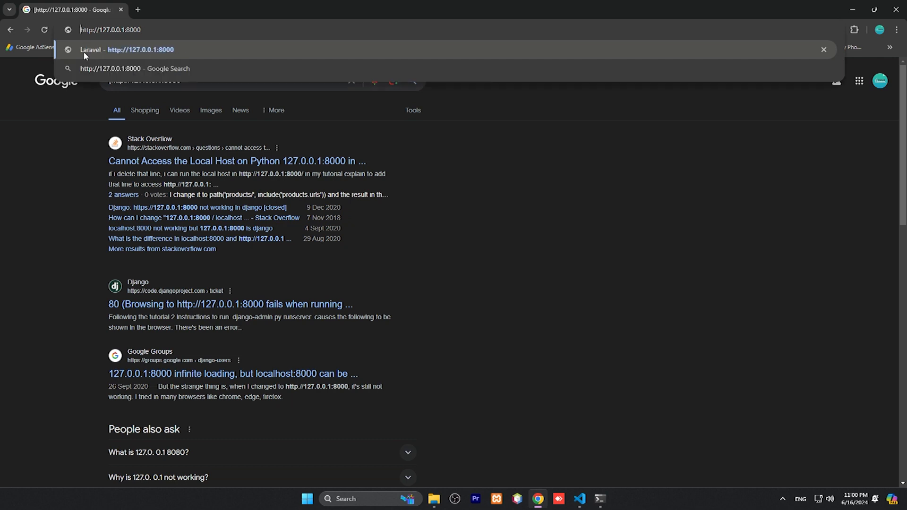
Step: Load the Laravel site at 127.0.0.1:8000, then check the send-mail route path in web.php
click(140, 49)
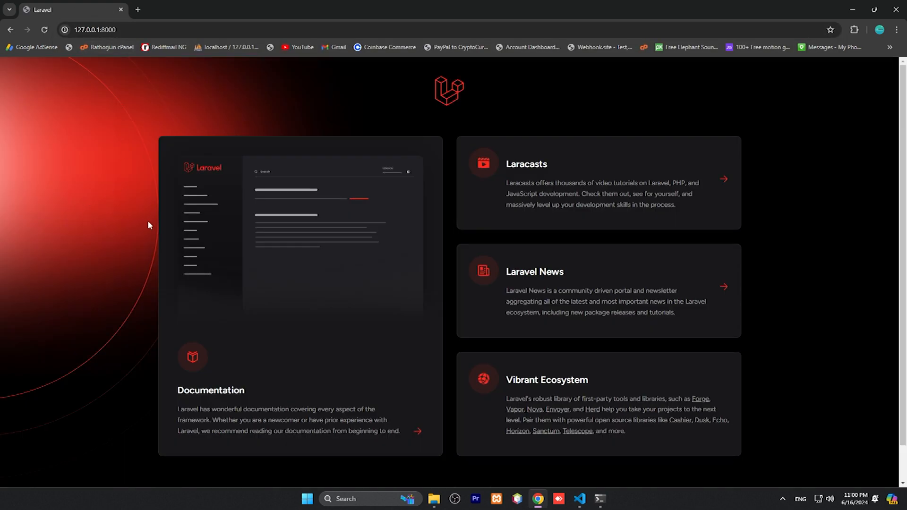
click(96, 29)
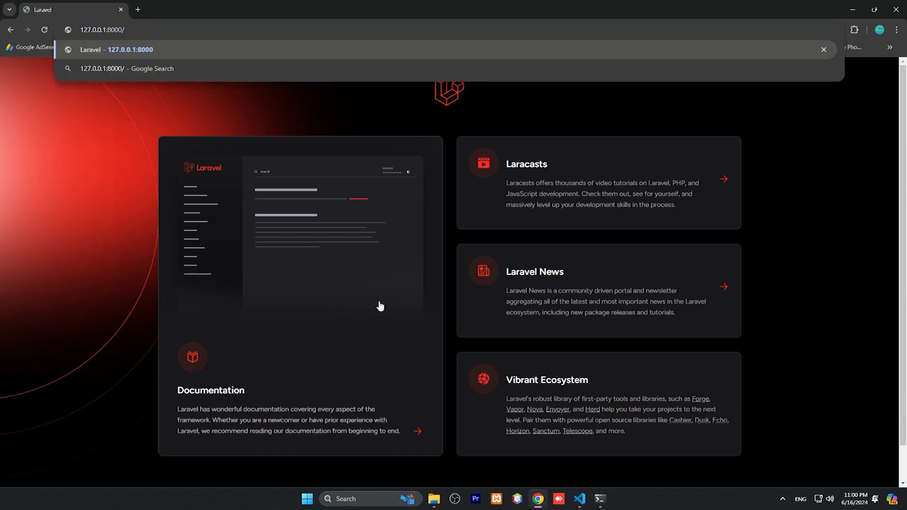
click(578, 499)
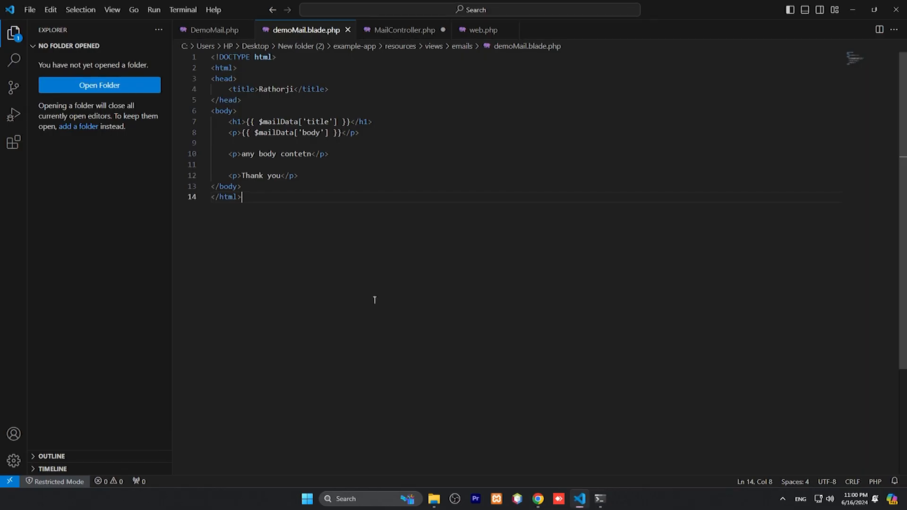
click(483, 29)
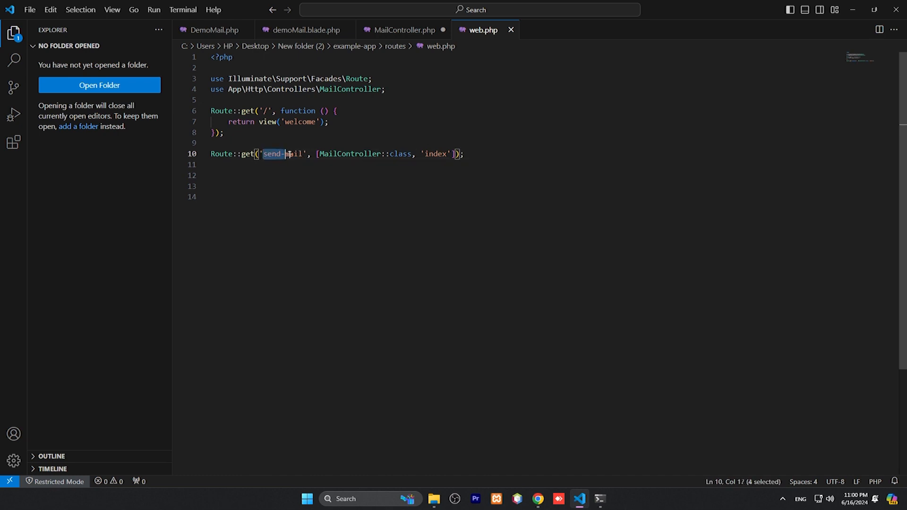
drag(290, 154, 304, 154)
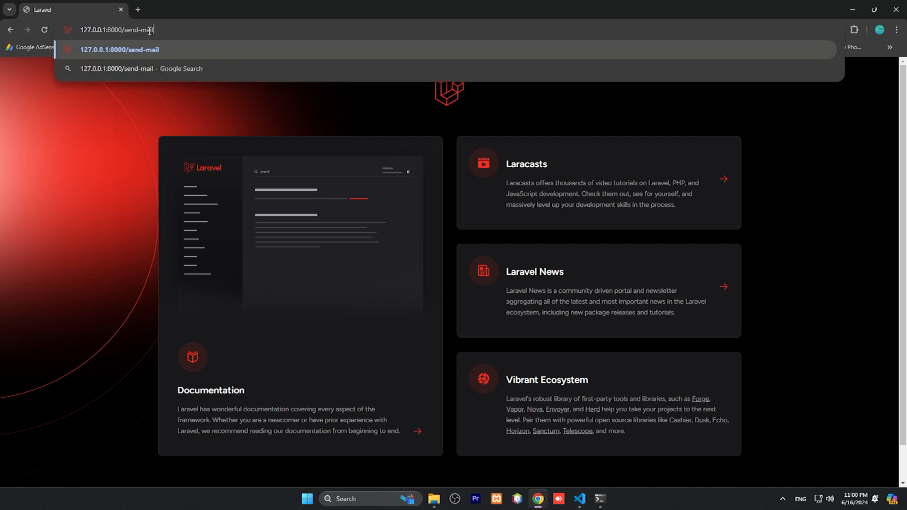
Step: Visit the send-mail address, cancelling the Save As dialog that appears
key(ctrl+s)
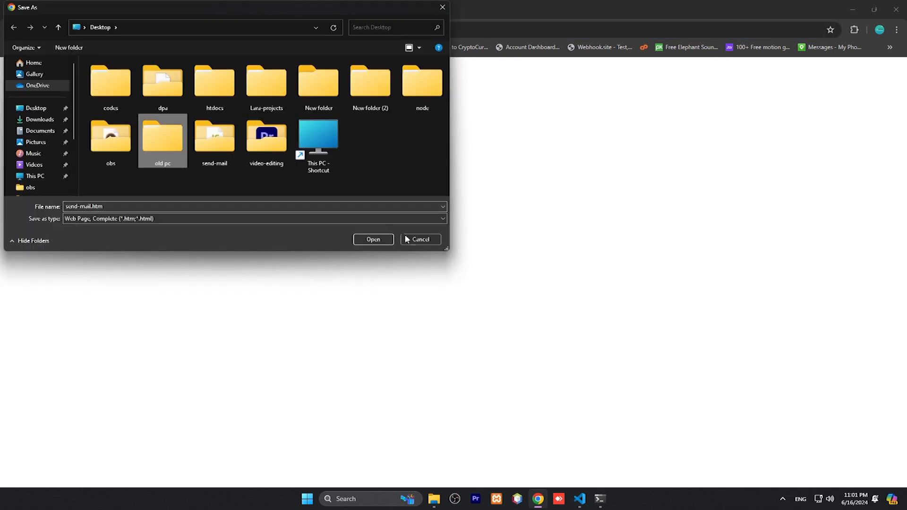
click(419, 239)
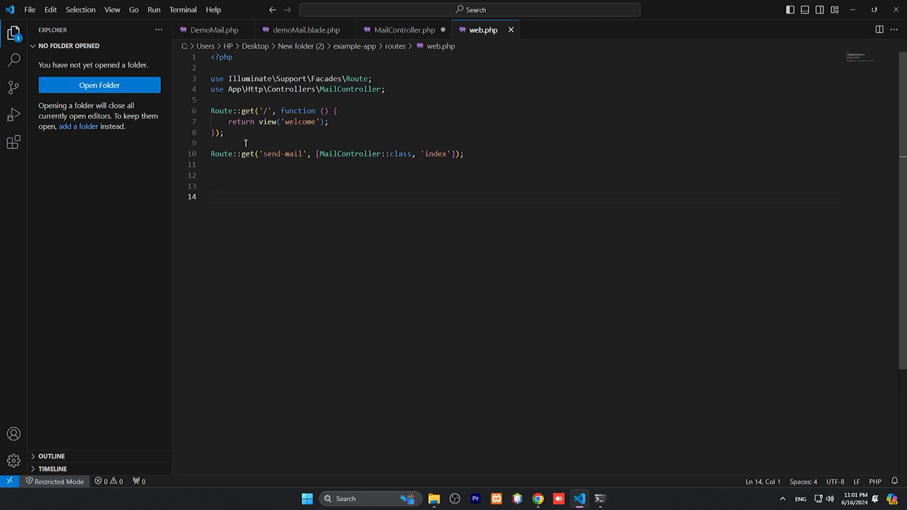
mouse_move(434, 499)
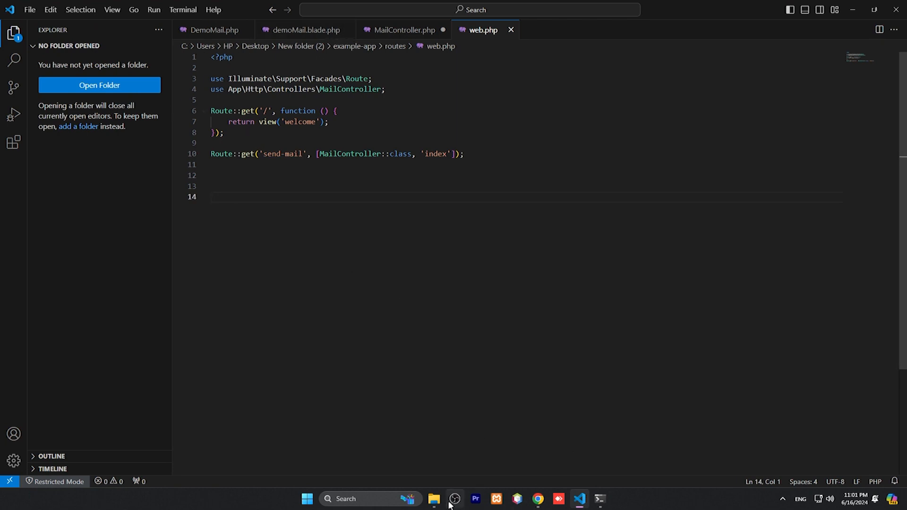
Step: Open the example-app project's .env file from its folder
click(433, 499)
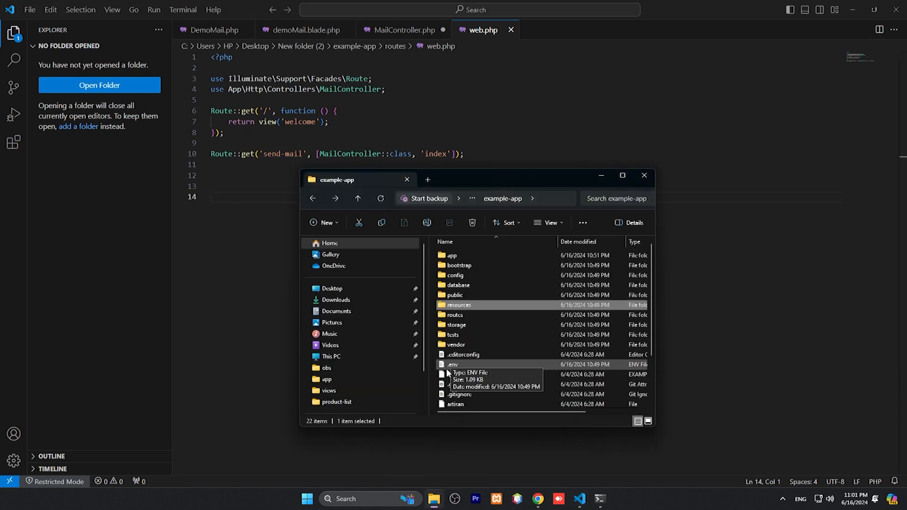
click(452, 365)
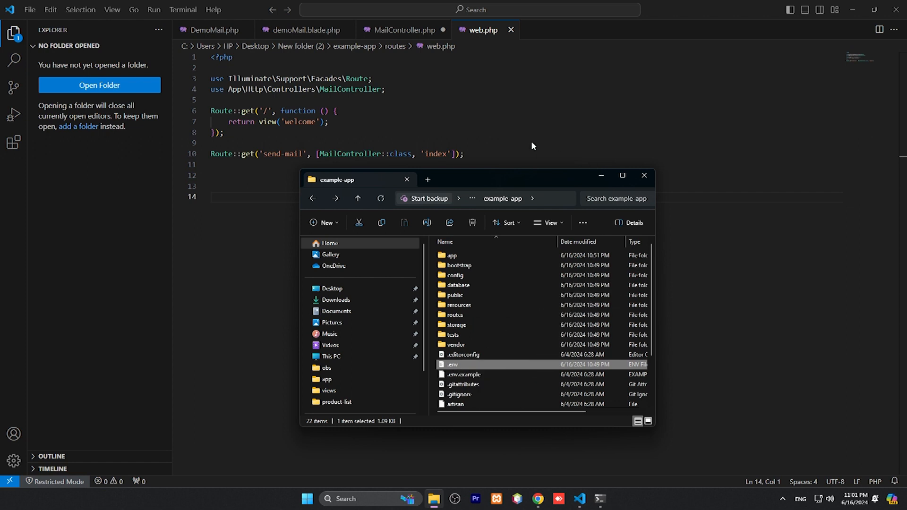
double_click(453, 365)
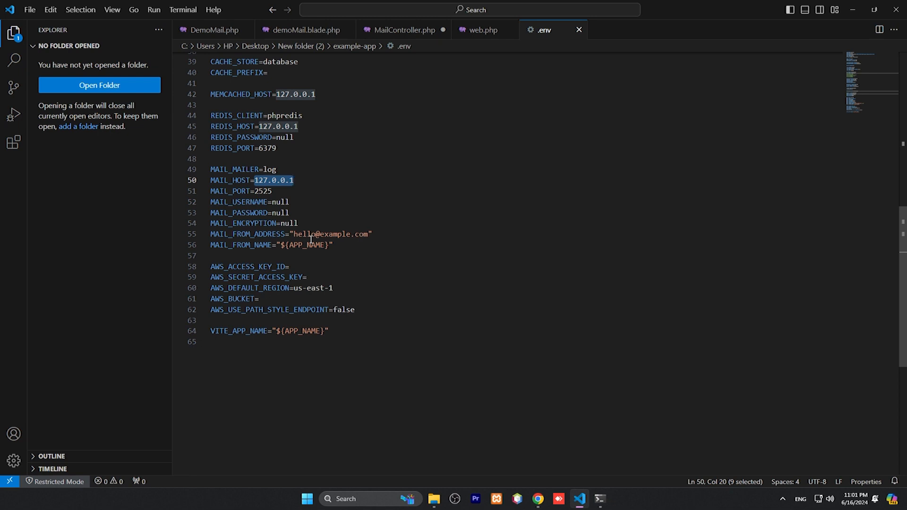
Step: Scroll the .env file to the MAIL_ settings showing log mailer, host 127.0.0.1 and port 2525
scroll(up, 3)
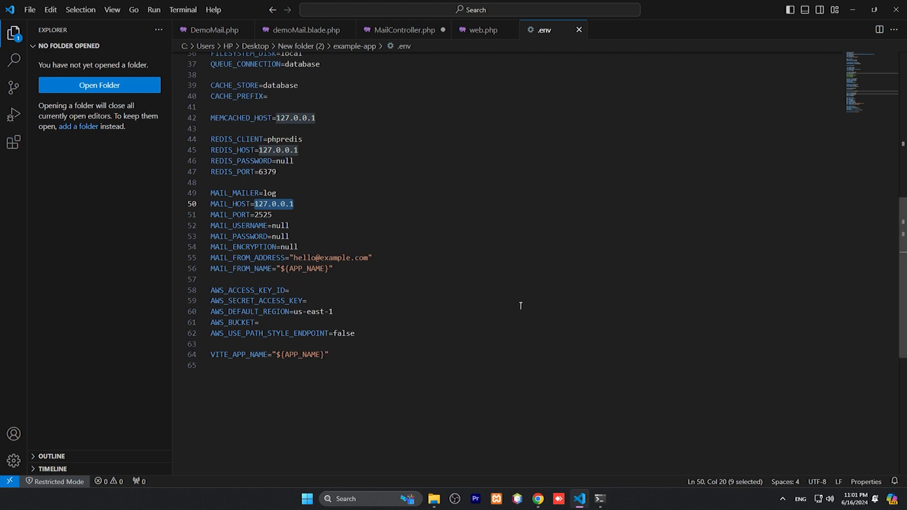
mouse_move(472, 306)
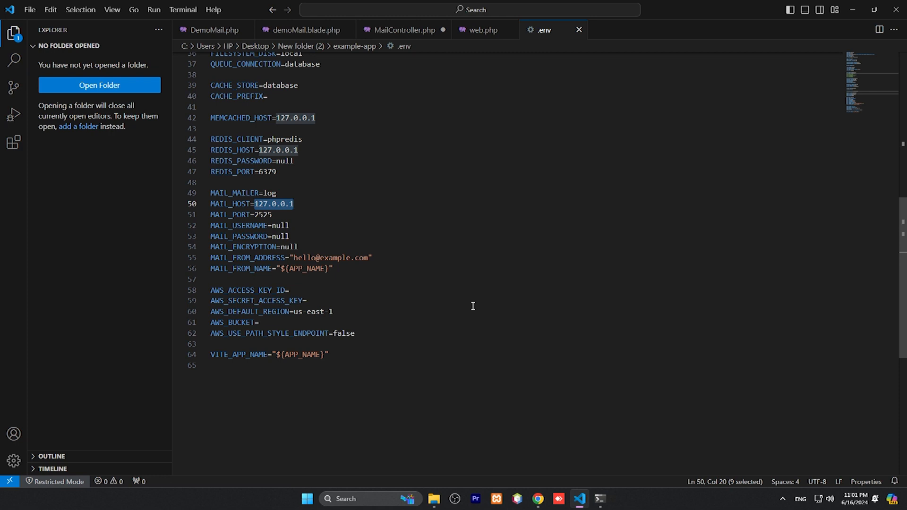